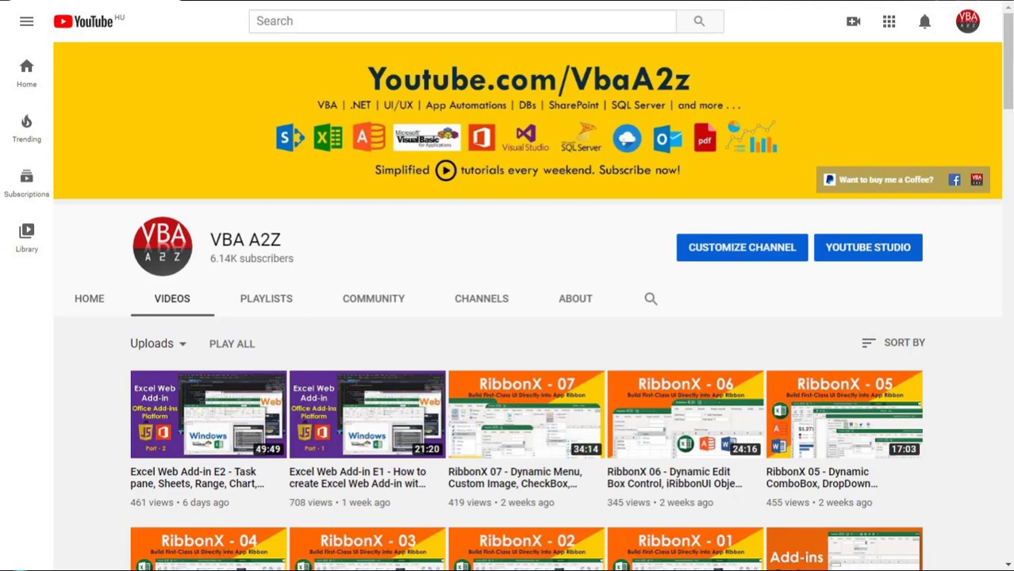
# - Subscribe to the VBA A2Z YouTube channel from its channel page
pyautogui.scroll(-3)
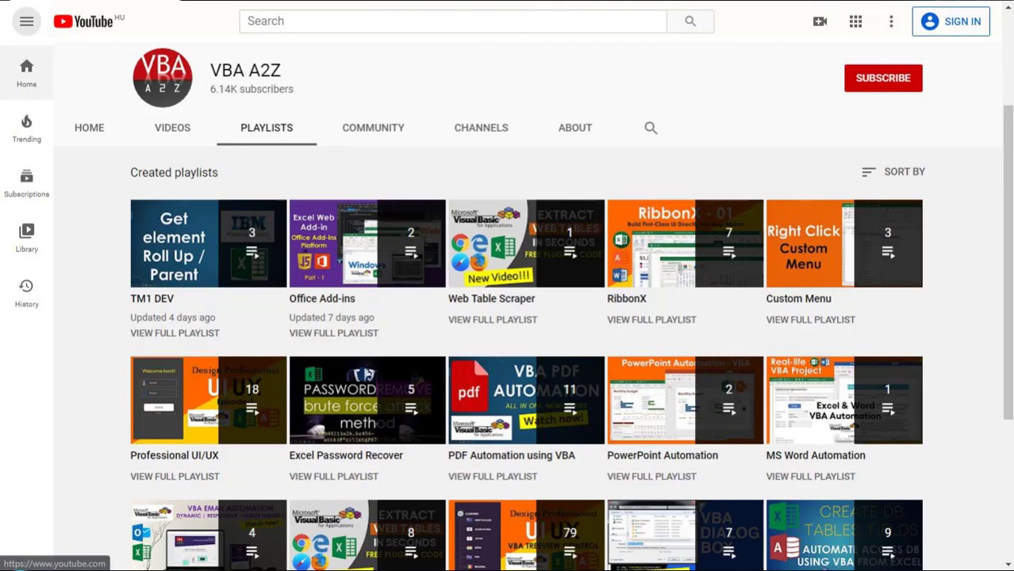
pyautogui.click(882, 78)
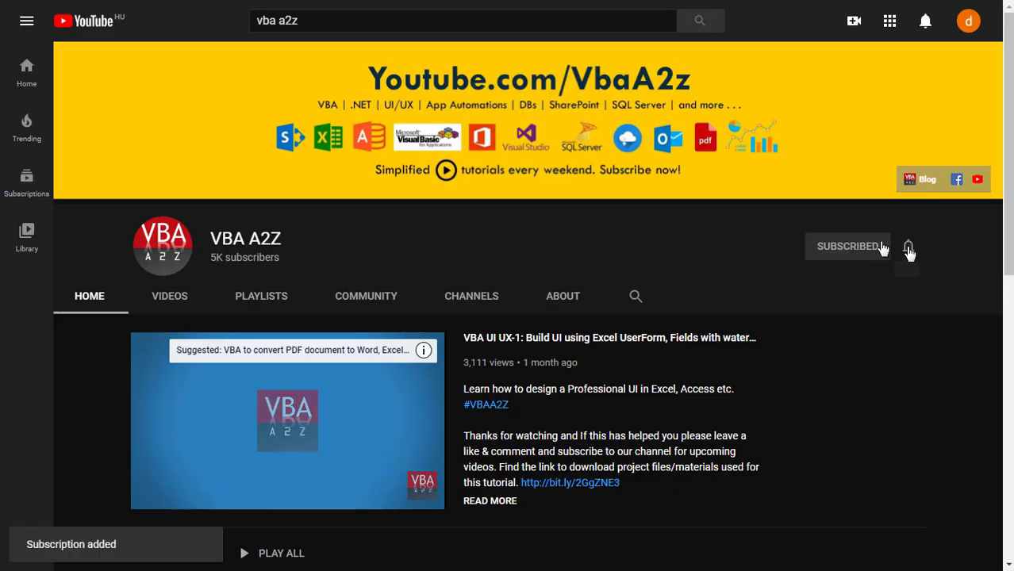
pyautogui.click(907, 245)
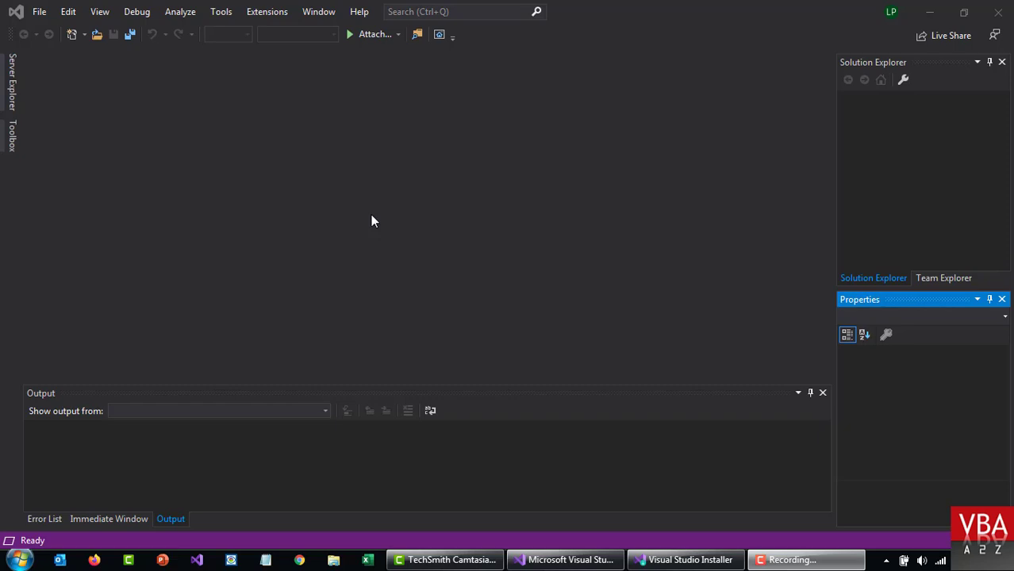
pyautogui.moveTo(235, 157)
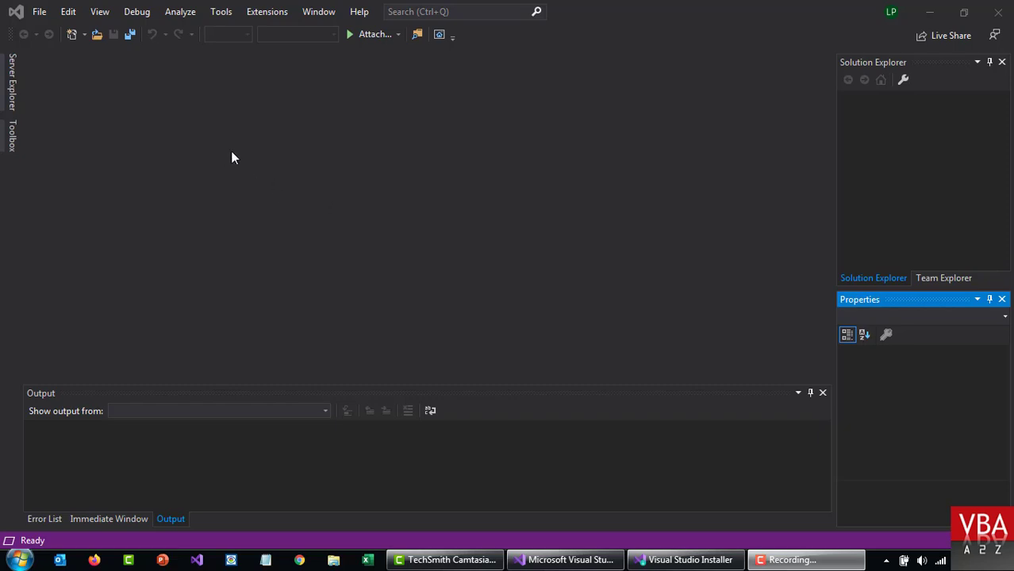
pyautogui.moveTo(593, 432)
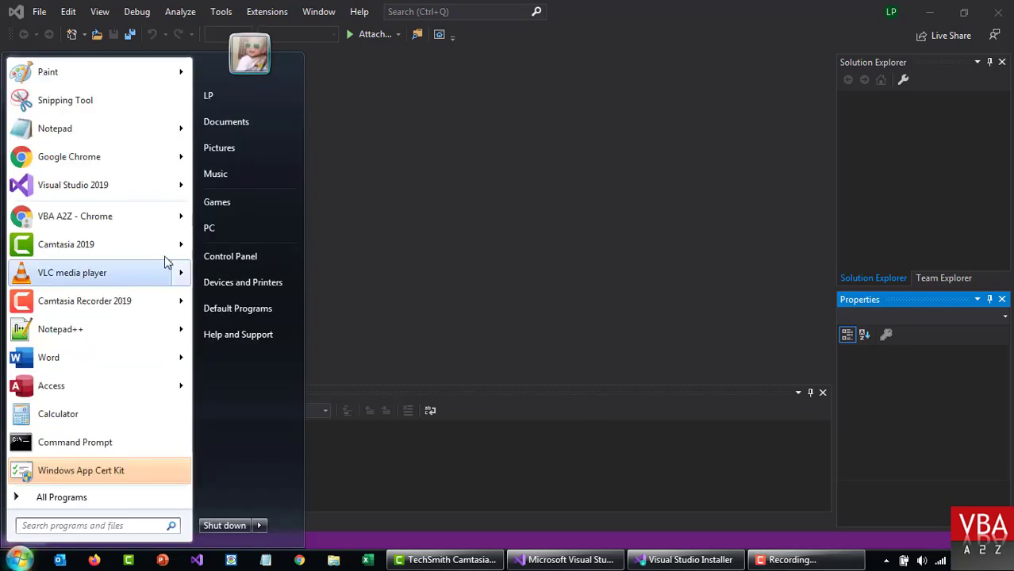
pyautogui.write('inst')
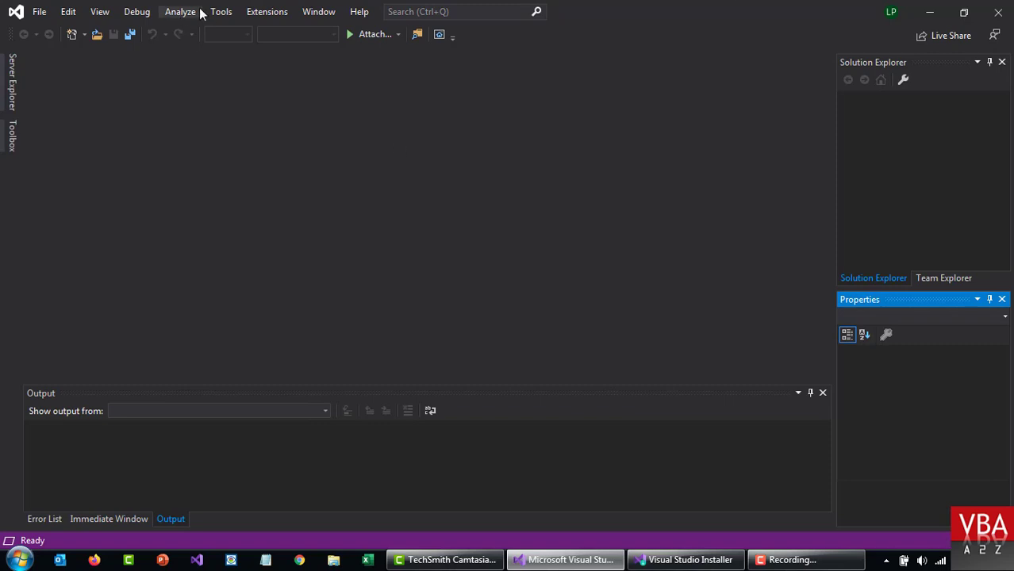
pyautogui.click(222, 12)
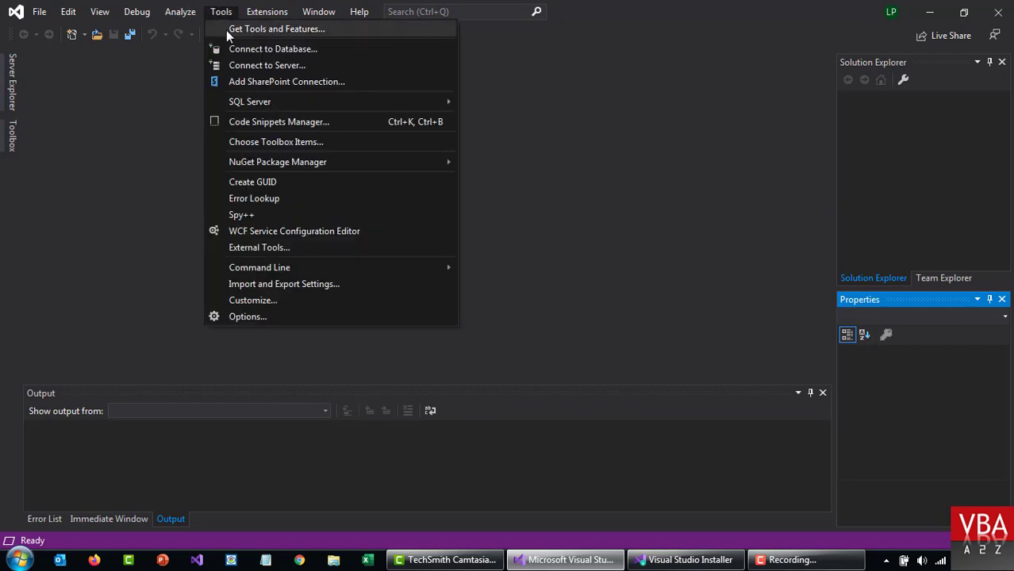
pyautogui.moveTo(698, 549)
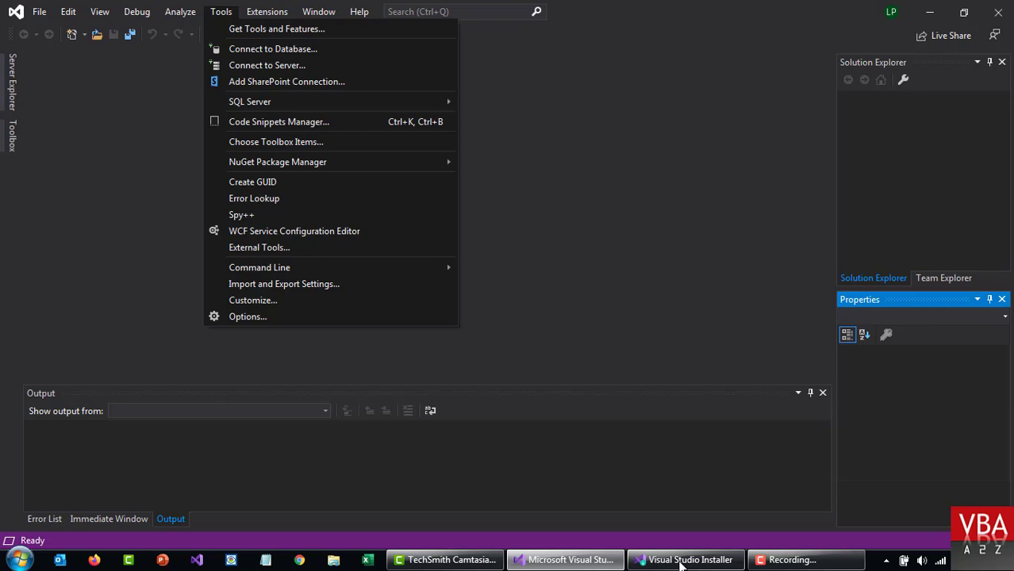
pyautogui.click(685, 558)
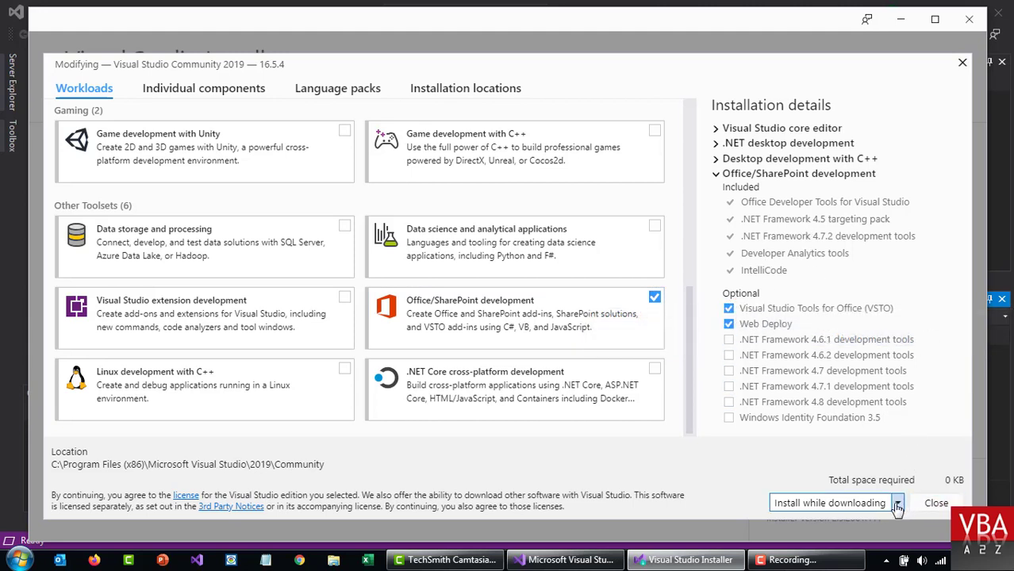
pyautogui.moveTo(922, 66)
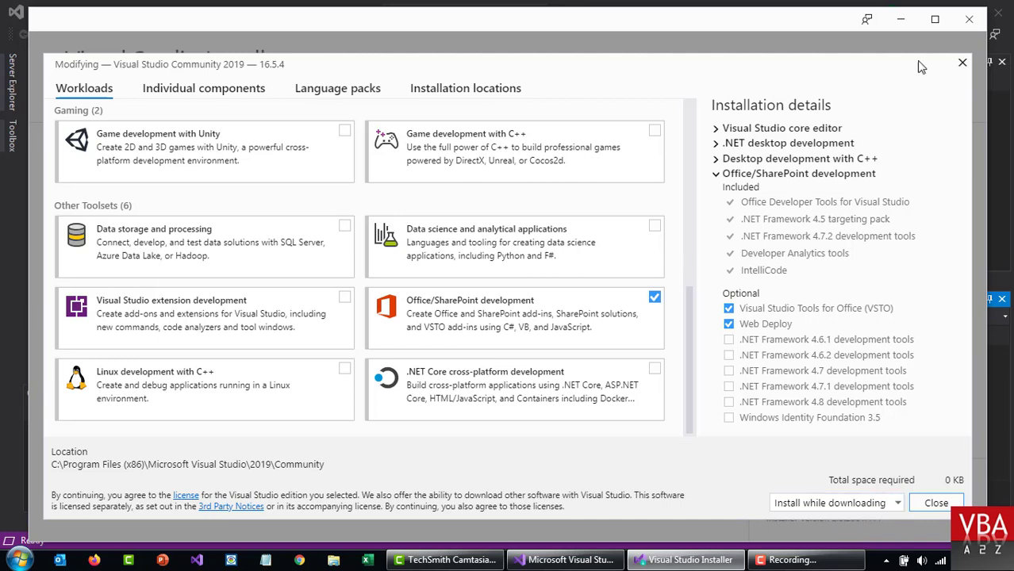
pyautogui.moveTo(968, 19)
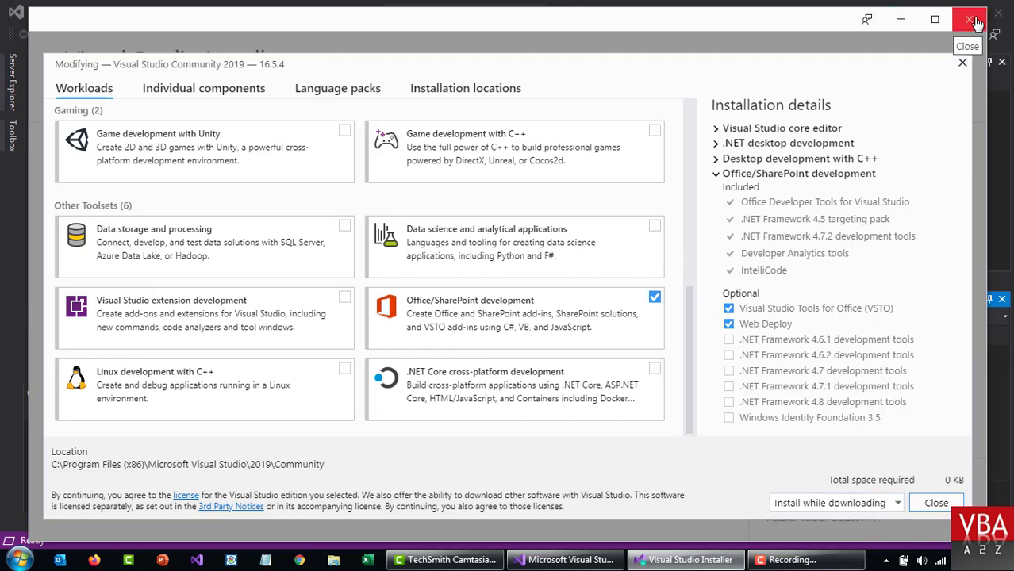
pyautogui.click(966, 19)
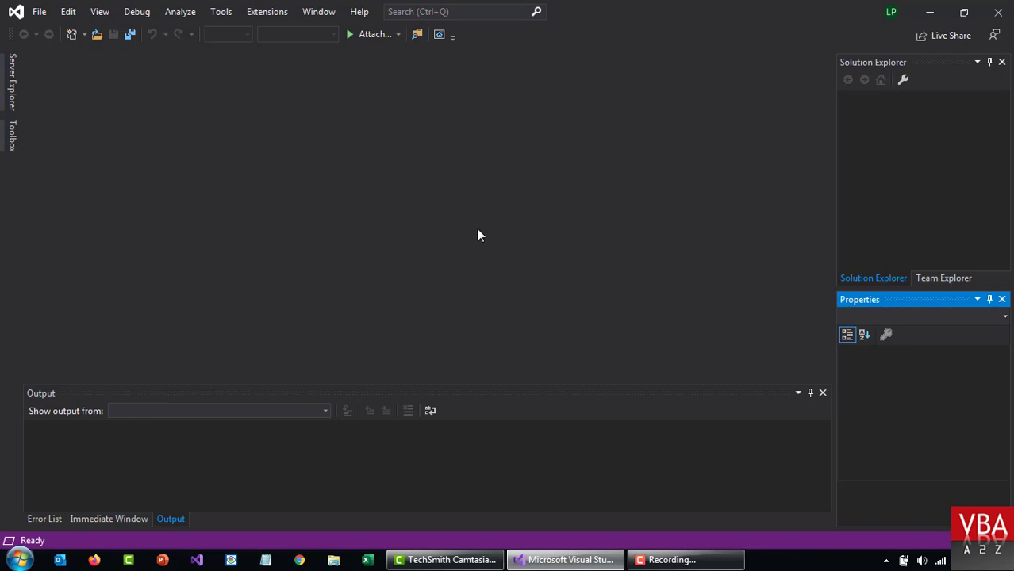
# - Start a new project and search the templates for VSTO, scrolling through the Office results
pyautogui.click(42, 12)
pyautogui.write('V')
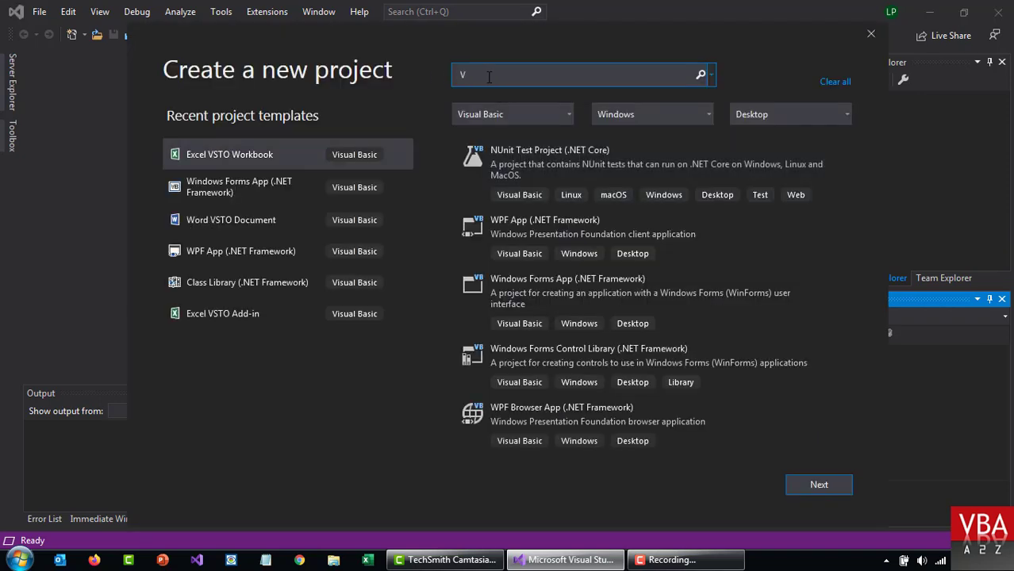
pyautogui.write('STO')
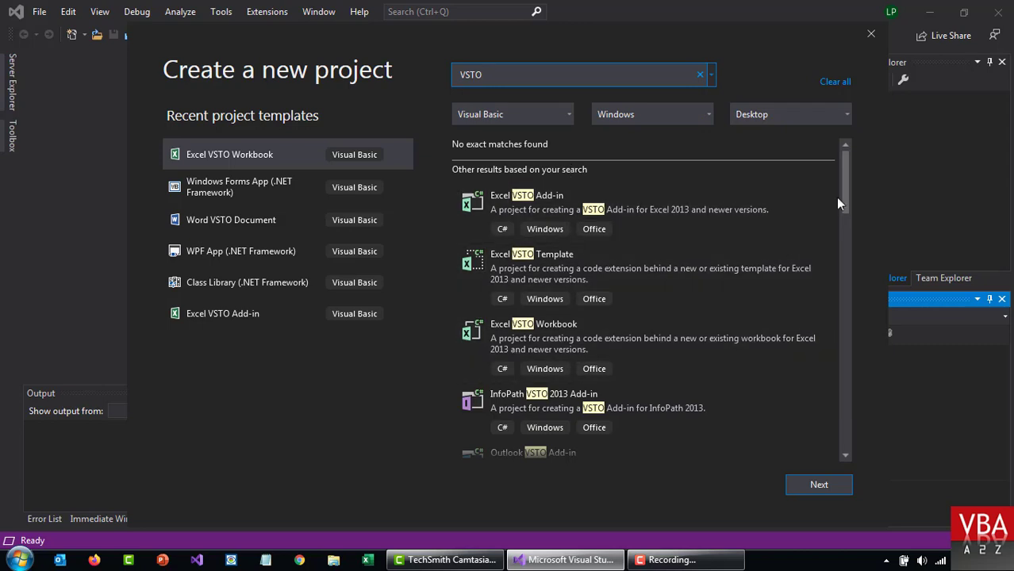
pyautogui.moveTo(727, 228)
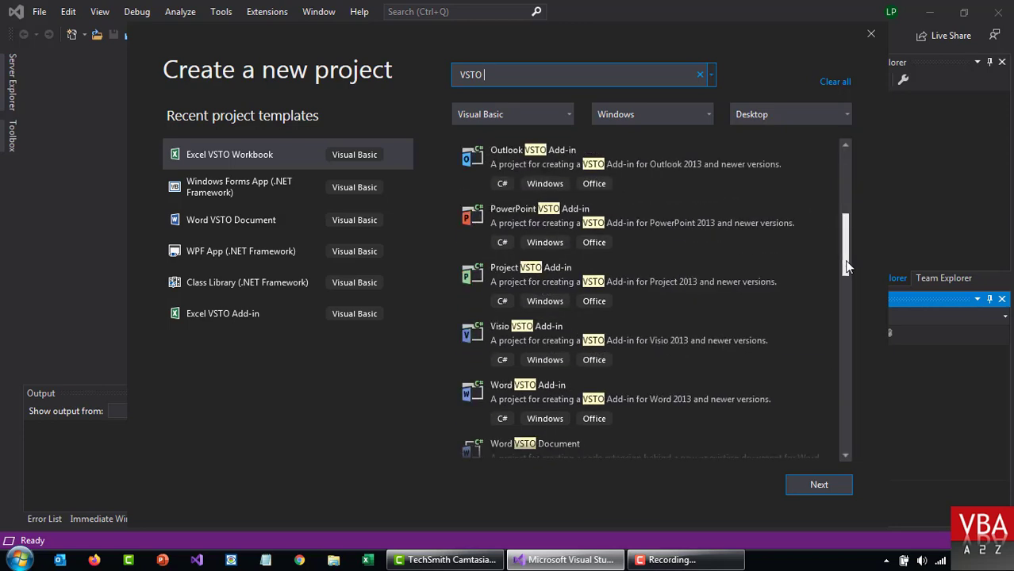
pyautogui.scroll(-3)
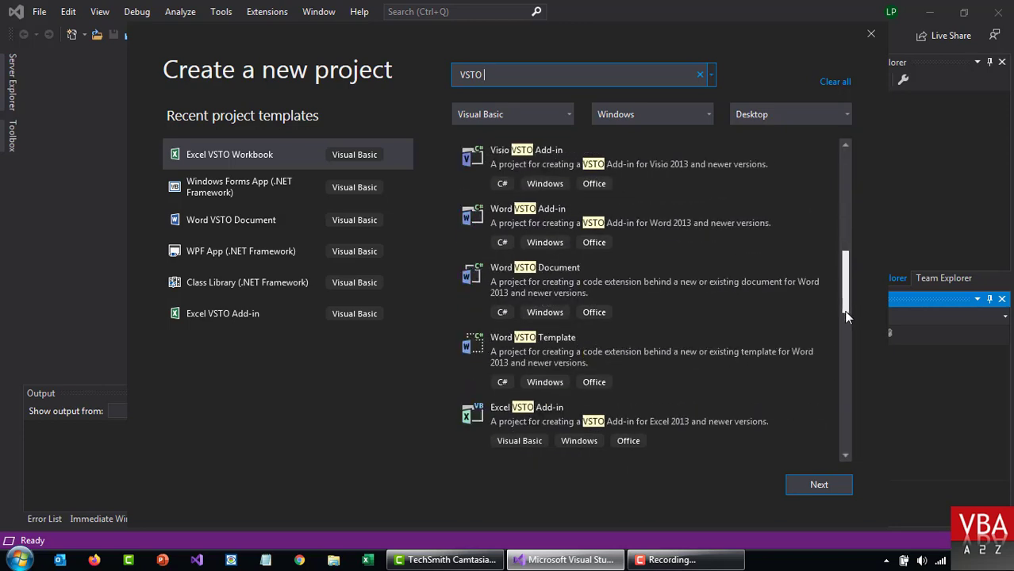
pyautogui.scroll(-3)
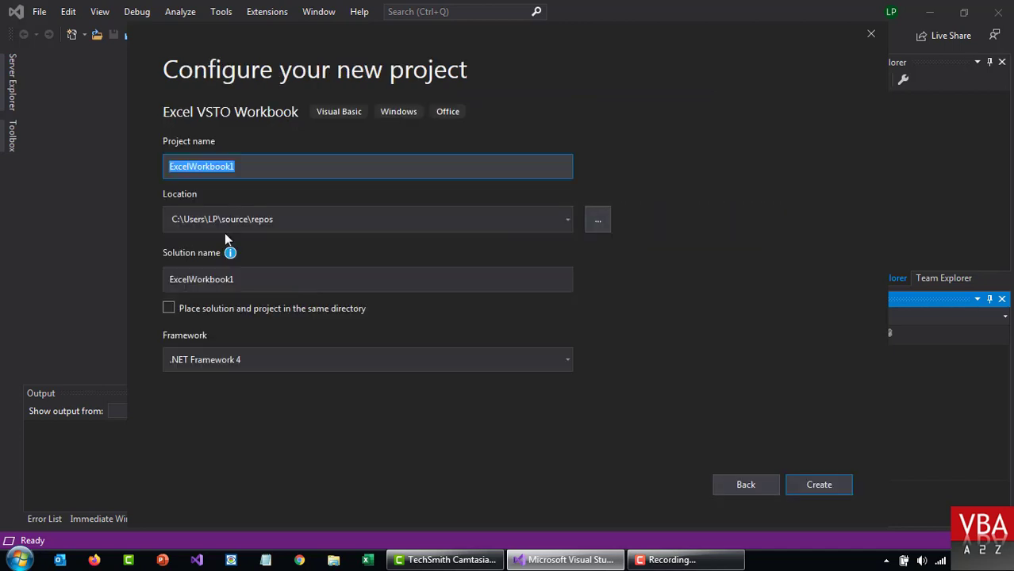
pyautogui.moveTo(749, 193)
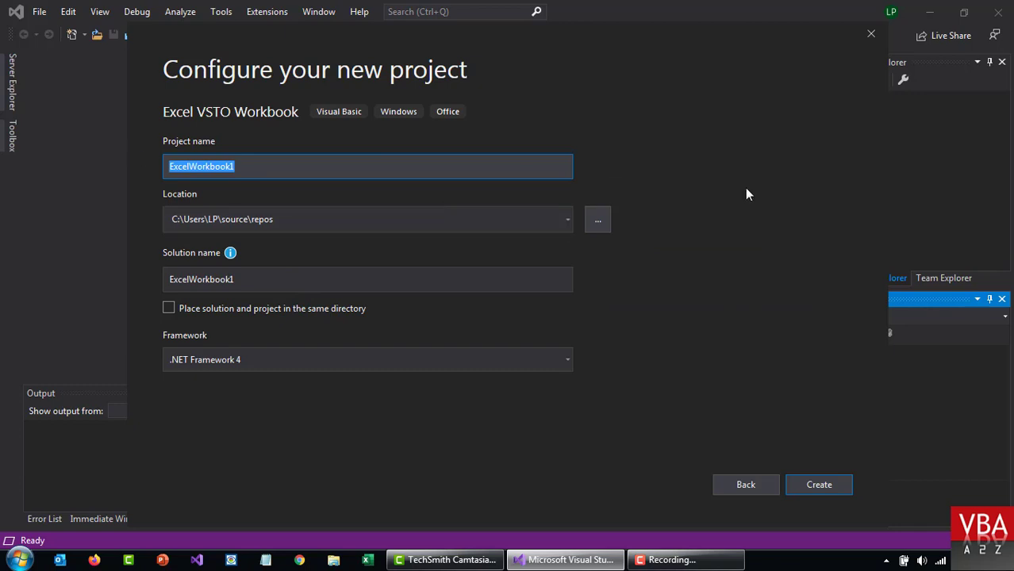
# - Name the project ExcelApp, keep the default location, and create it
pyautogui.write('Excel')
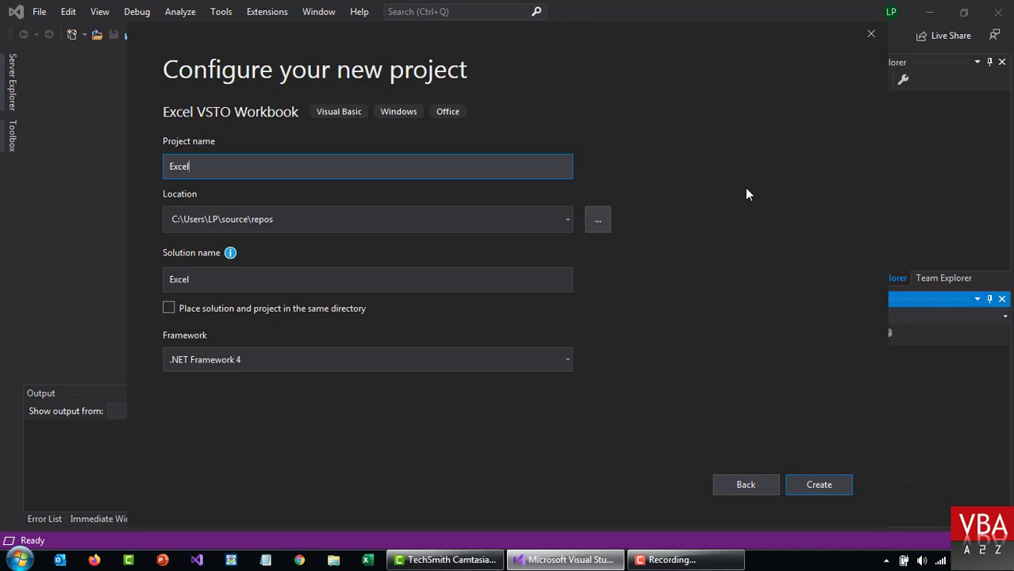
pyautogui.write('App')
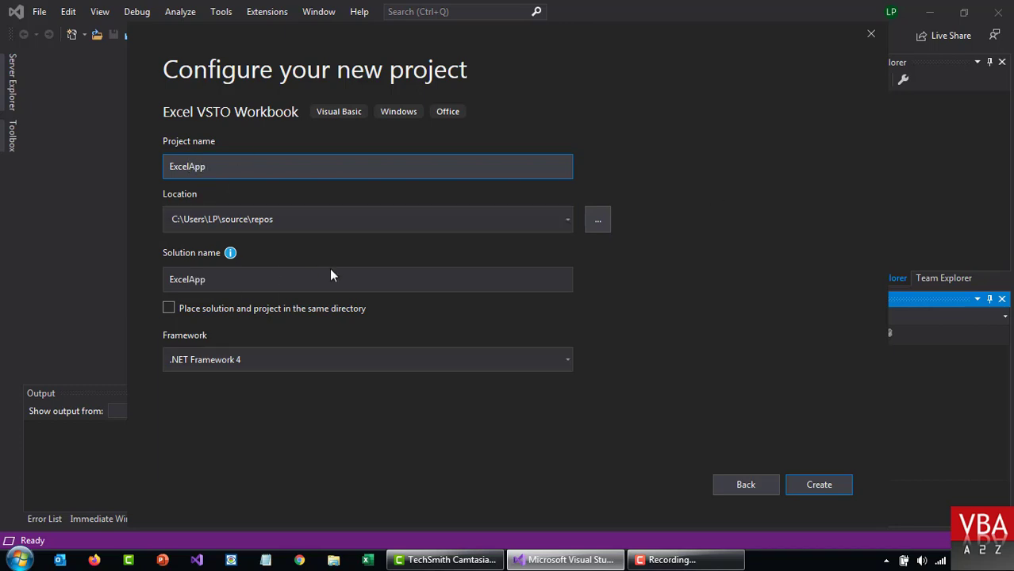
pyautogui.click(357, 219)
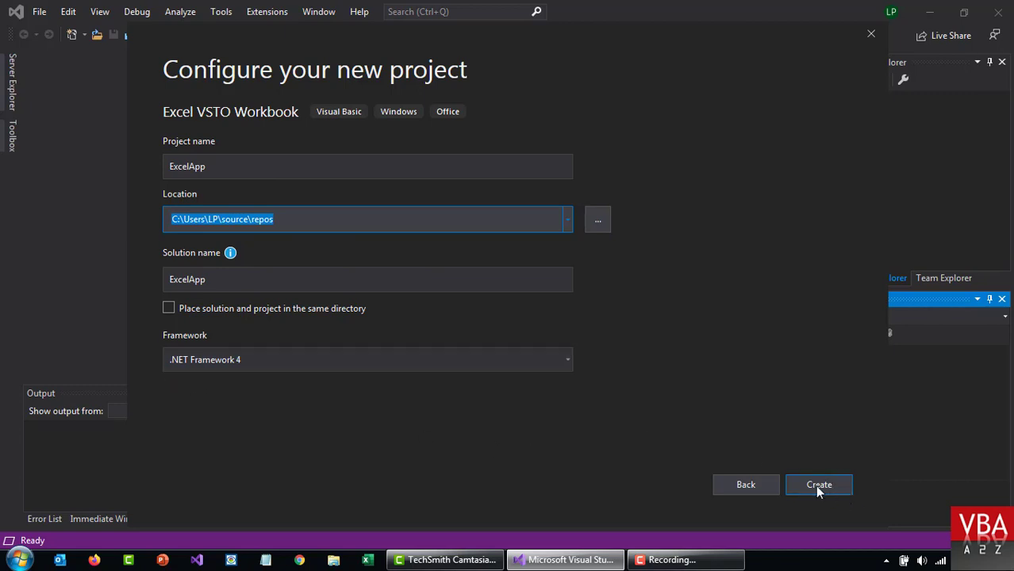
pyautogui.click(819, 484)
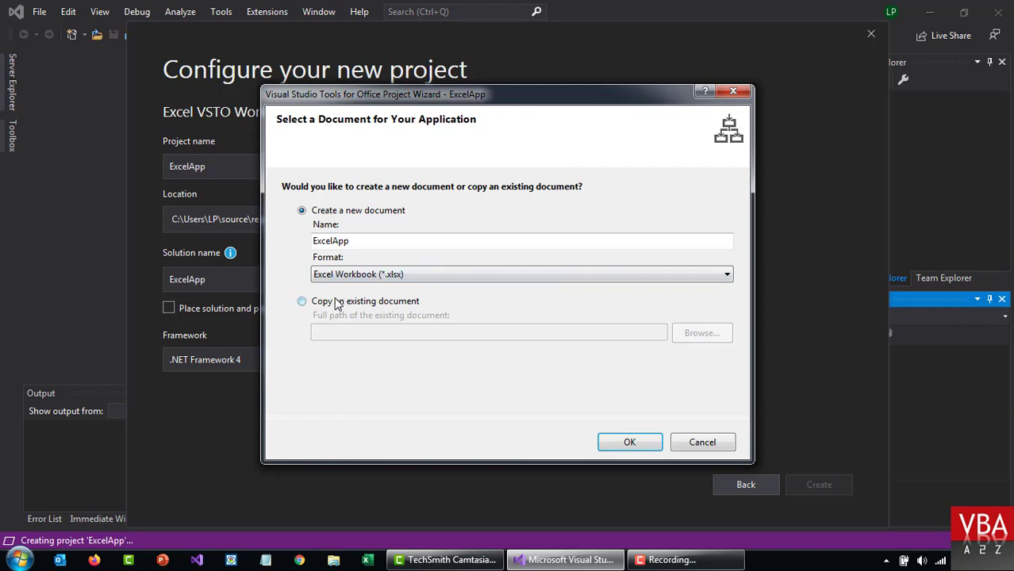
# - Choose to copy an existing document instead of creating a new workbook and browse for it
pyautogui.click(301, 301)
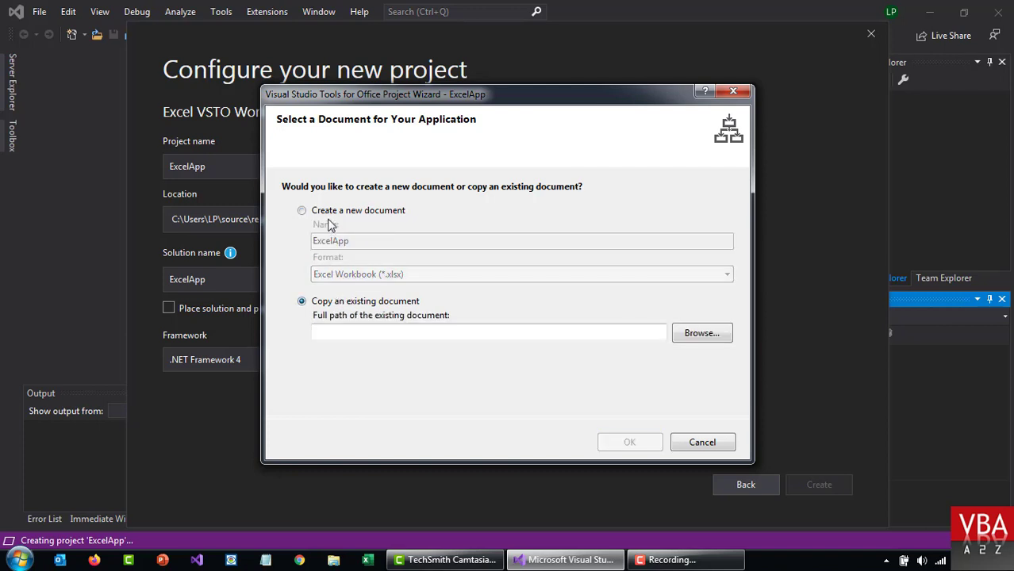
pyautogui.click(302, 210)
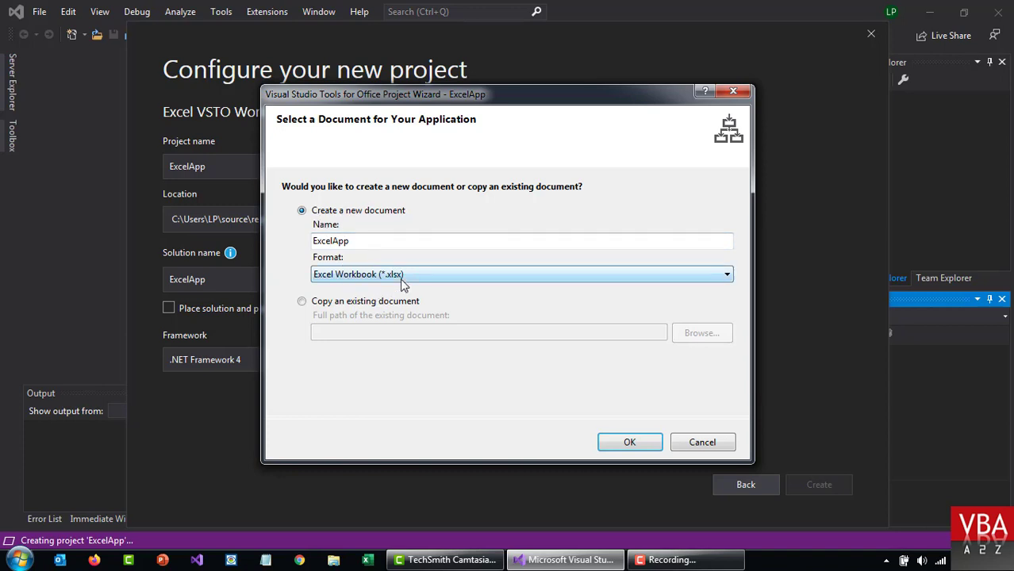
pyautogui.click(301, 302)
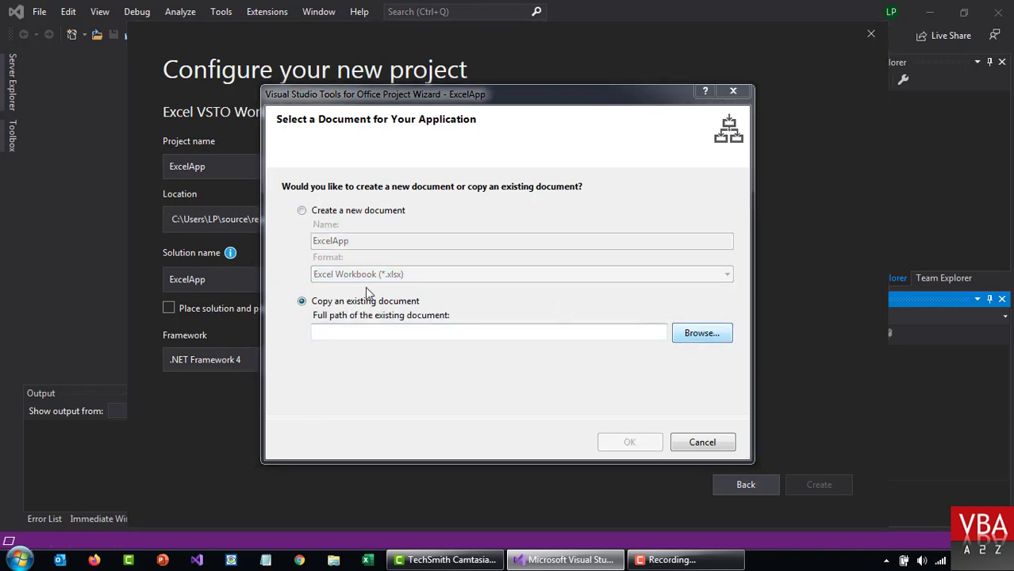
pyautogui.click(701, 333)
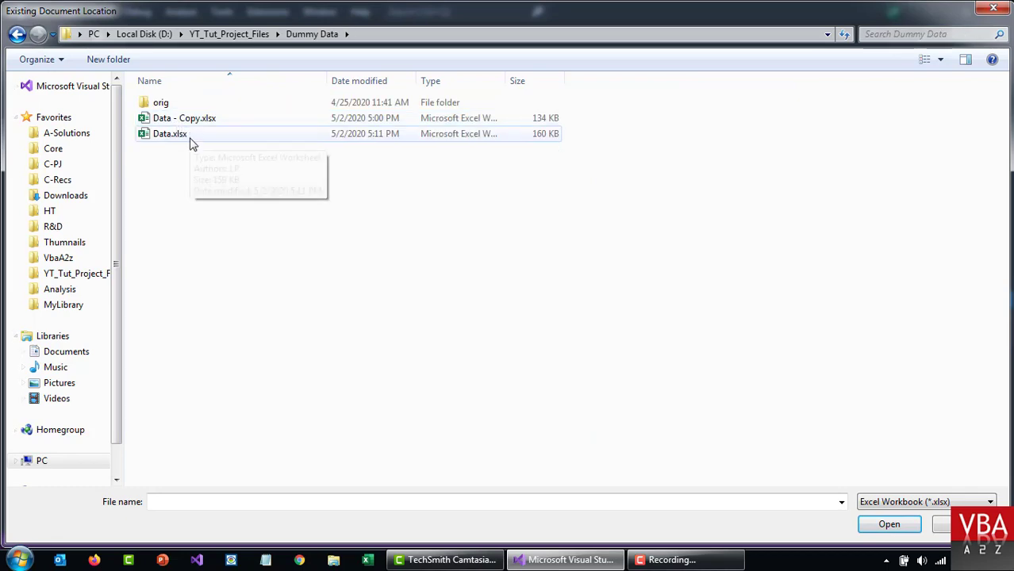
# - Pick Data.xlsx as the project's workbook and confirm
pyautogui.click(169, 133)
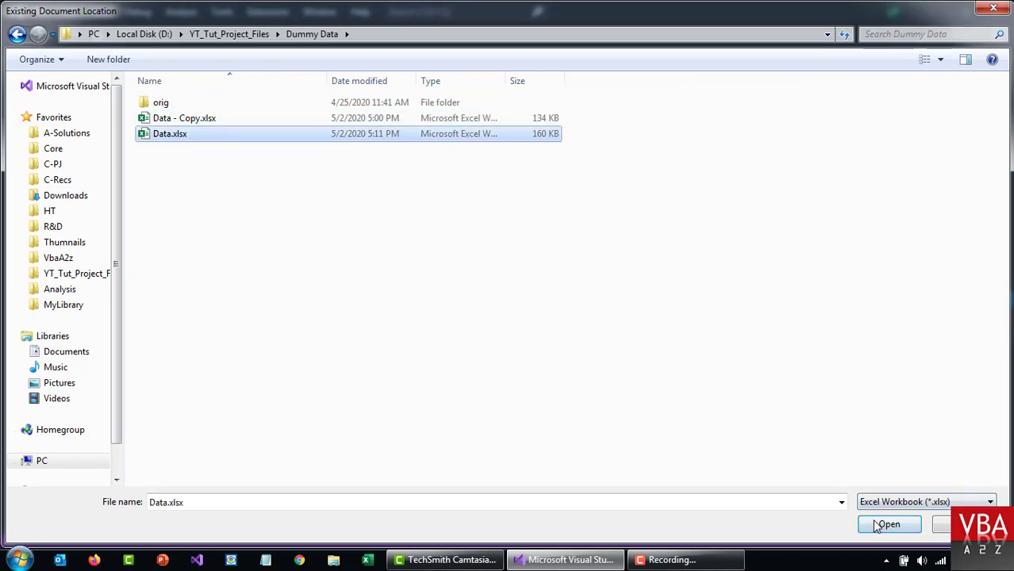
pyautogui.click(889, 523)
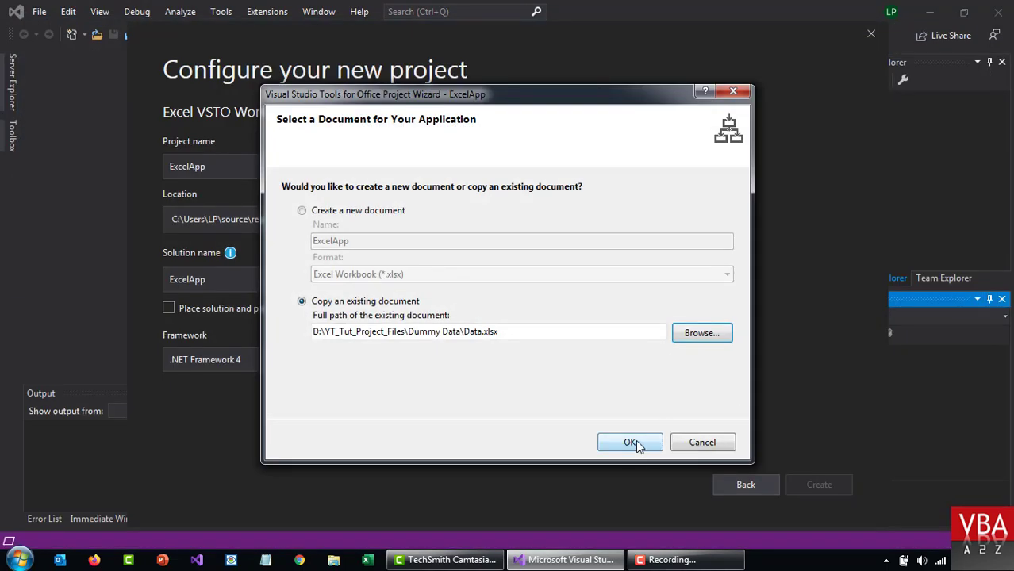
pyautogui.click(630, 441)
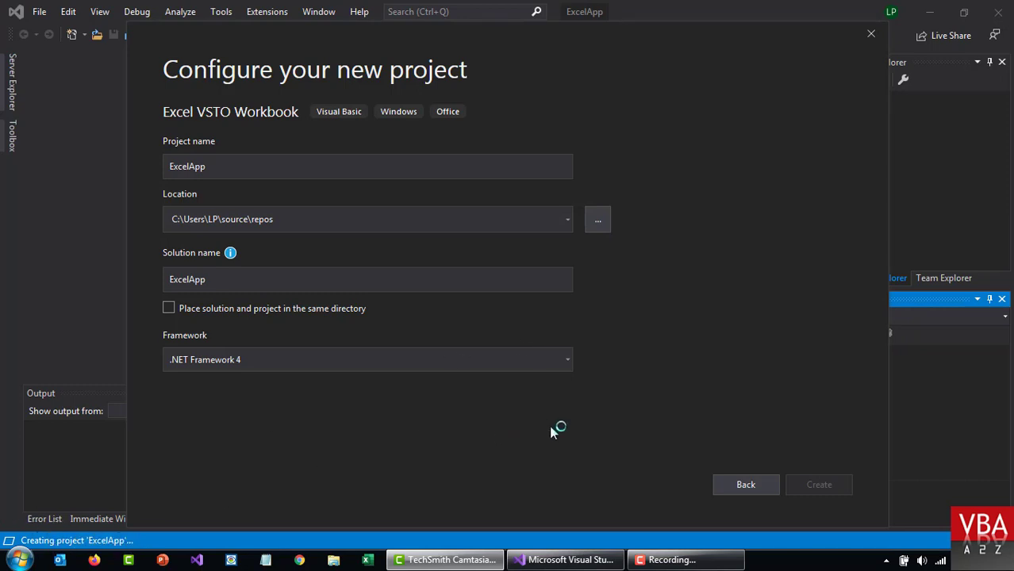
pyautogui.moveTo(789, 349)
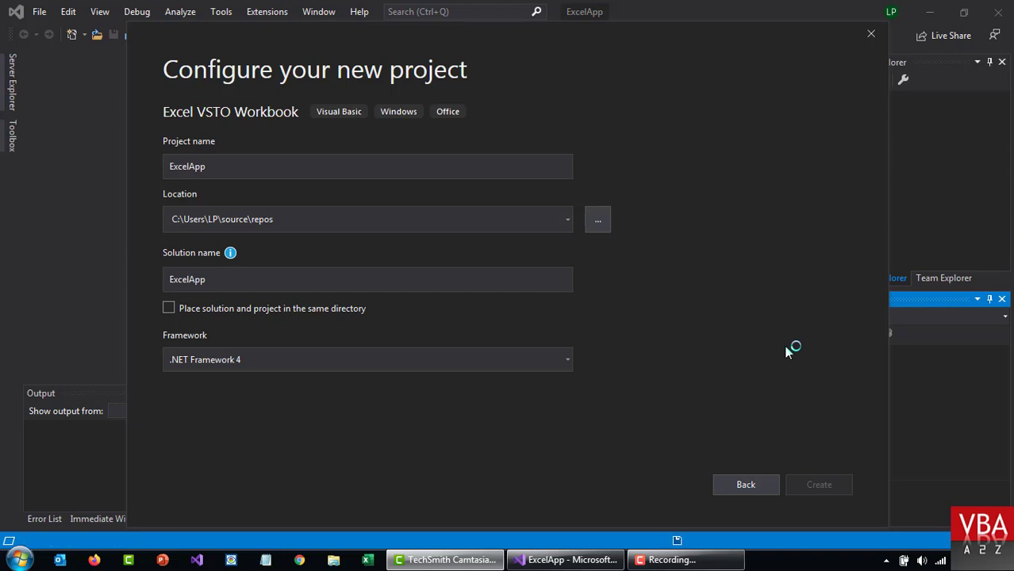
# - Let Visual Studio finish creating the ExcelApp project from Data.xlsx
pyautogui.click(819, 485)
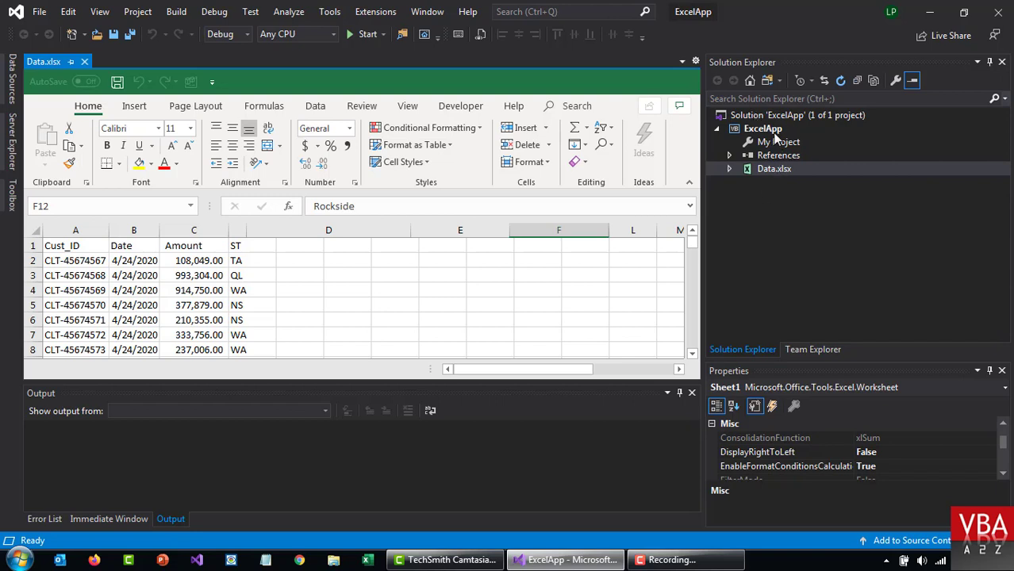
# - Expand Data.xlsx and look through the Clients, Sheet1, Transactions and ThisWorkbook code files
pyautogui.click(778, 155)
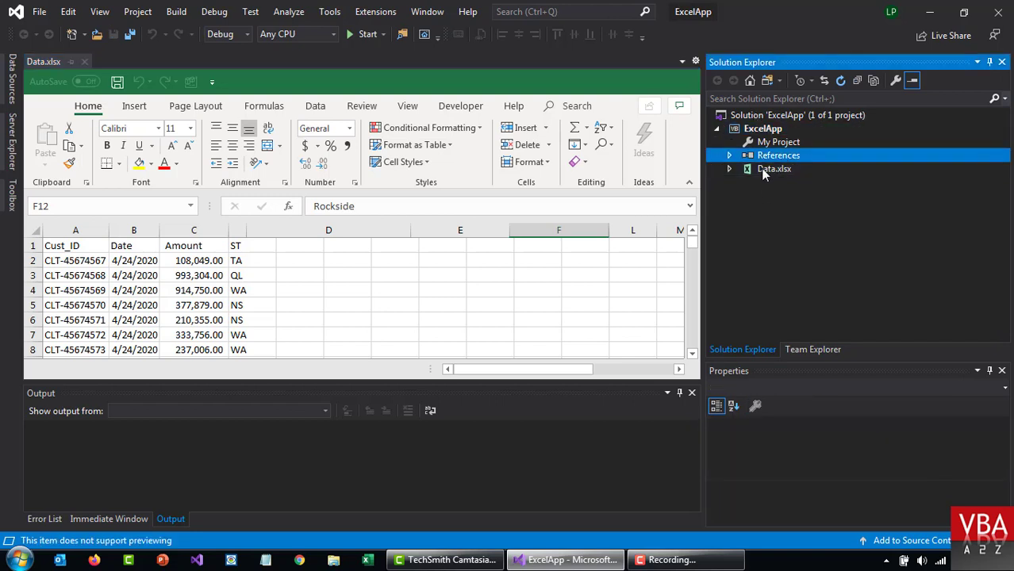
pyautogui.click(730, 169)
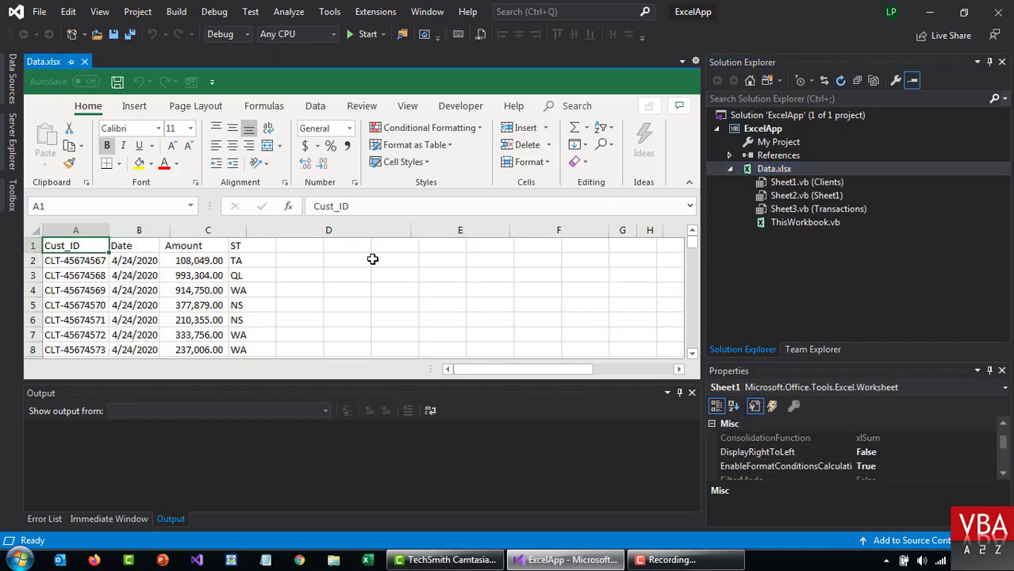
pyautogui.click(806, 195)
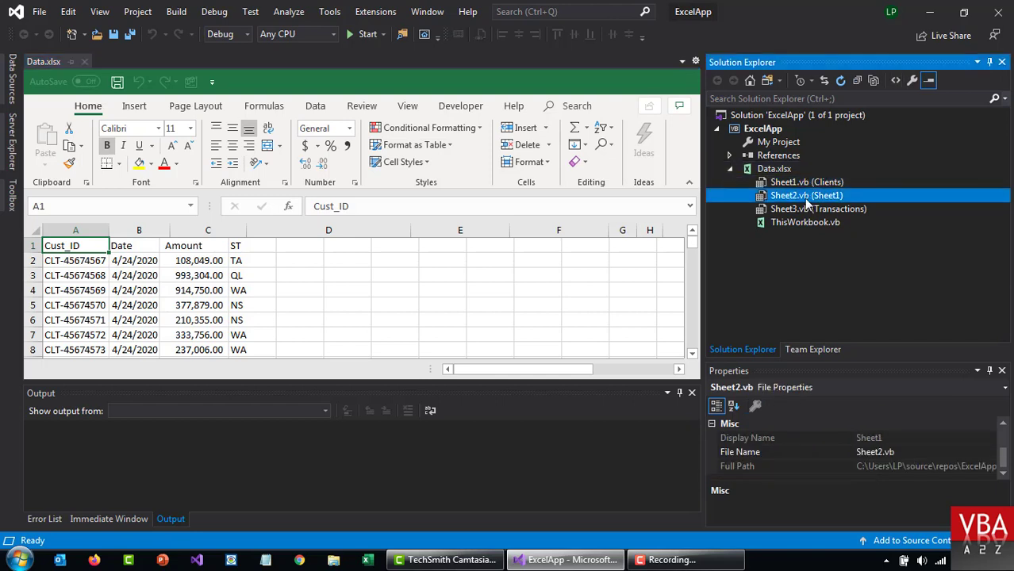
pyautogui.click(819, 210)
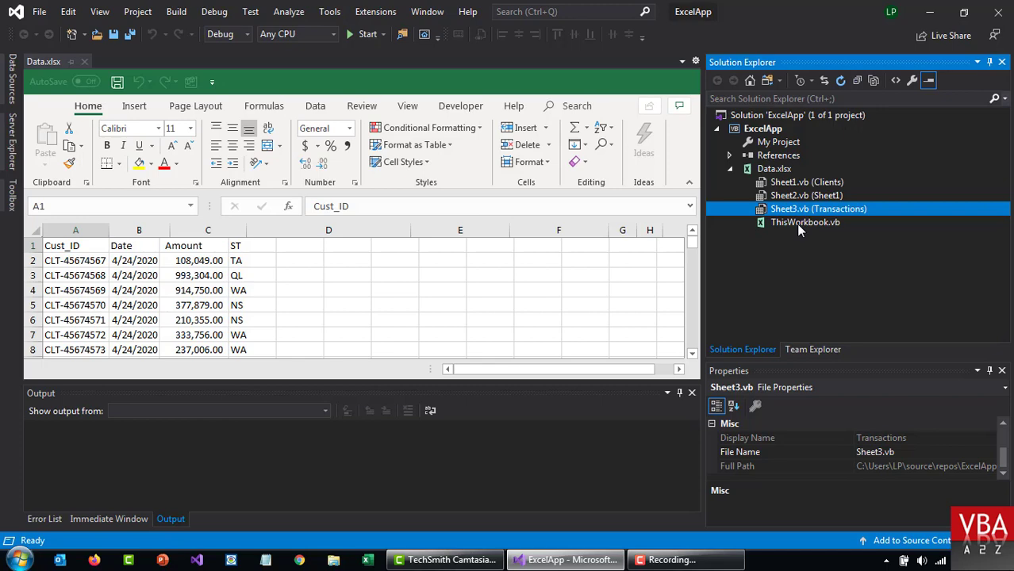
pyautogui.doubleClick(805, 222)
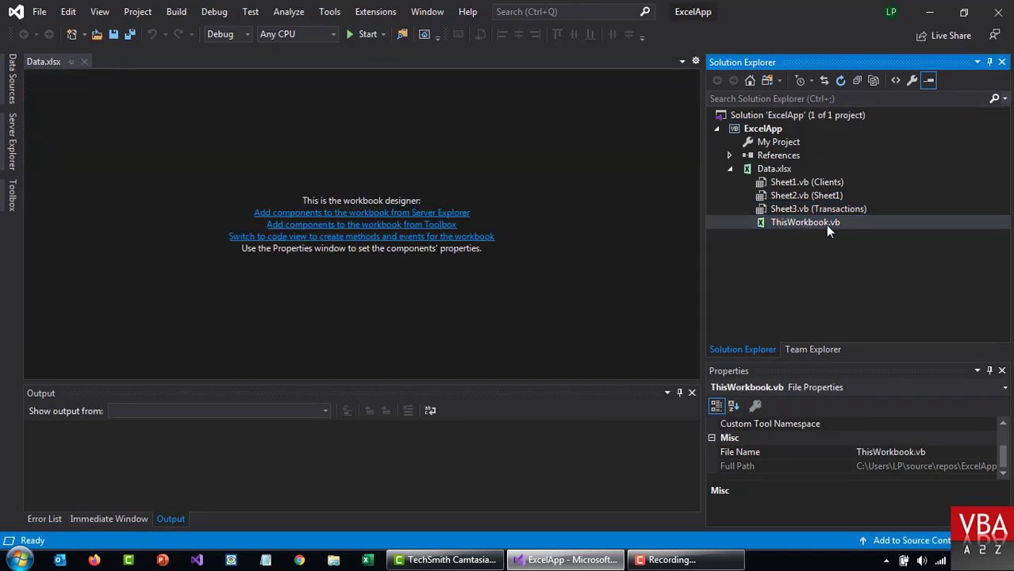
pyautogui.doubleClick(819, 210)
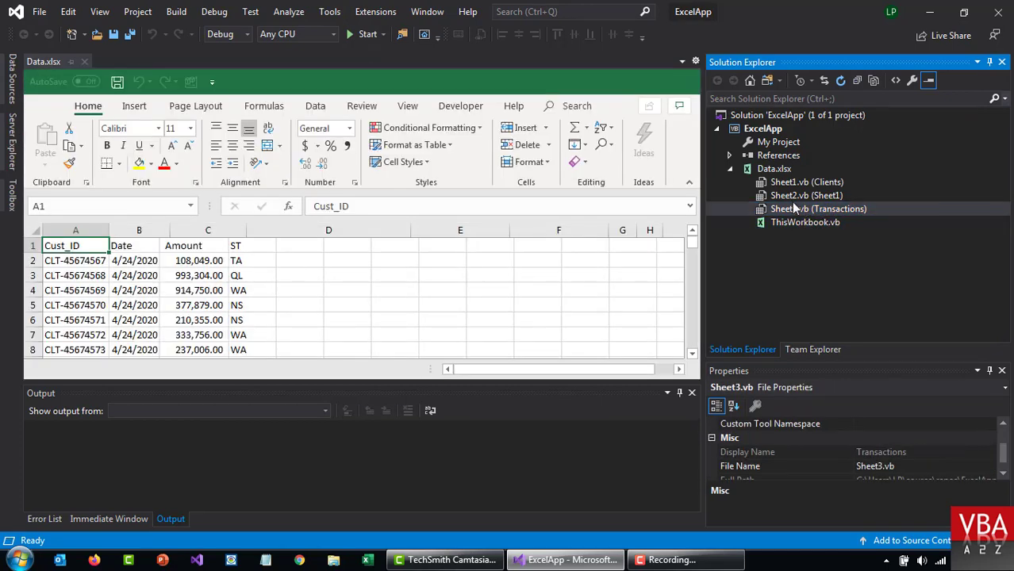
pyautogui.click(806, 180)
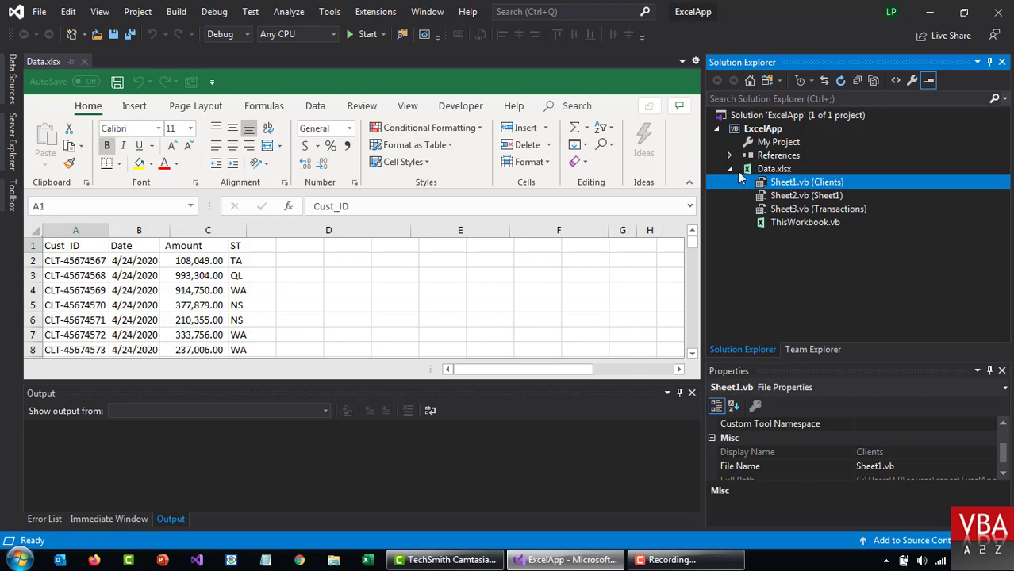
# - Expand and collapse the References node, then show the workbook's code files again
pyautogui.click(730, 155)
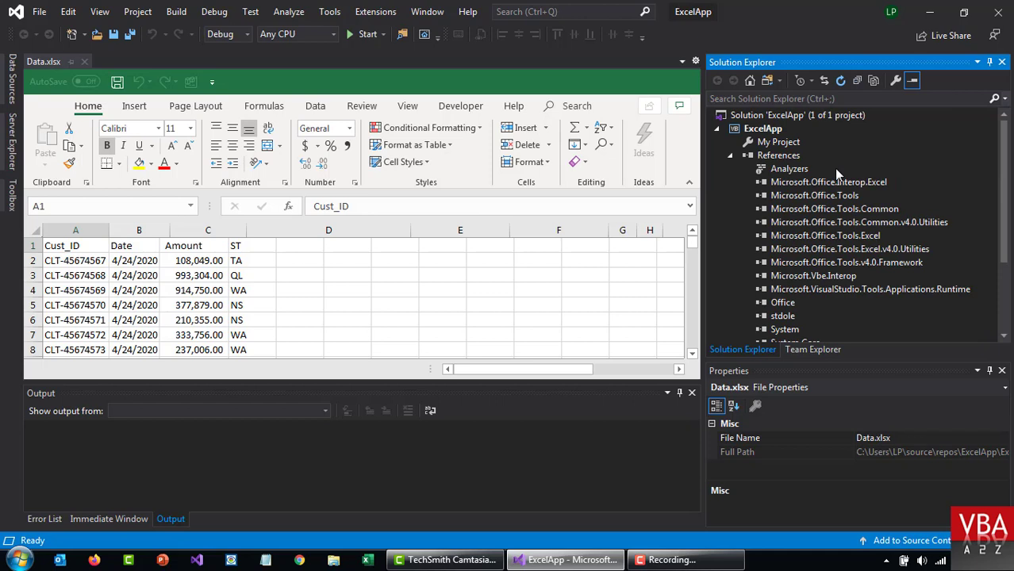
pyautogui.click(732, 155)
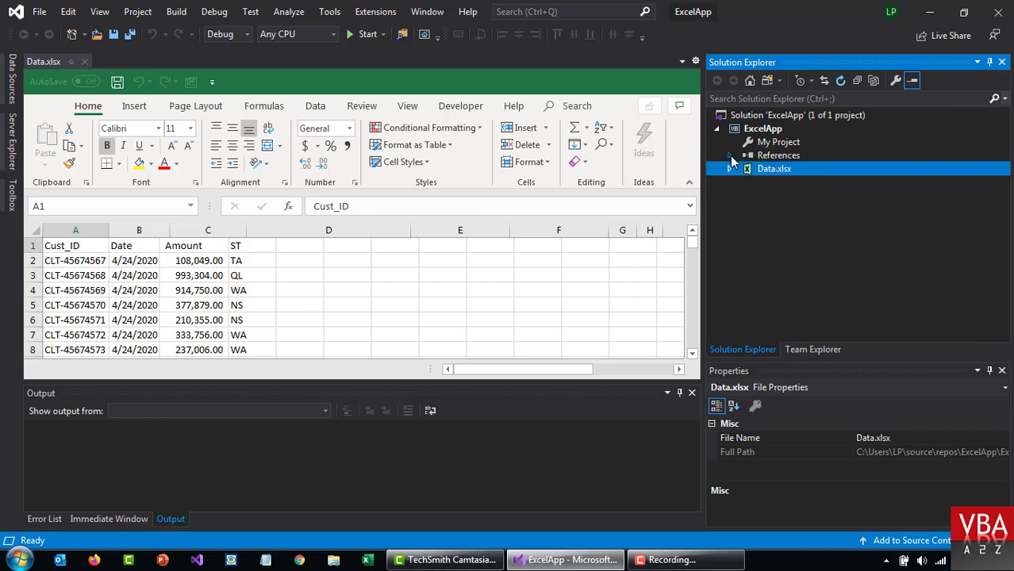
pyautogui.click(762, 127)
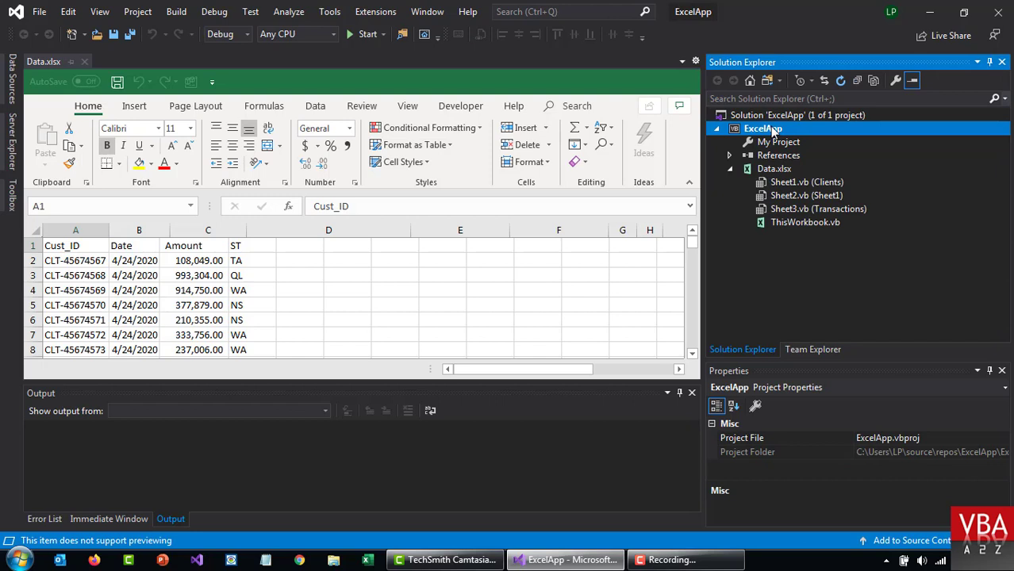
# - From the ExcelApp project's Add > New Item menu, choose Ribbon (Visual Designer)
pyautogui.rightClick(761, 127)
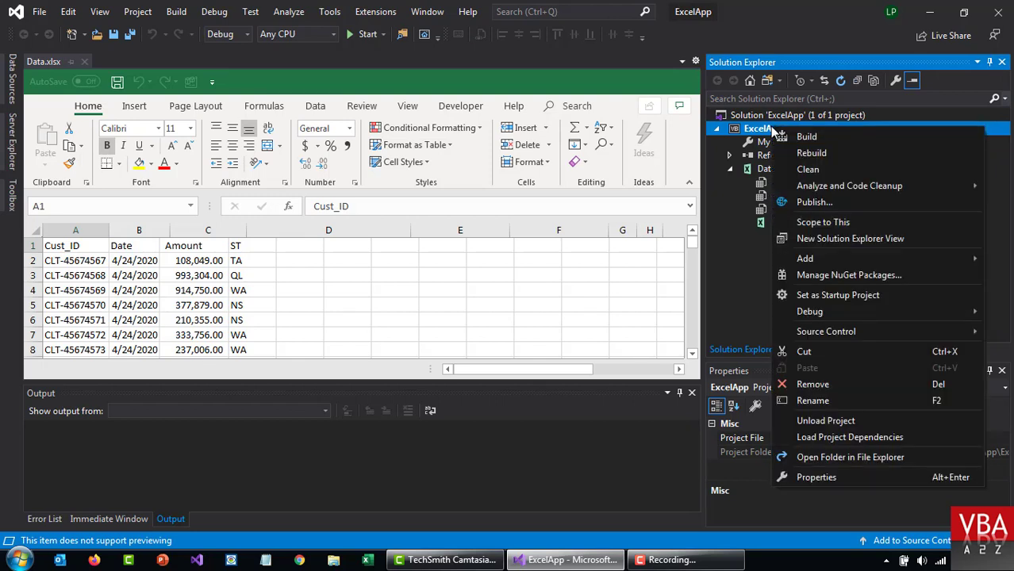
pyautogui.moveTo(830, 311)
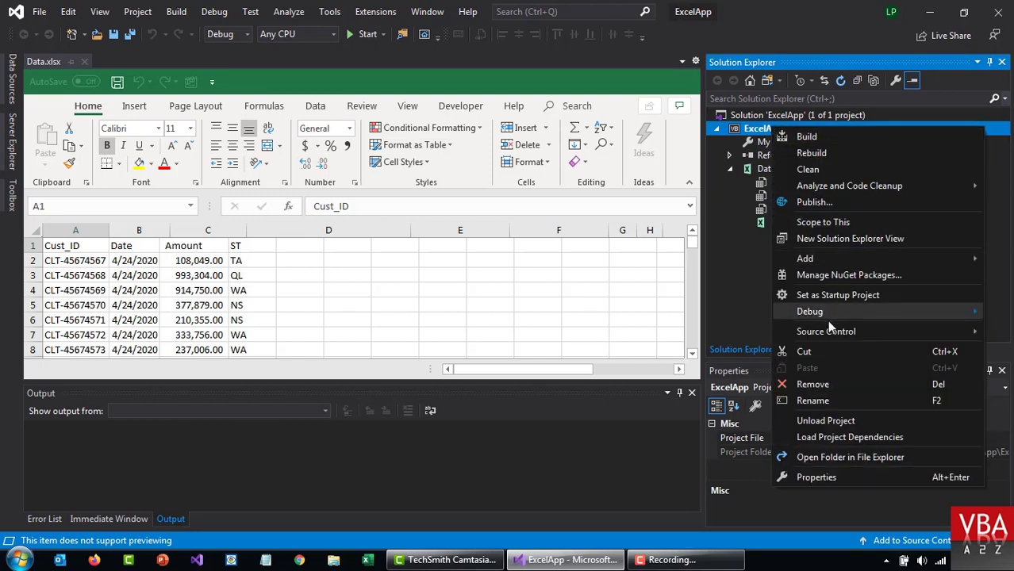
pyautogui.moveTo(805, 257)
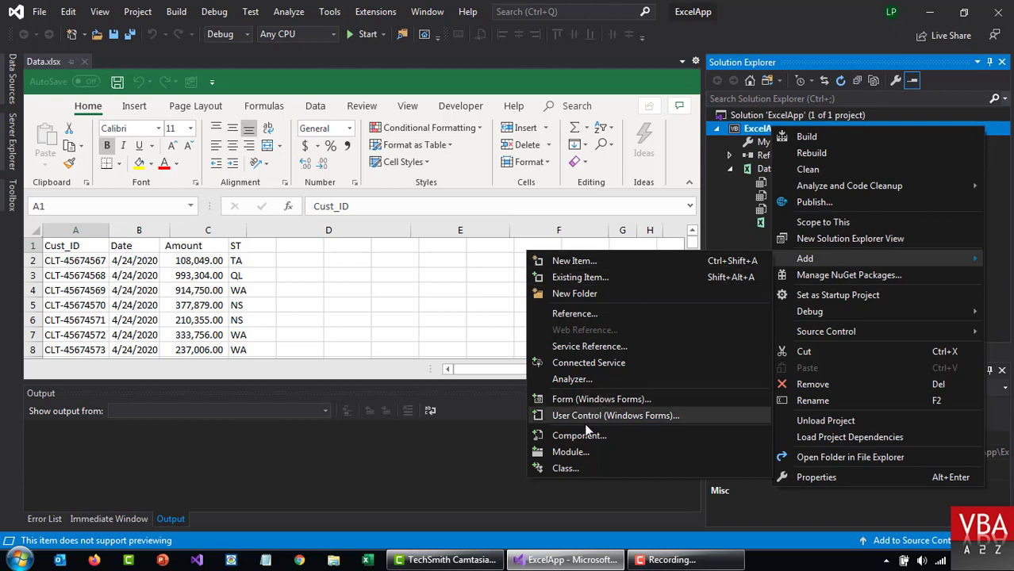
pyautogui.moveTo(586, 435)
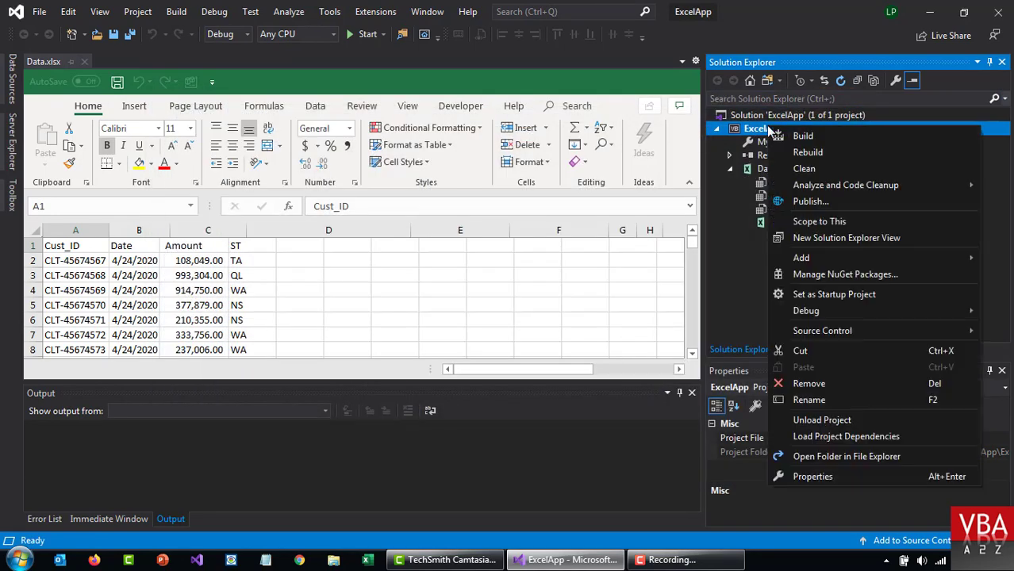
pyautogui.click(802, 257)
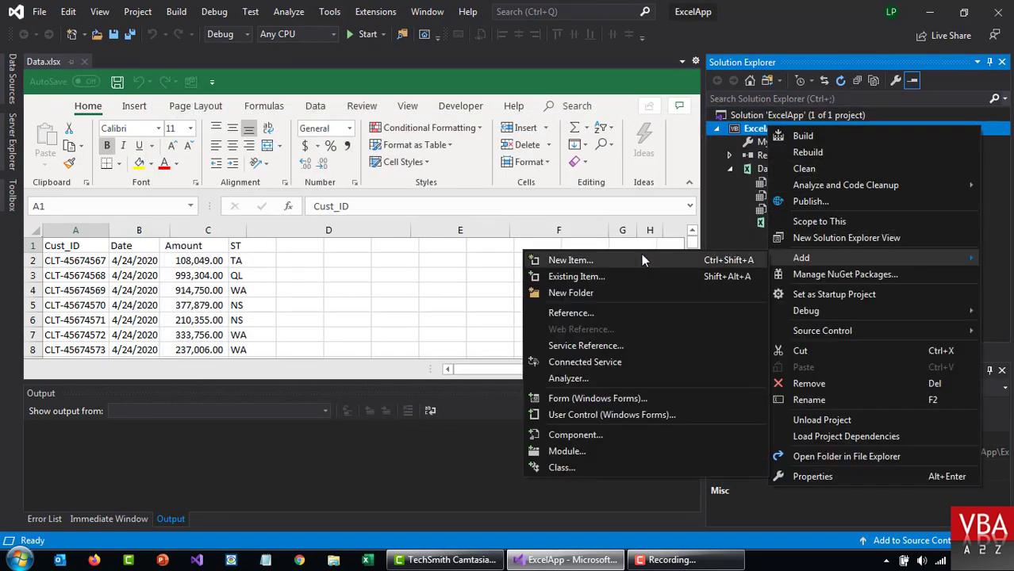
pyautogui.moveTo(590, 405)
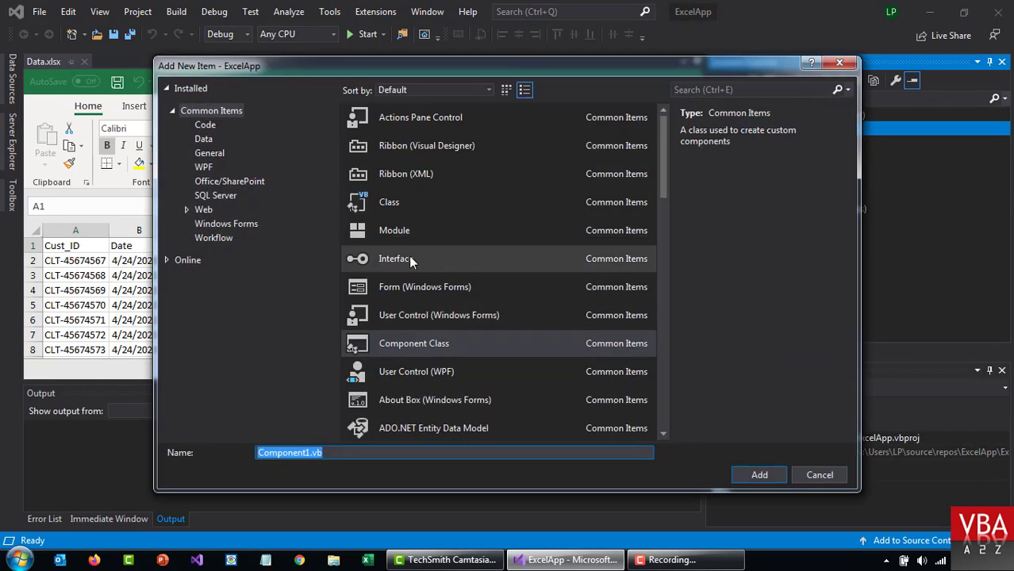
pyautogui.click(425, 146)
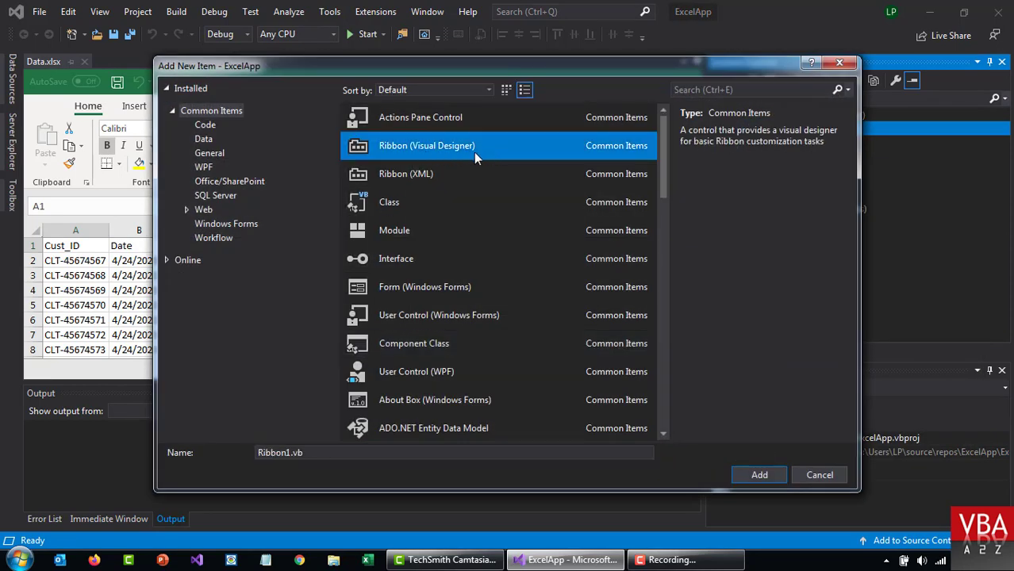
pyautogui.moveTo(663, 158)
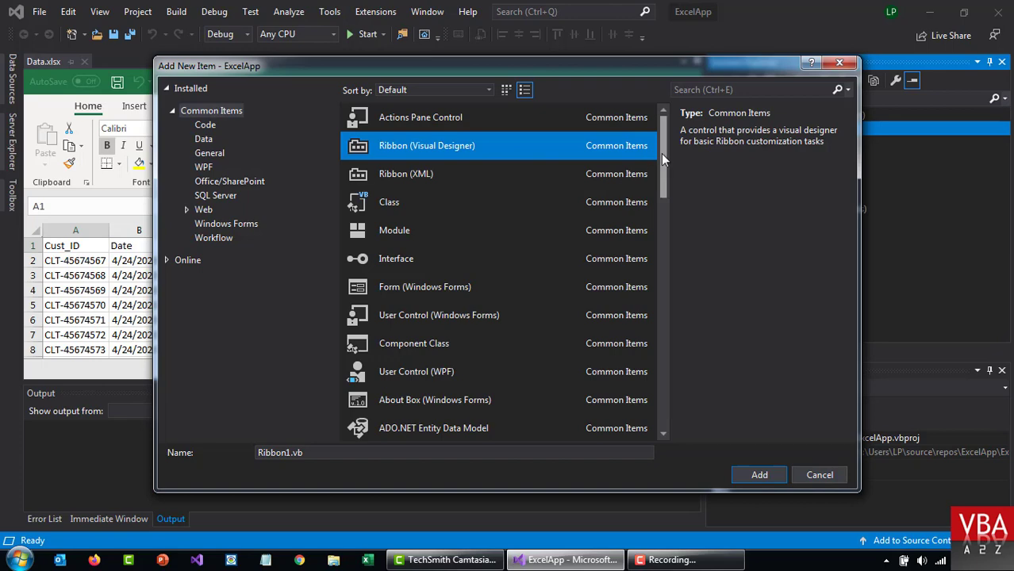
# - Browse the Form, User Control and Class items, then add the Ribbon (Visual Designer) as Ribbon1
pyautogui.scroll(-3)
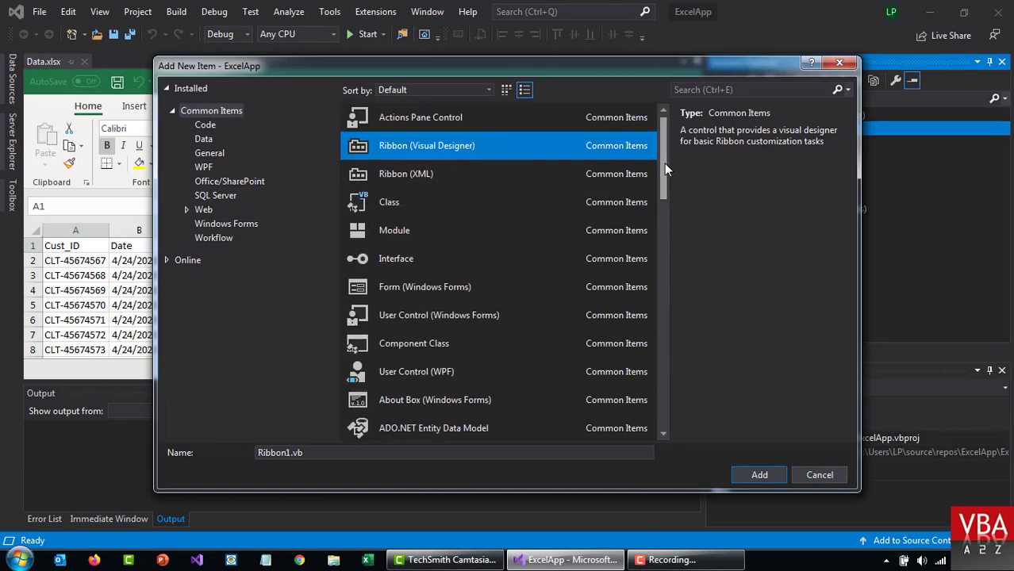
pyautogui.click(425, 287)
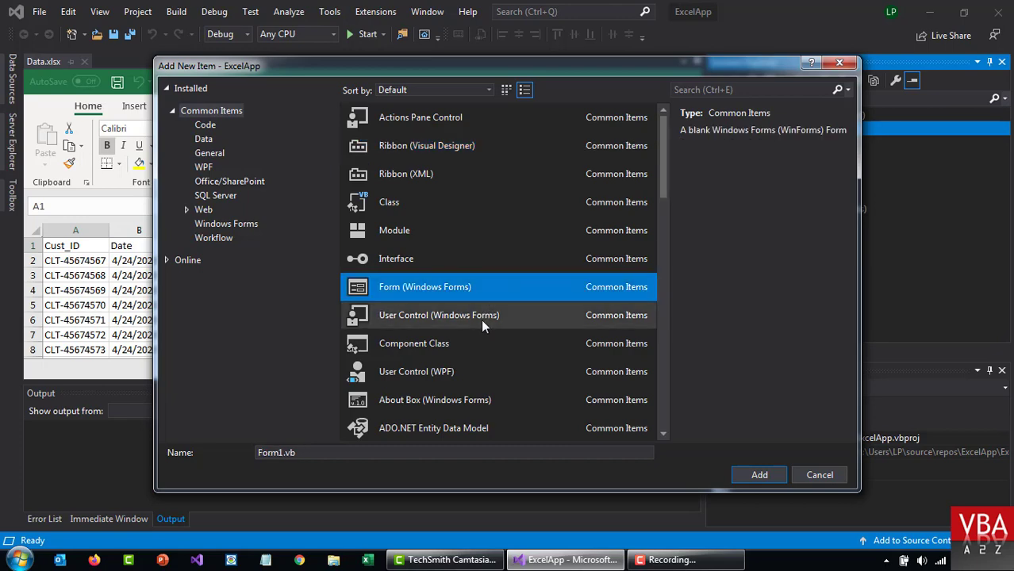
pyautogui.click(438, 315)
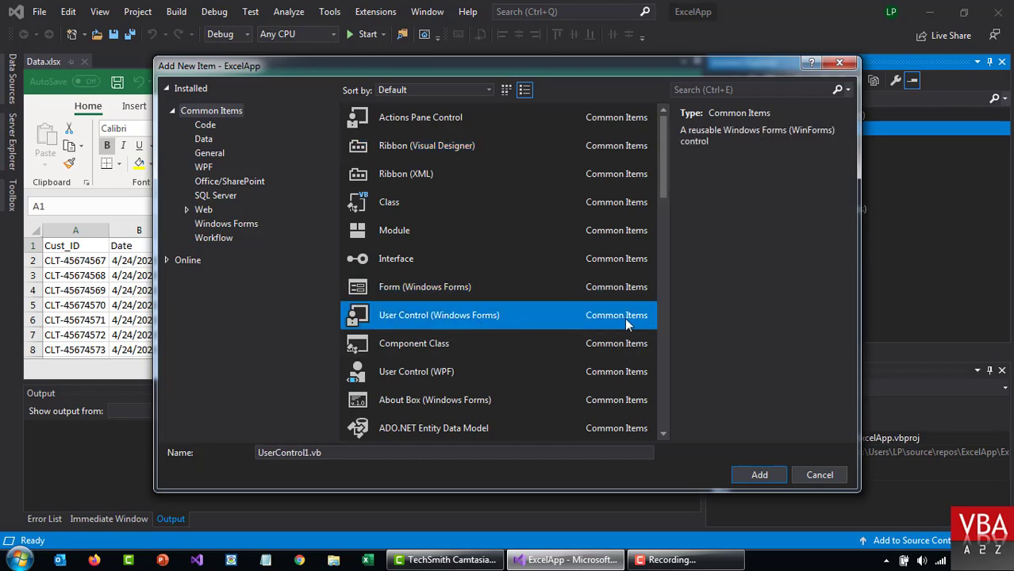
pyautogui.scroll(-3)
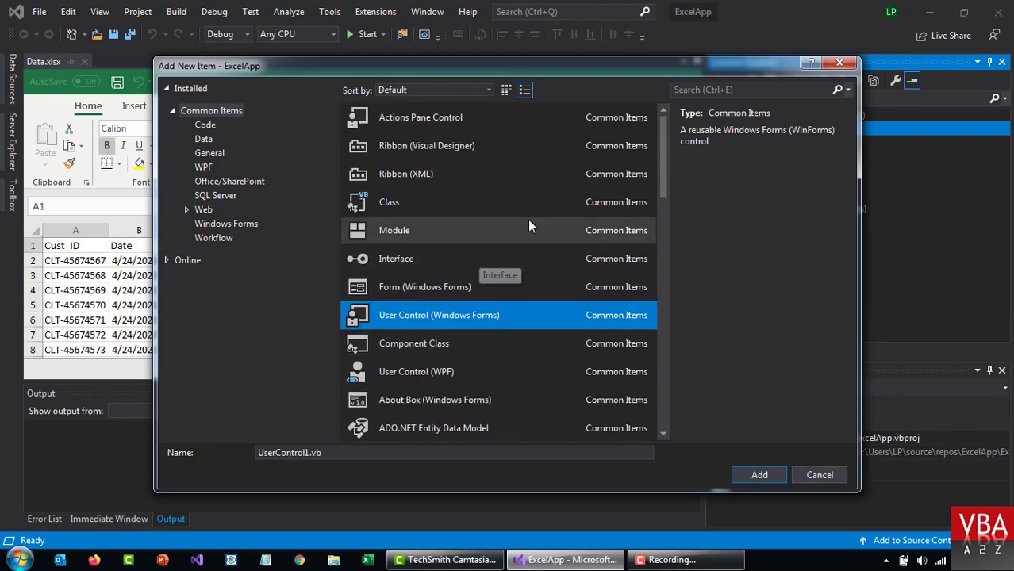
pyautogui.click(388, 201)
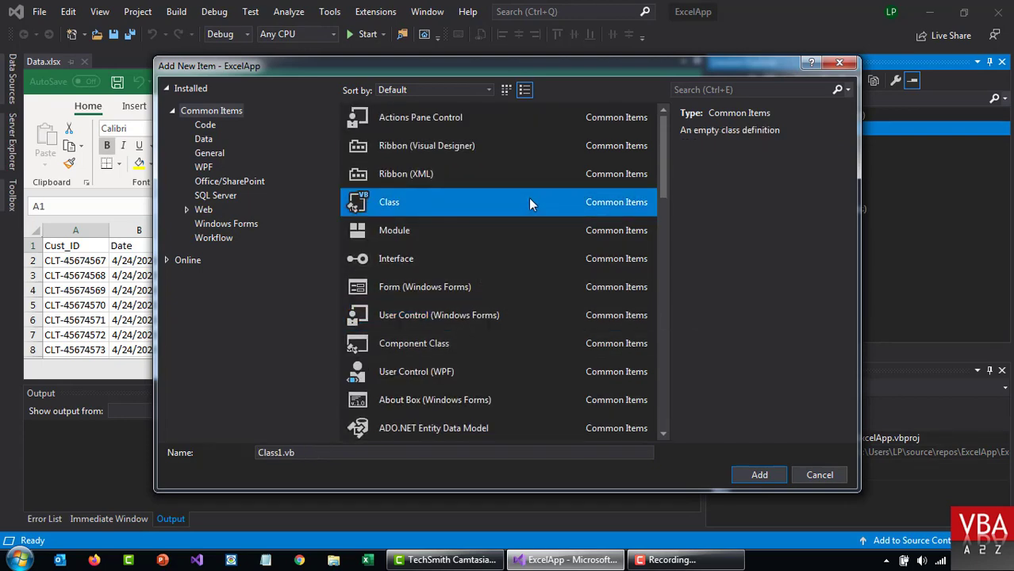
pyautogui.click(426, 146)
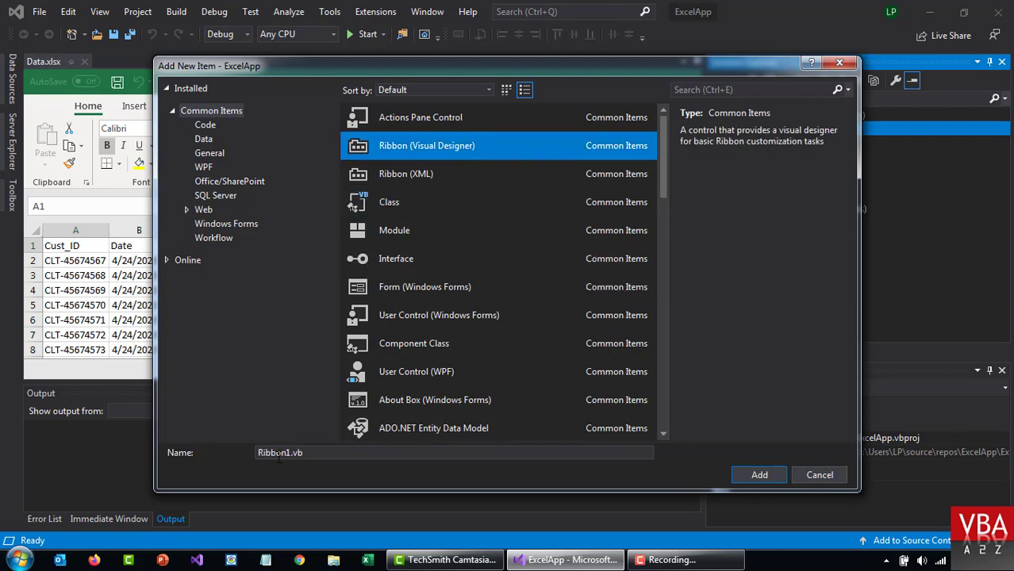
pyautogui.click(819, 475)
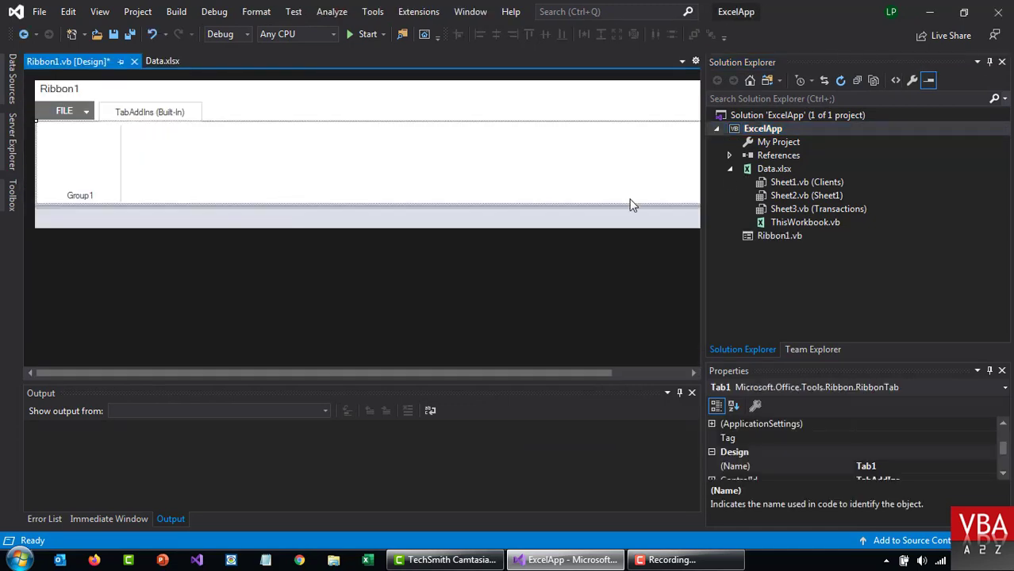
# - Select Ribbon1.vb, show the Toolbox of ribbon controls, and select the TabAddIns tab in the designer
pyautogui.click(780, 235)
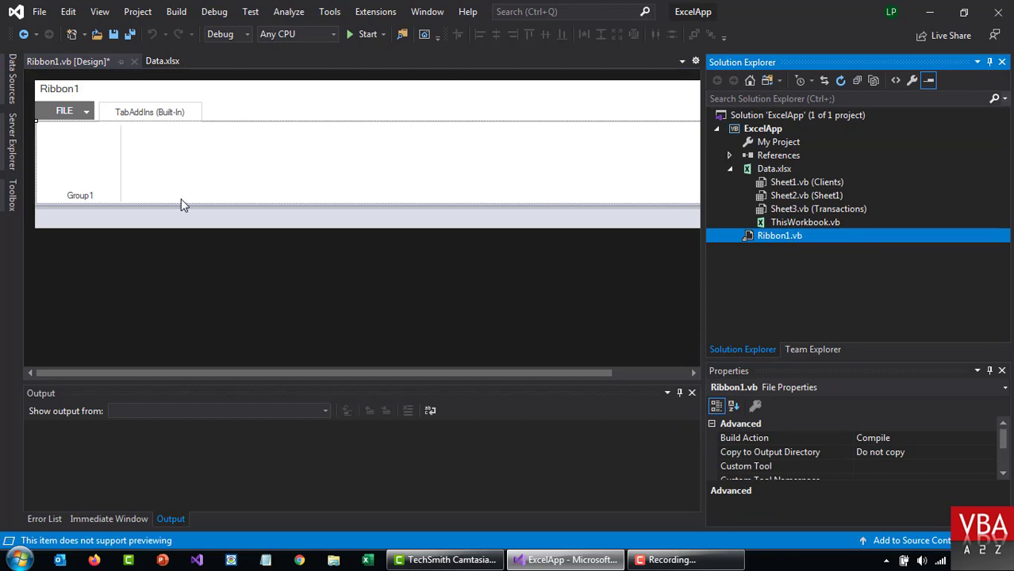
pyautogui.moveTo(118, 130)
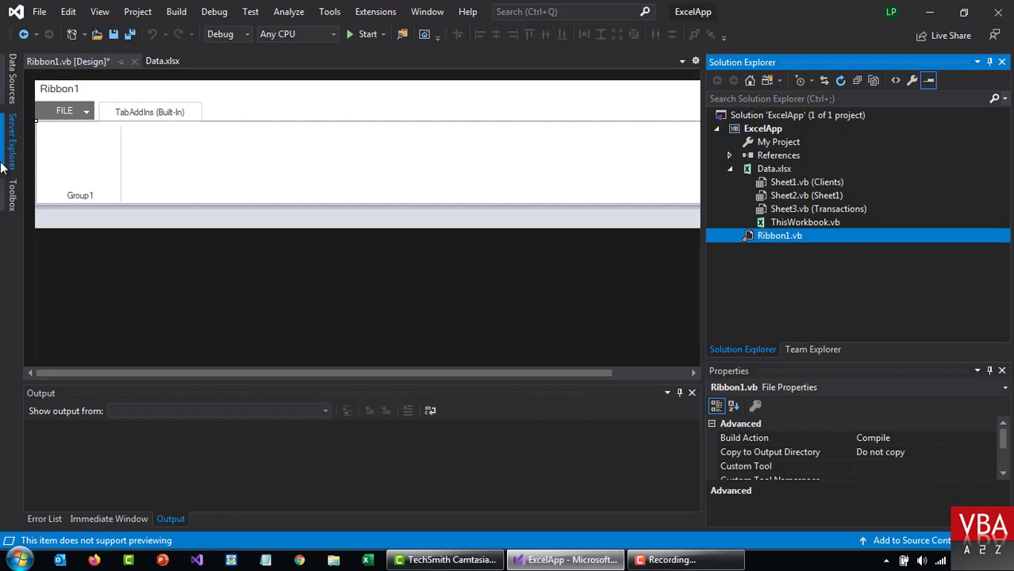
pyautogui.click(9, 190)
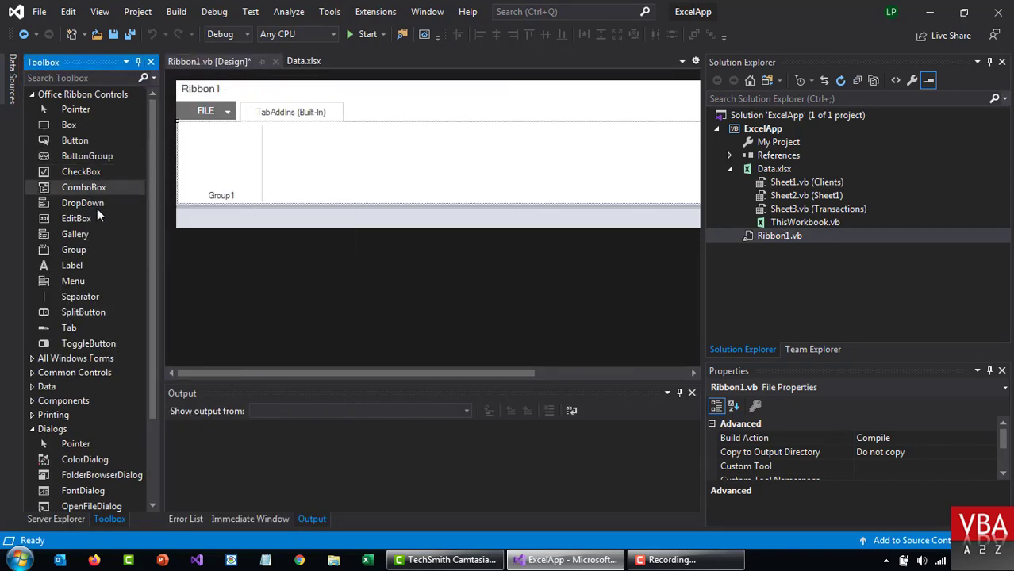
pyautogui.click(291, 111)
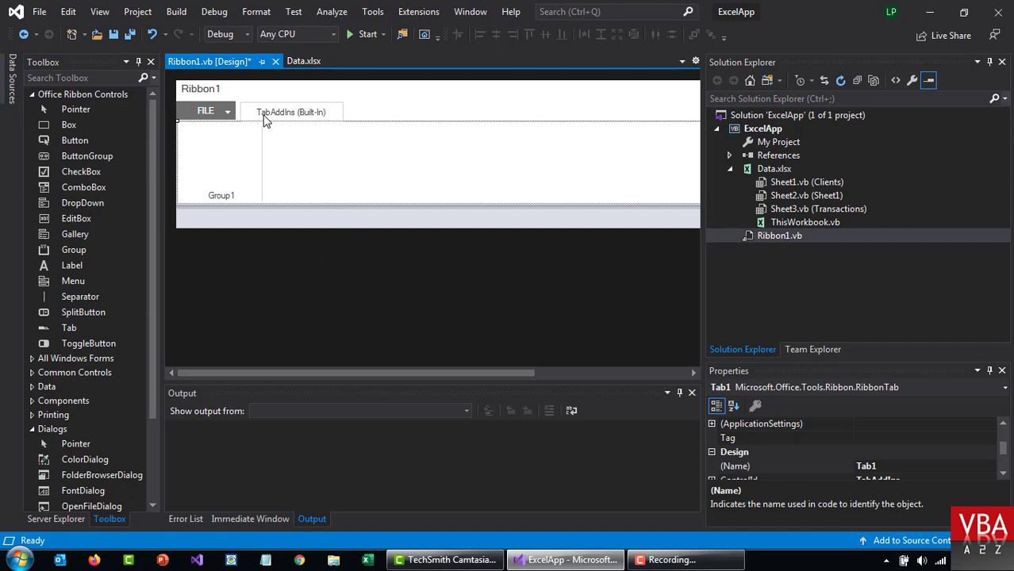
pyautogui.moveTo(324, 121)
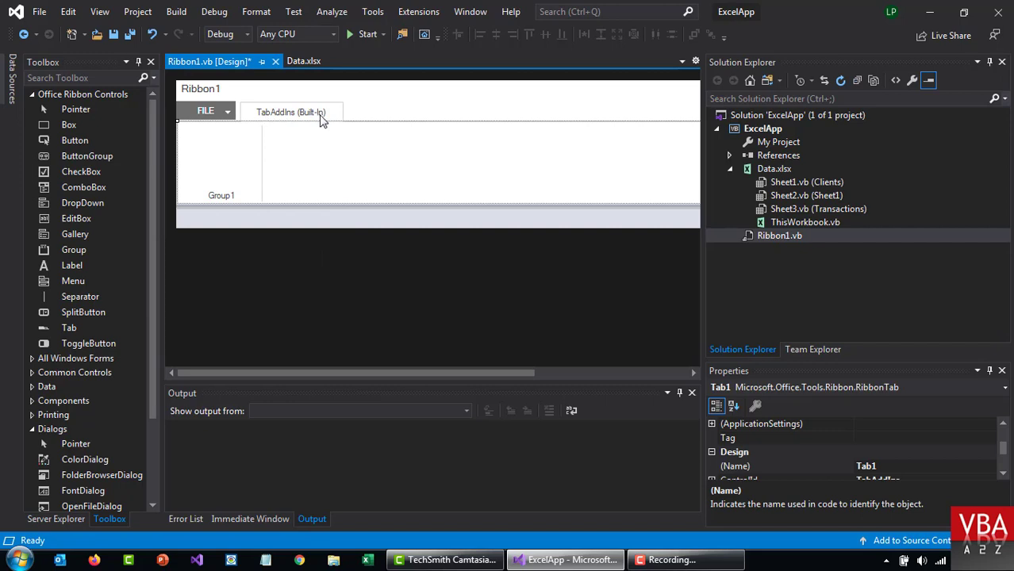
pyautogui.moveTo(184, 214)
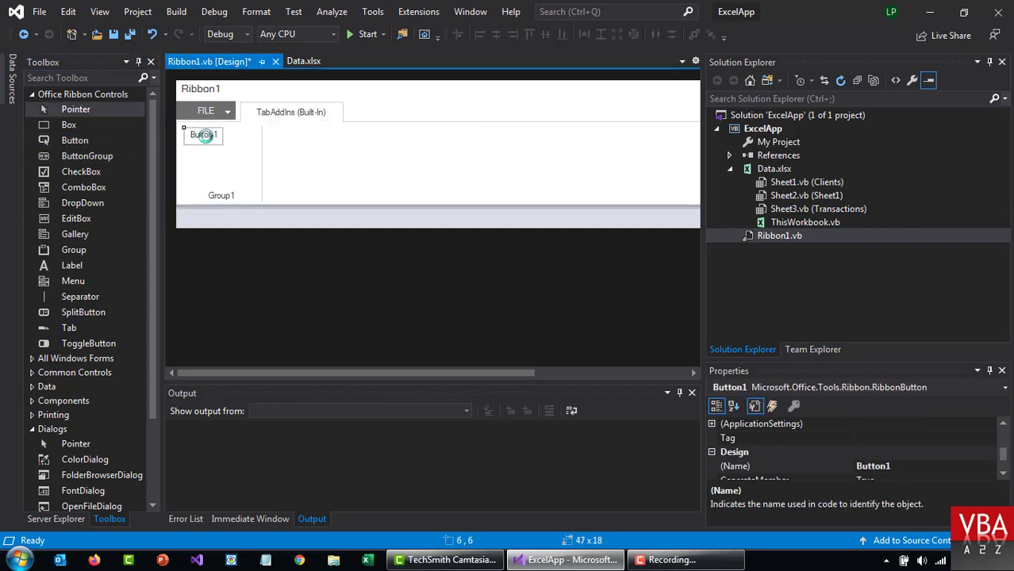
# - Generate the Button1_Click handler for the ribbon button and return to the Ribbon1 designer
pyautogui.doubleClick(203, 134)
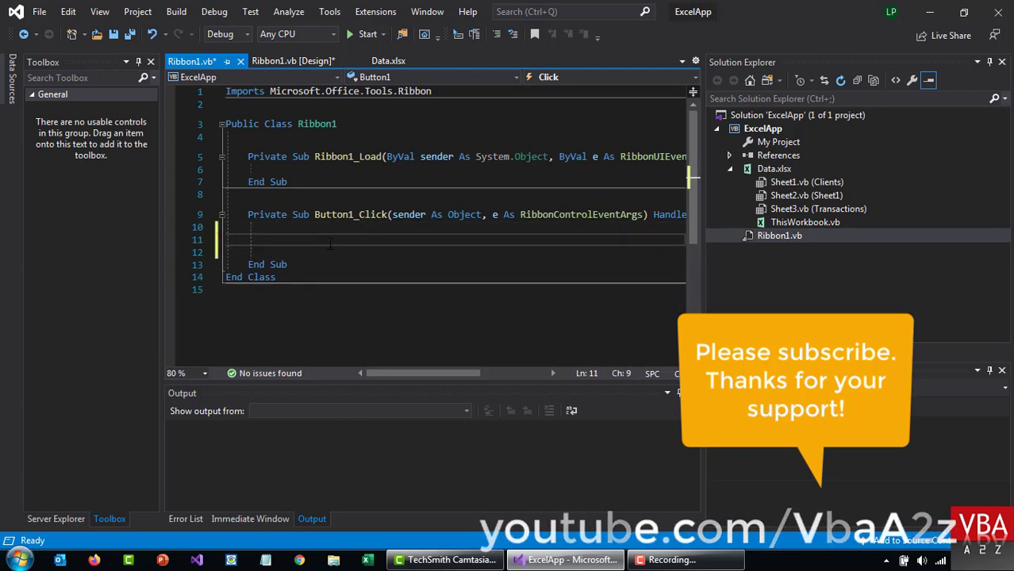
pyautogui.click(293, 60)
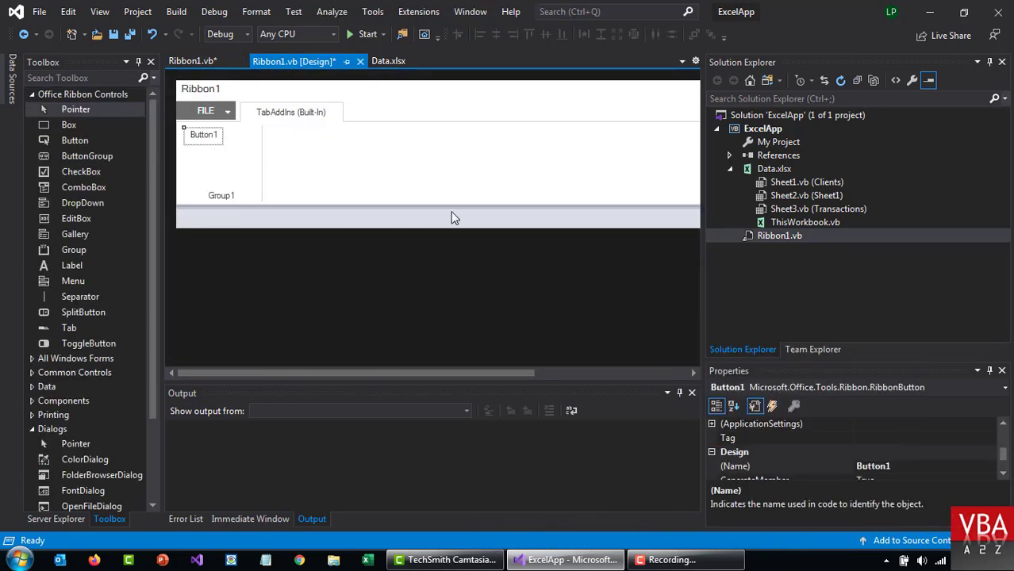
pyautogui.moveTo(842, 374)
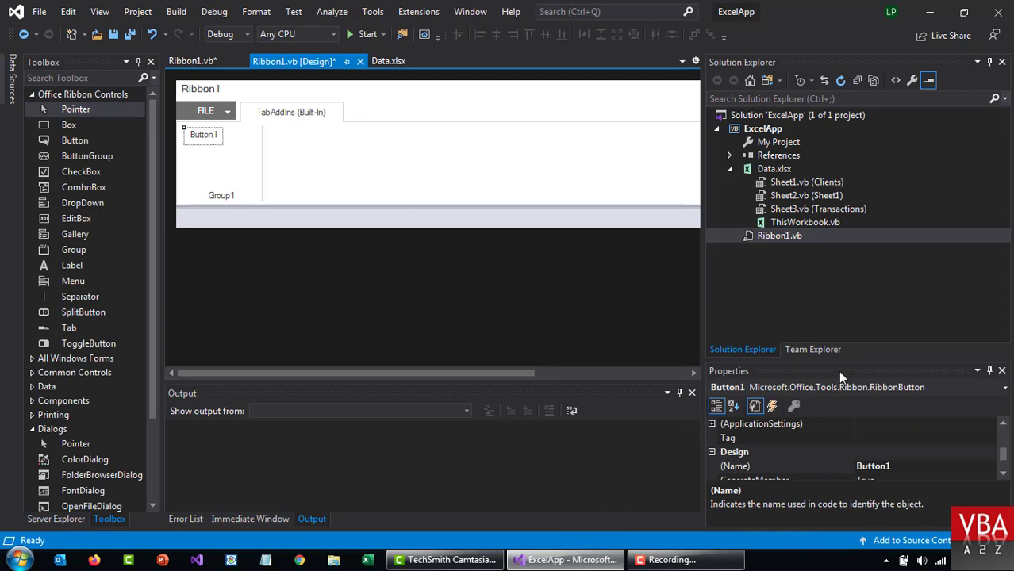
pyautogui.click(735, 466)
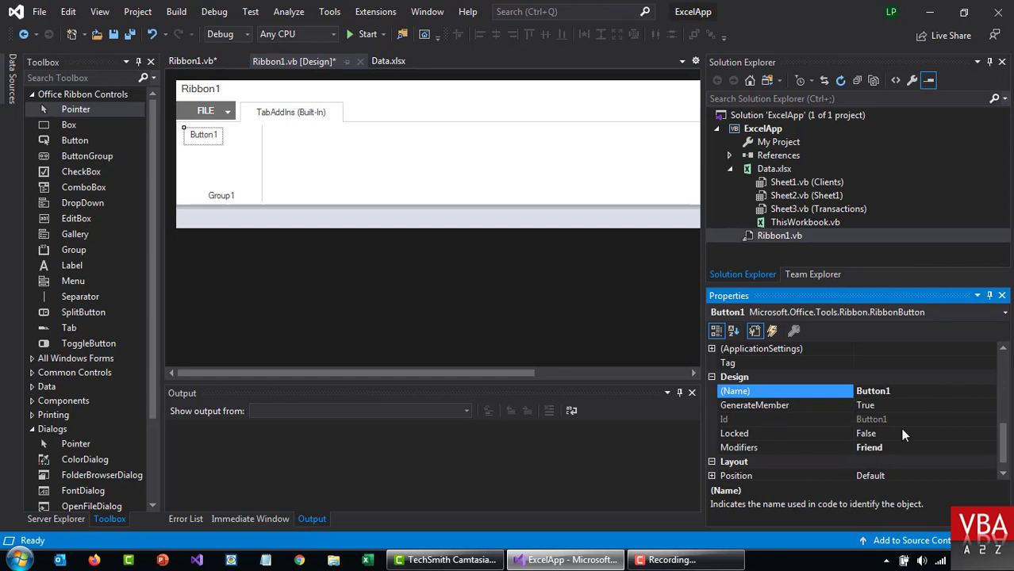
# - Set the ribbon button's Label property to Test1 in the Properties window
pyautogui.scroll(-3)
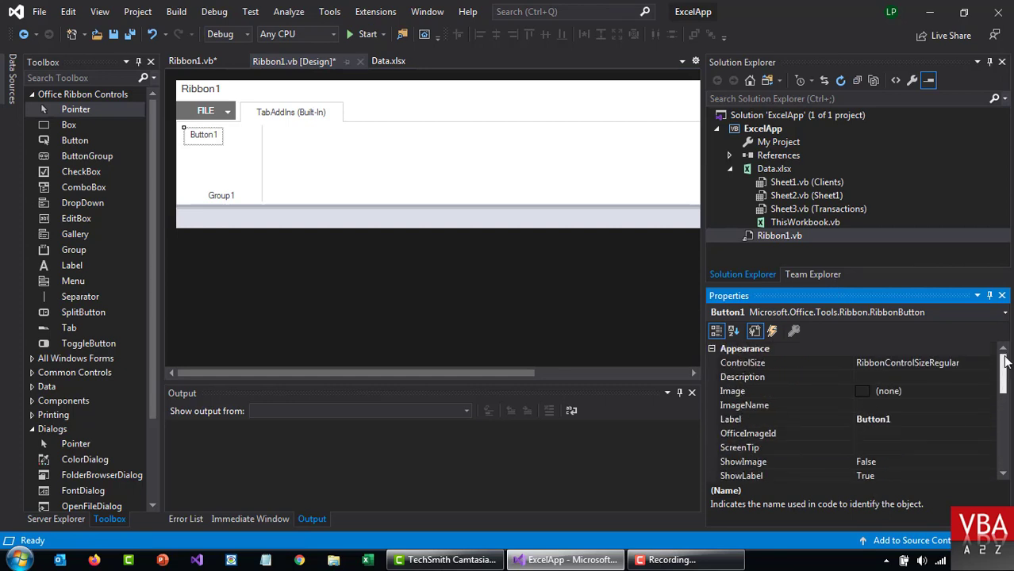
pyautogui.click(873, 419)
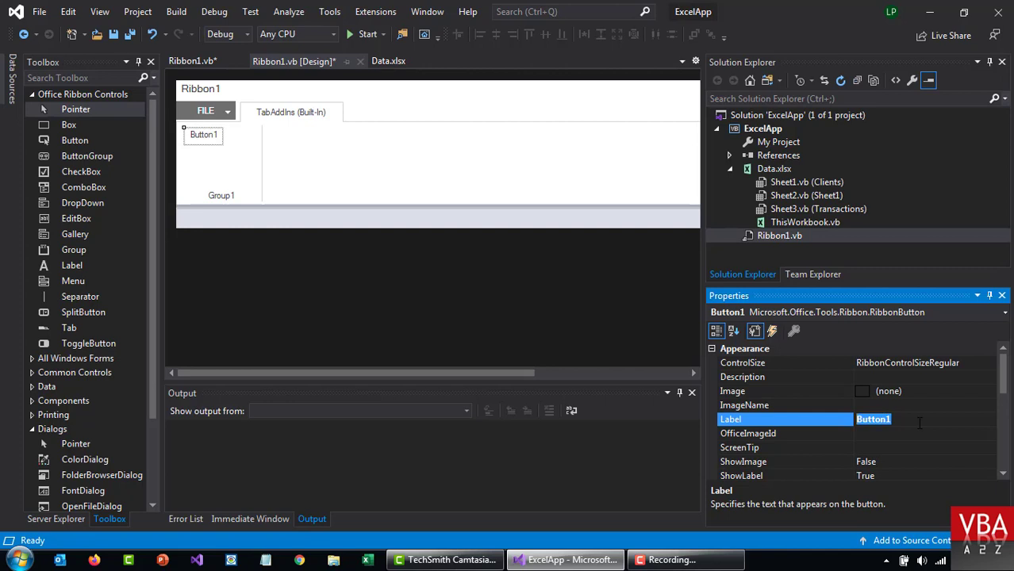
pyautogui.write('Test1')
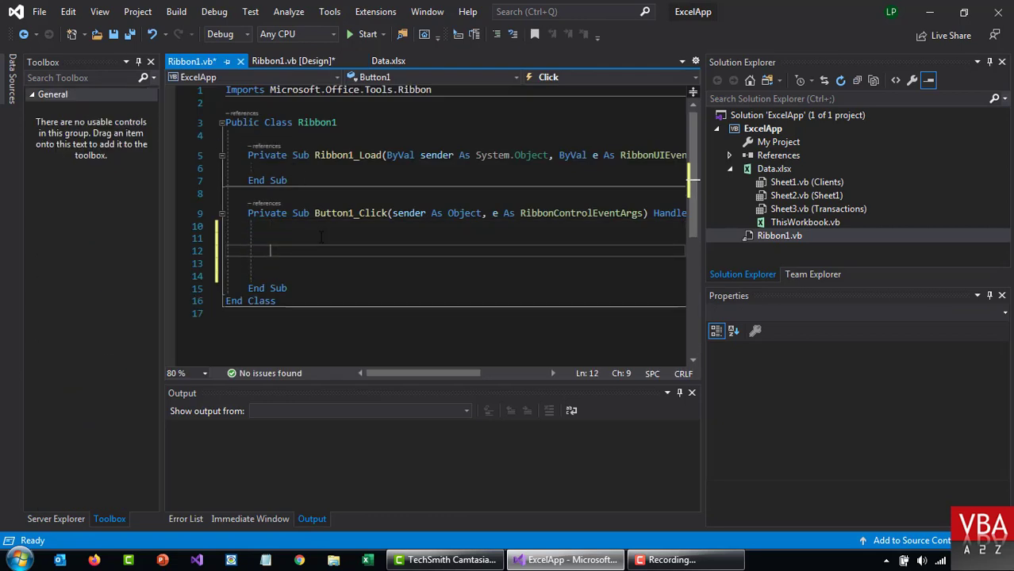
# - Enter MsgBox("Hello World!") as the body of Button1_Click
pyautogui.write('msgbox')
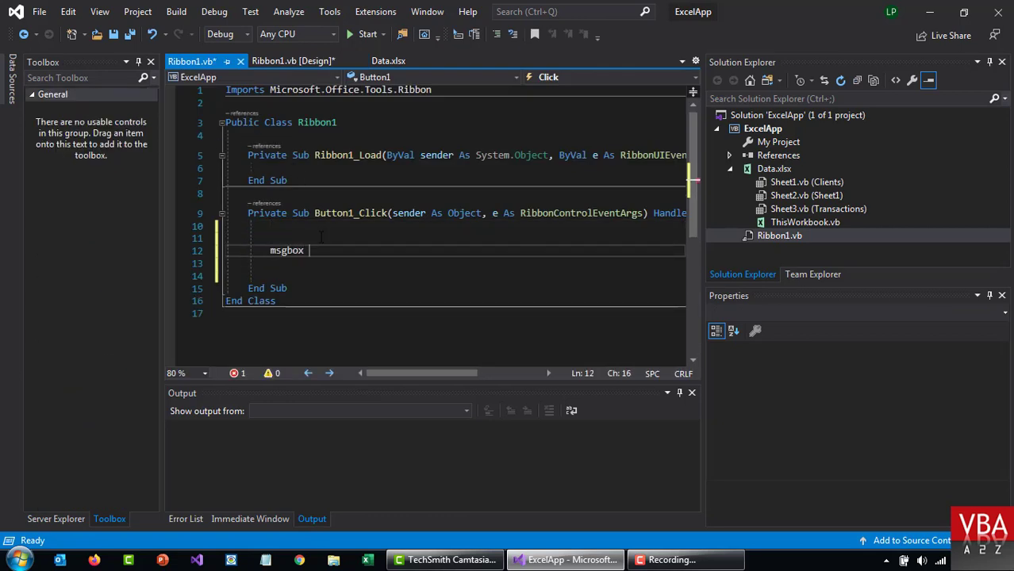
pyautogui.write('()')
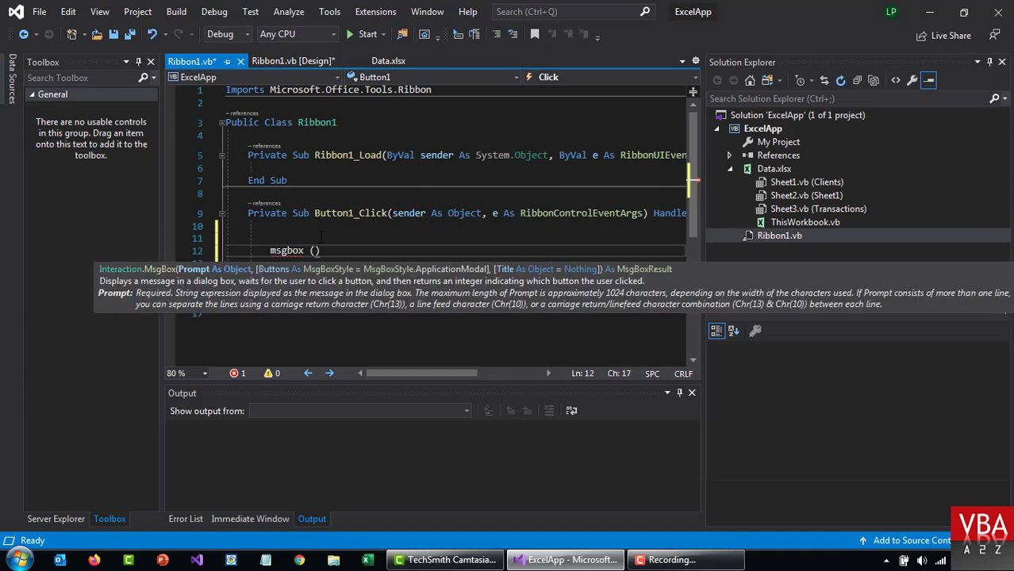
pyautogui.write('"Hell"')
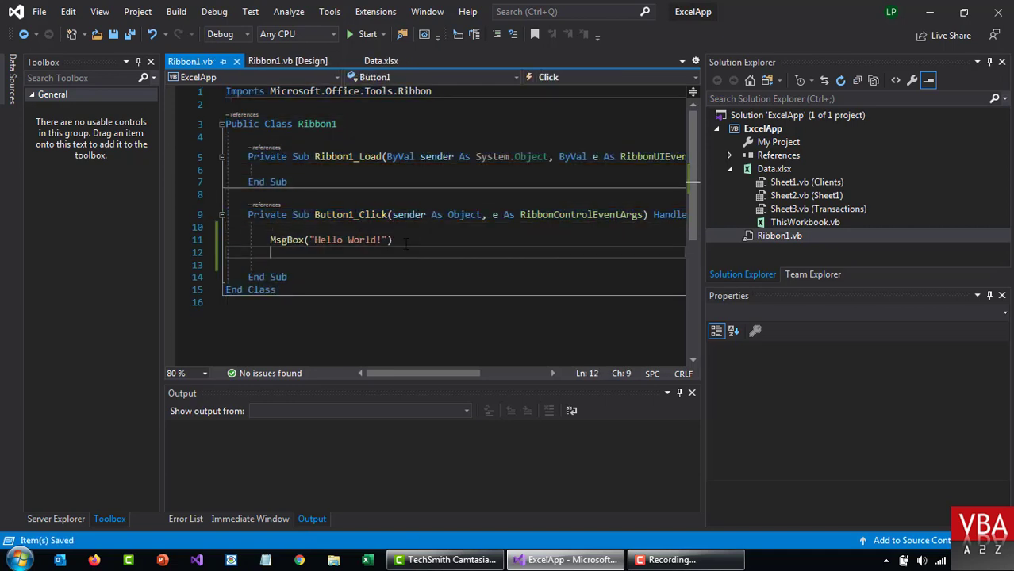
pyautogui.moveTo(255, 11)
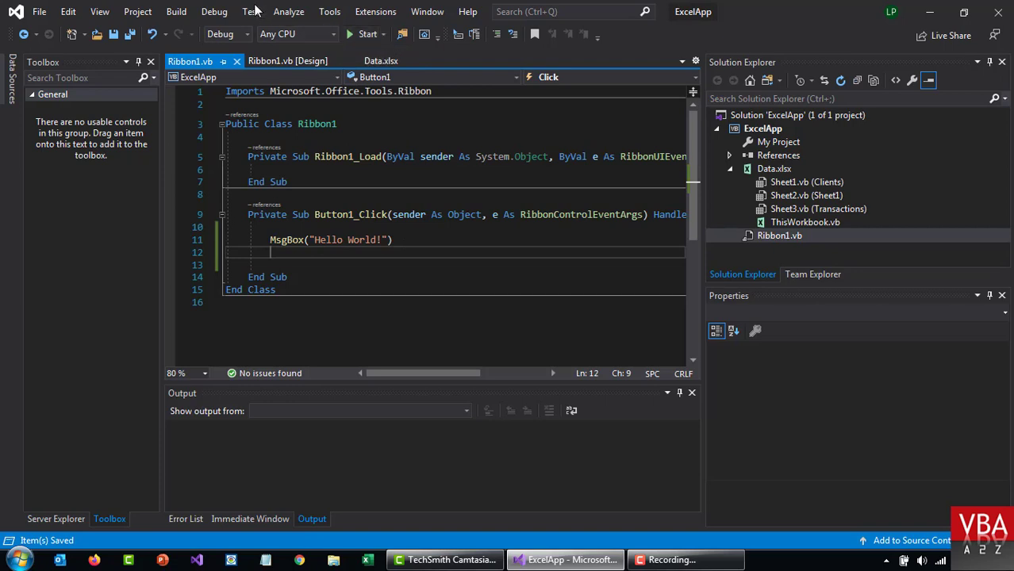
# - Start ExcelApp without debugging so the build succeeds and Excel opens Data.xlsx
pyautogui.click(214, 13)
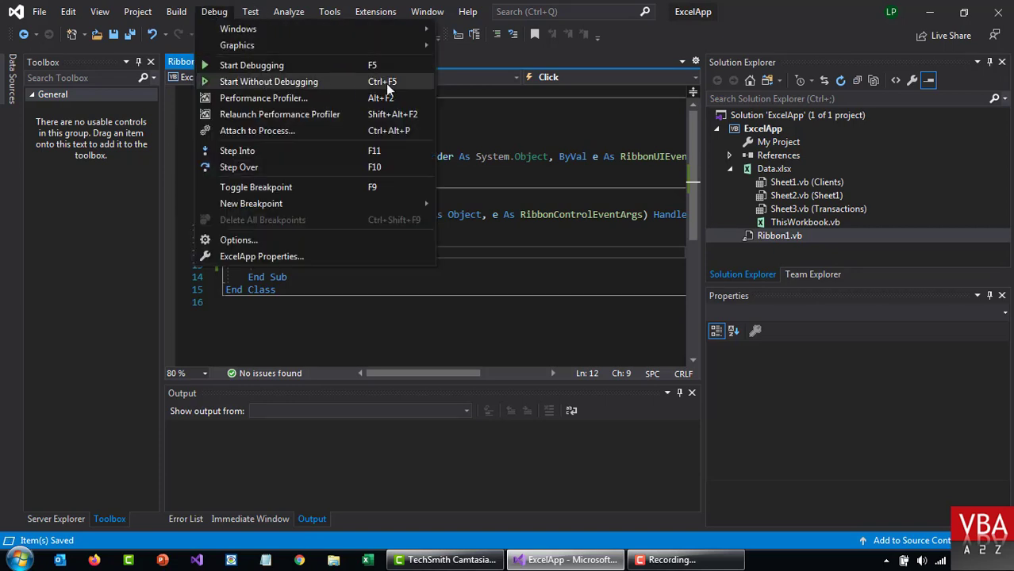
pyautogui.moveTo(422, 90)
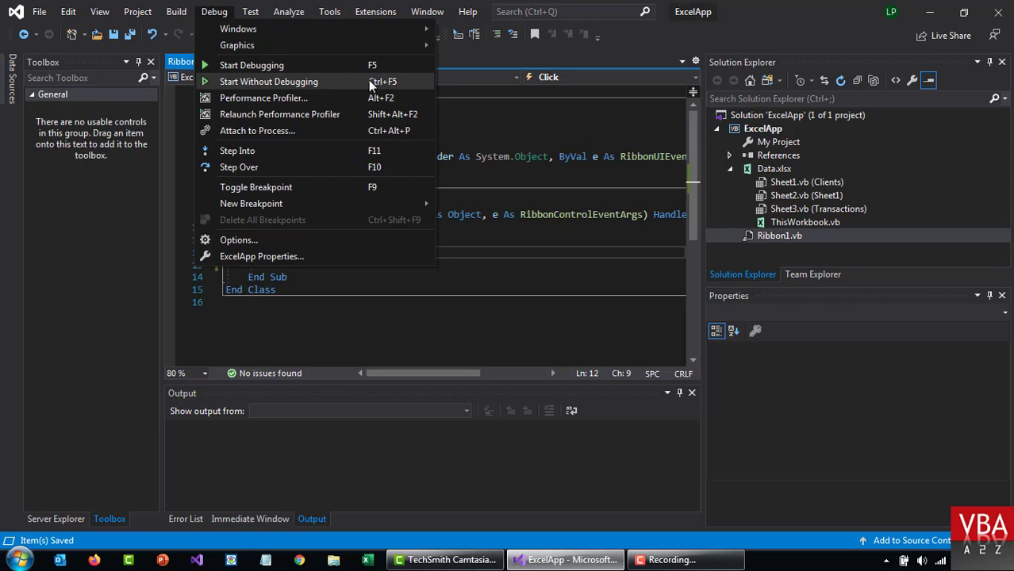
pyautogui.moveTo(543, 181)
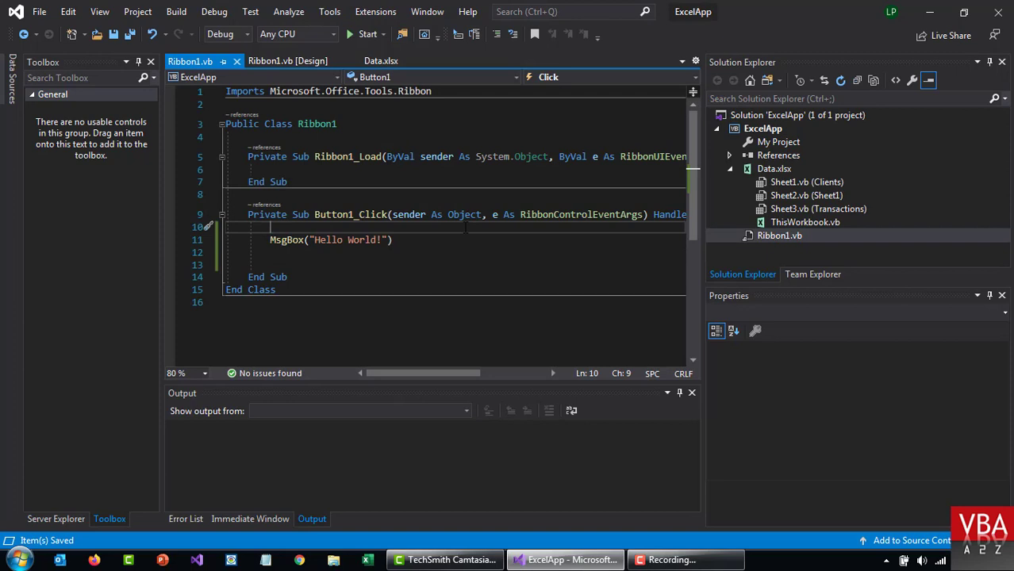
pyautogui.click(362, 33)
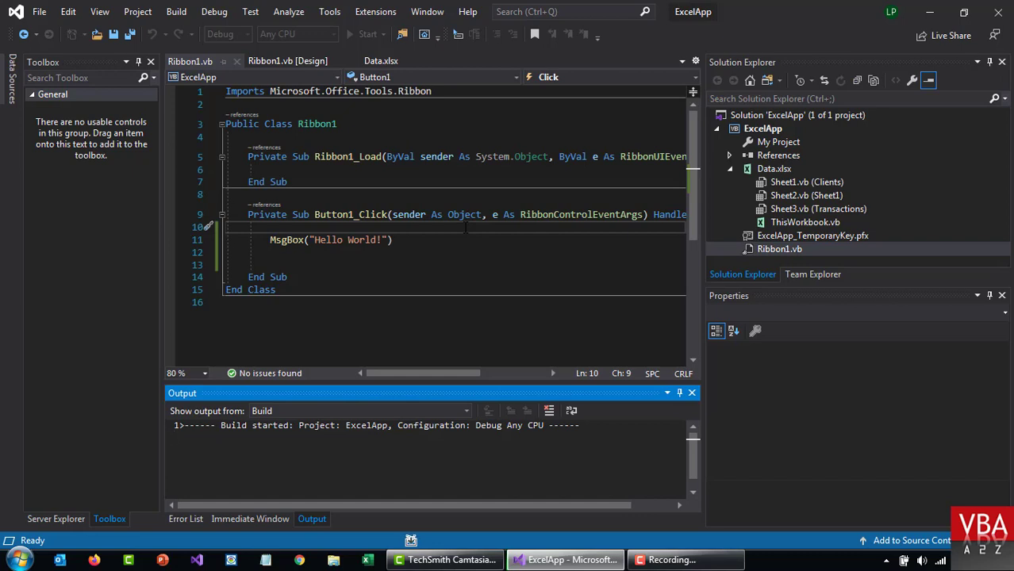
pyautogui.moveTo(576, 278)
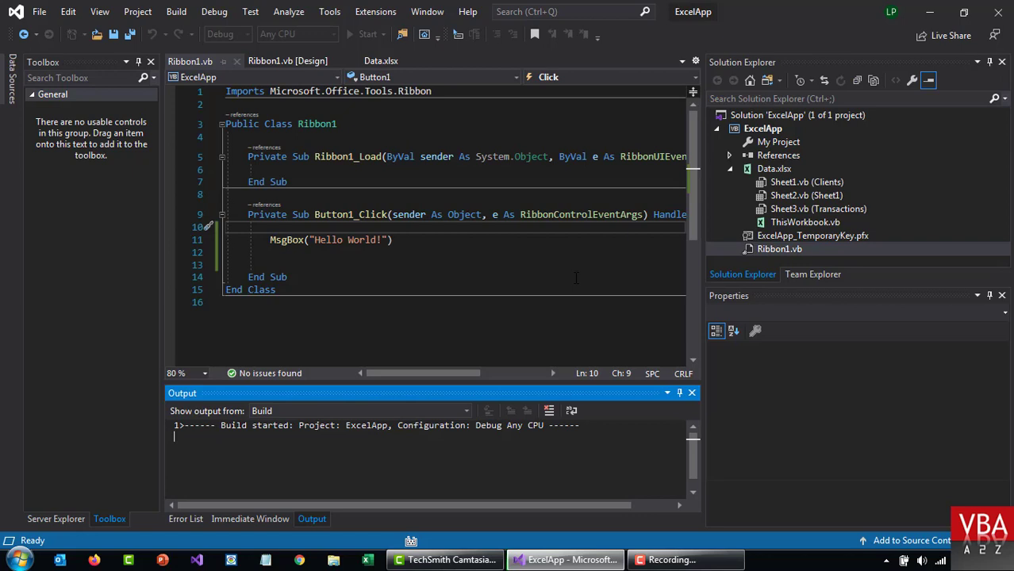
pyautogui.moveTo(595, 277)
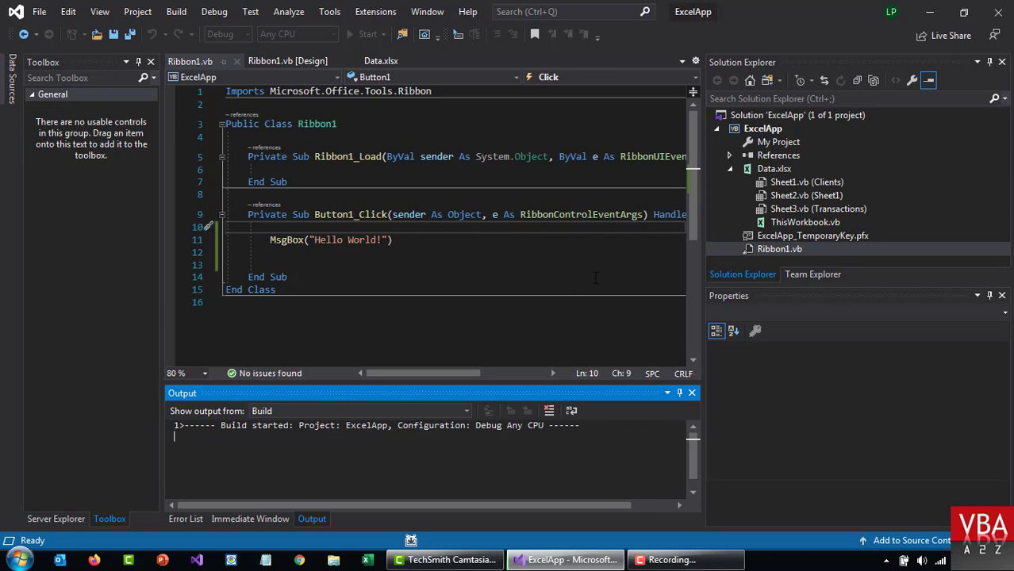
pyautogui.moveTo(530, 289)
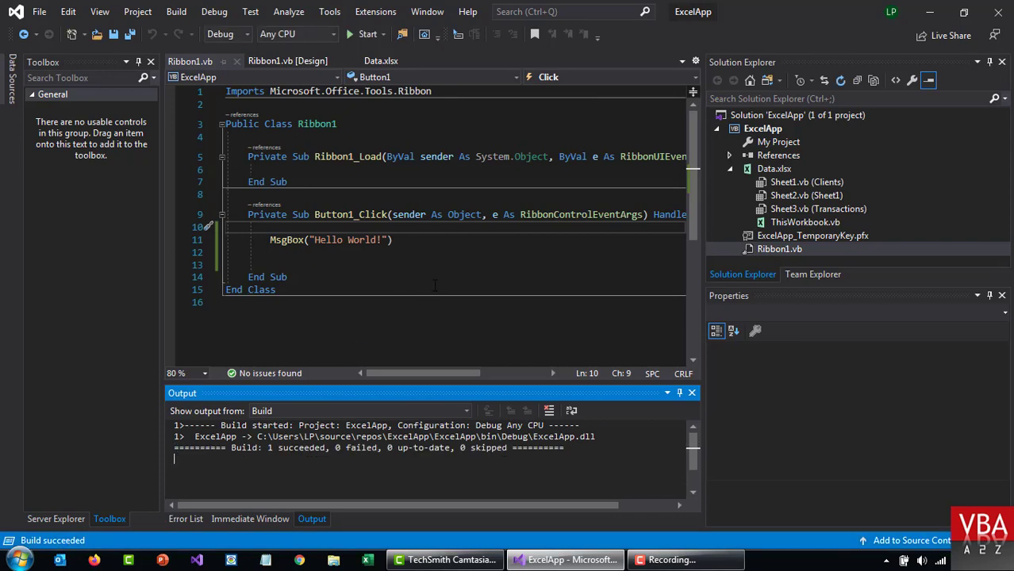
pyautogui.moveTo(503, 287)
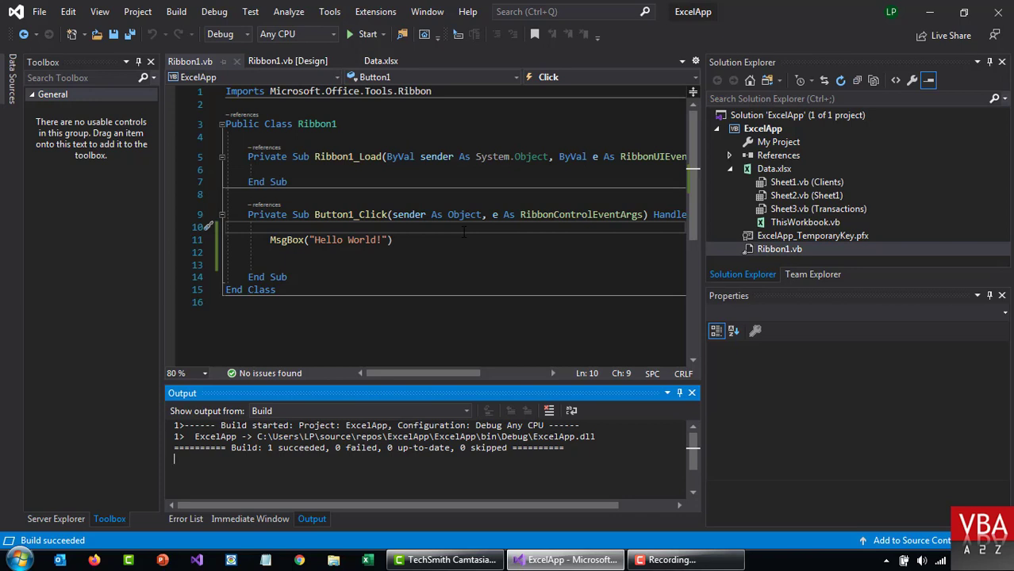
pyautogui.click(362, 33)
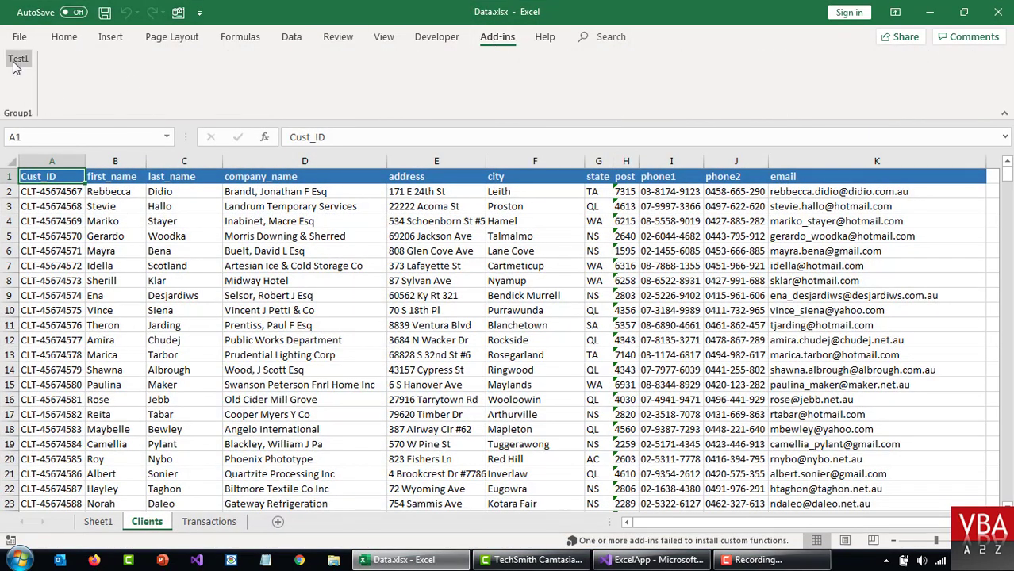
# - Run the Test1 button on the Add-ins tab to show and dismiss the Hello World! message
pyautogui.click(25, 60)
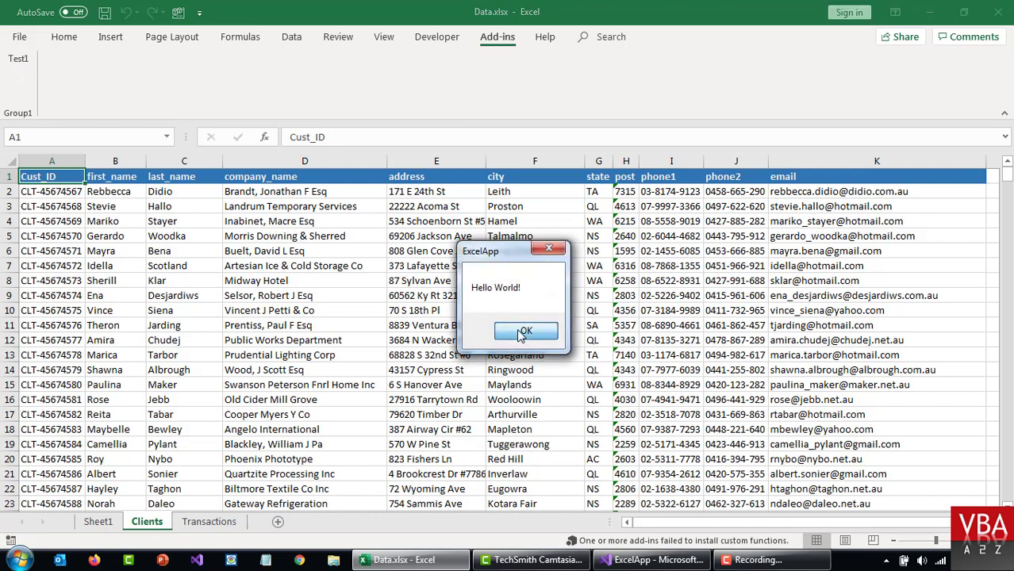
pyautogui.click(525, 330)
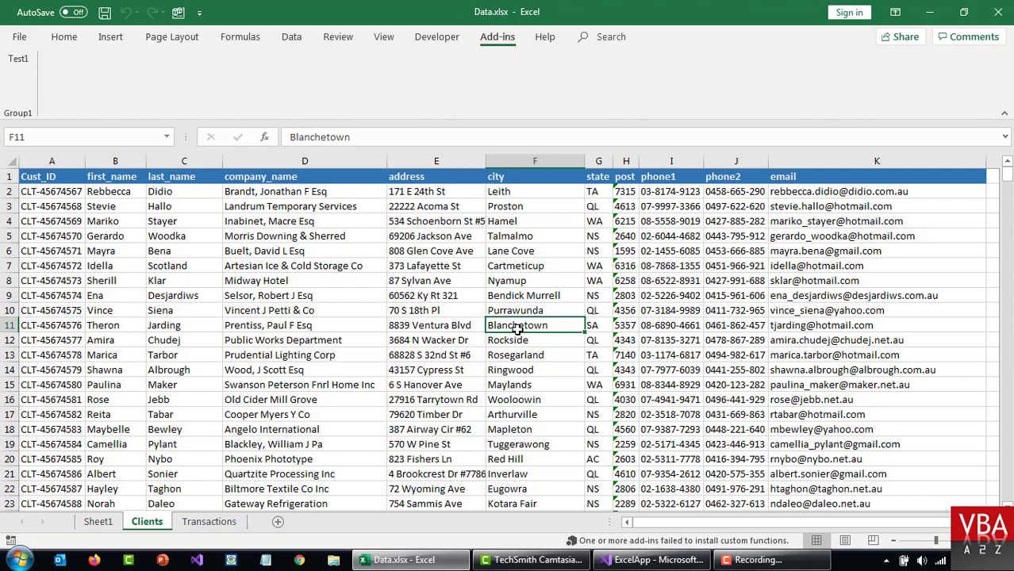
pyautogui.click(102, 520)
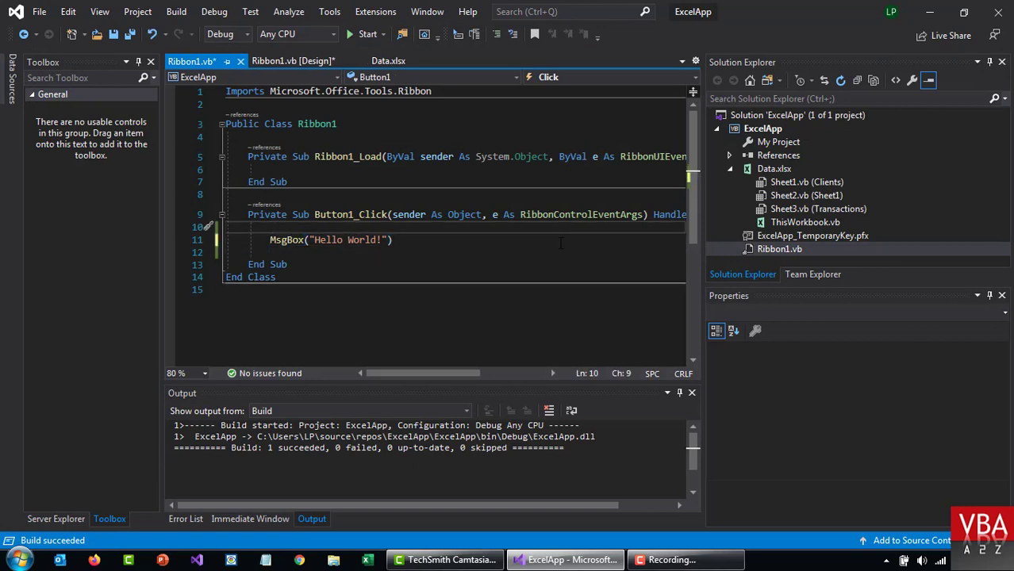
# - Add blank lines around the MsgBox line in Button1_Click and save the file
pyautogui.press('Backspace')
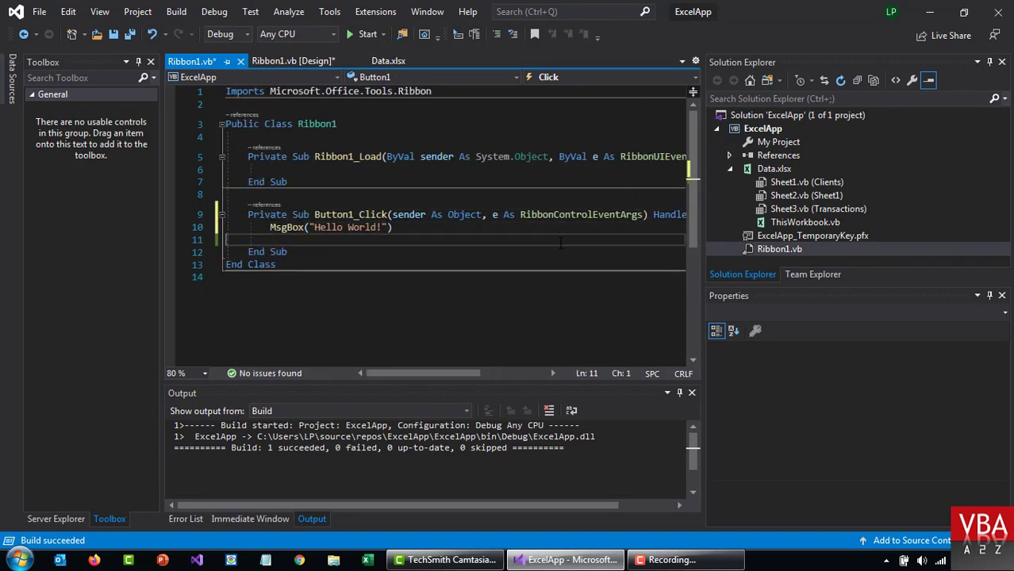
pyautogui.press('Ctrl+S')
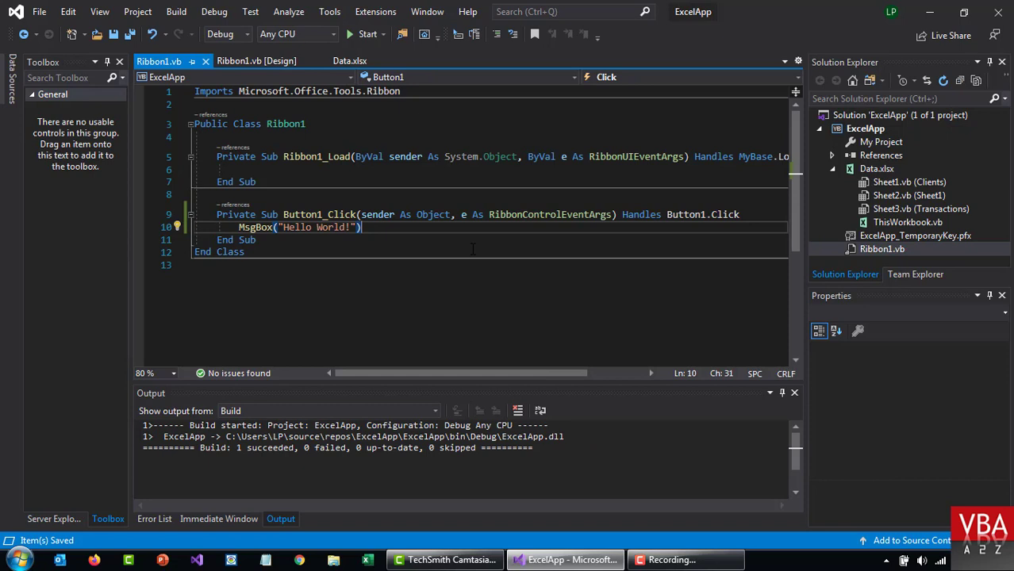
pyautogui.press('Enter')
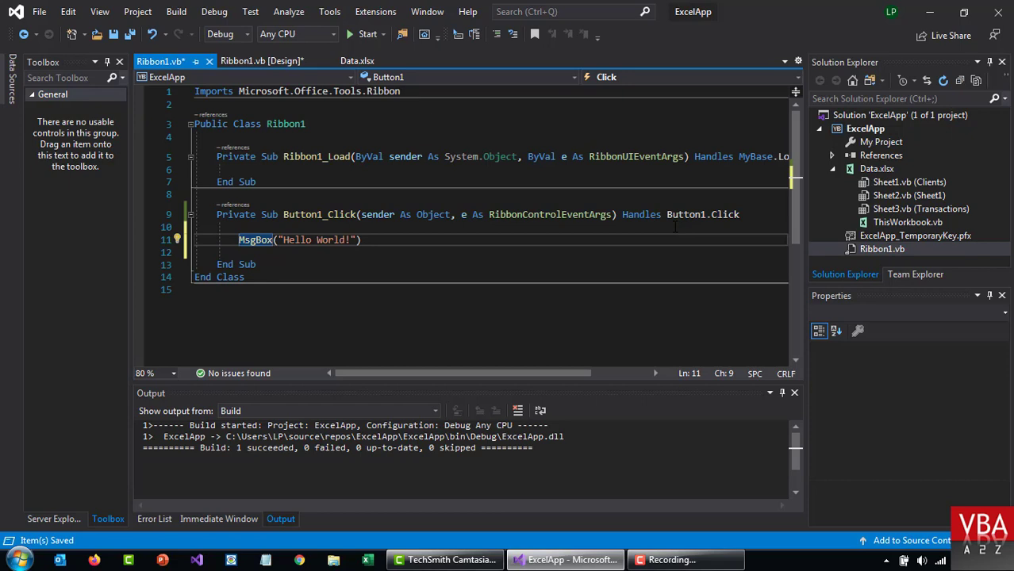
pyautogui.press('Enter')
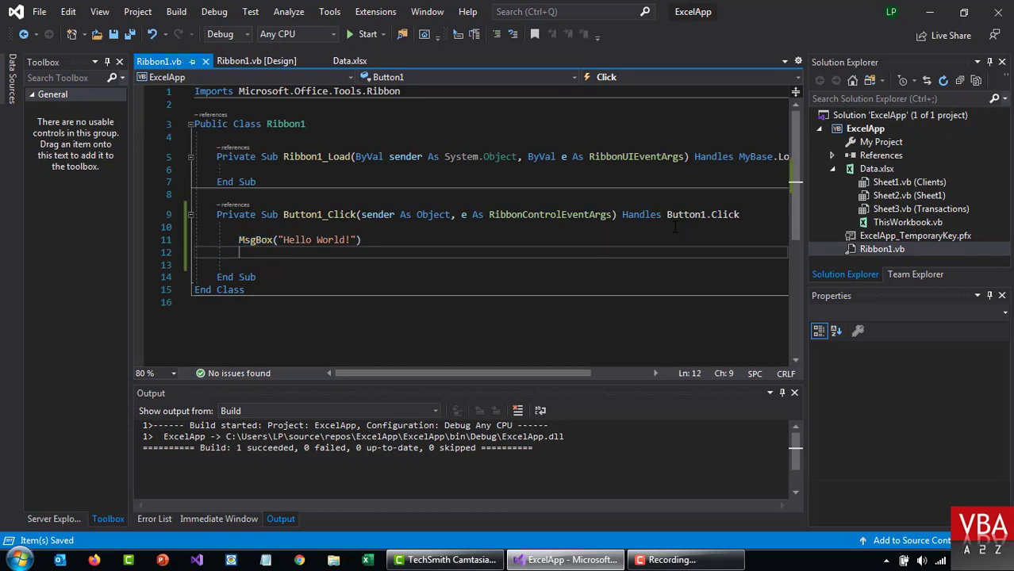
pyautogui.write("'")
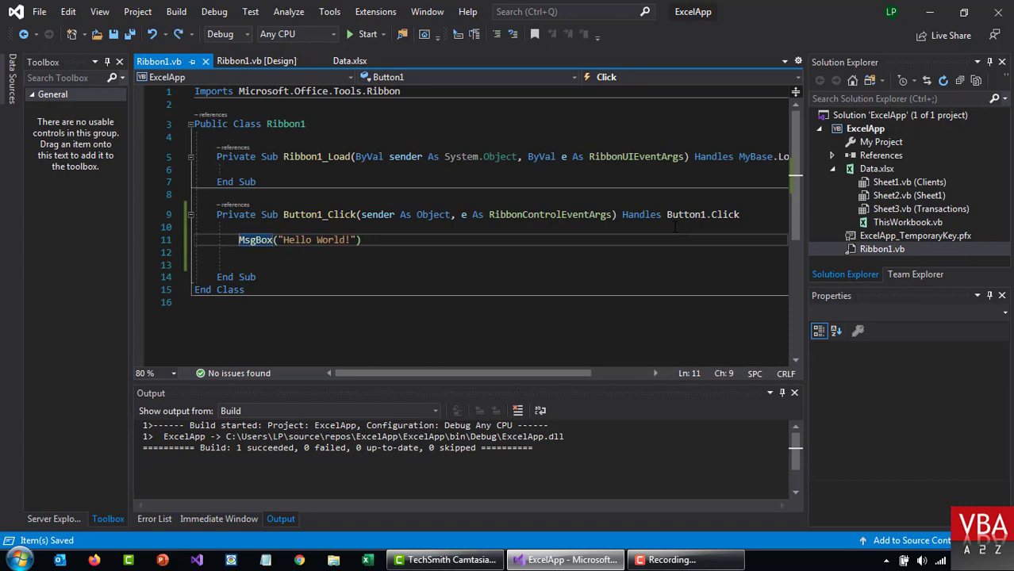
# - Return to the Ribbon1 designer and select the built-in TabAddIns tab
pyautogui.click(267, 60)
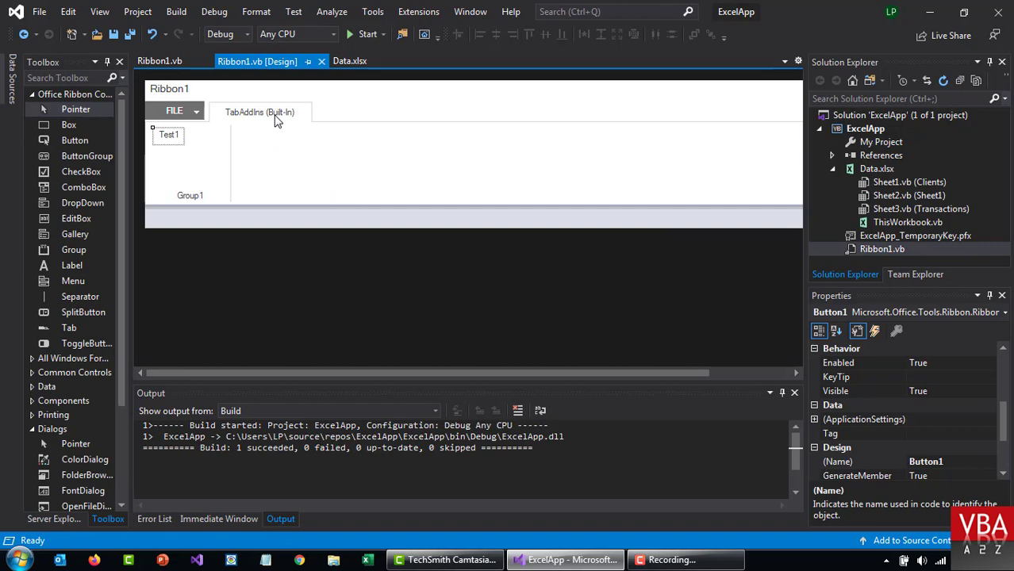
pyautogui.click(259, 111)
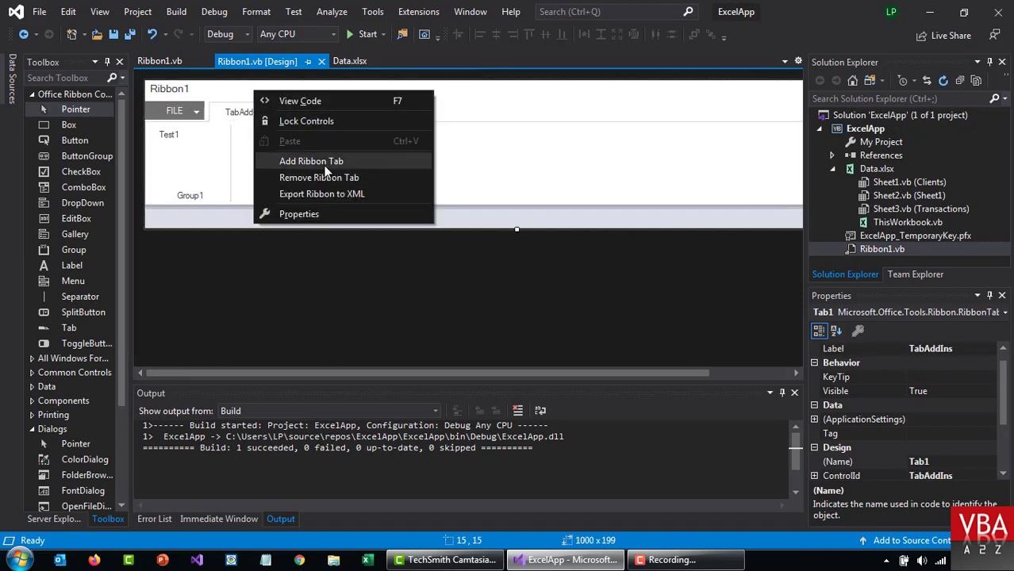
# - Add a new ribbon tab Tab2 beside TabAddIns and select it for editing
pyautogui.click(310, 162)
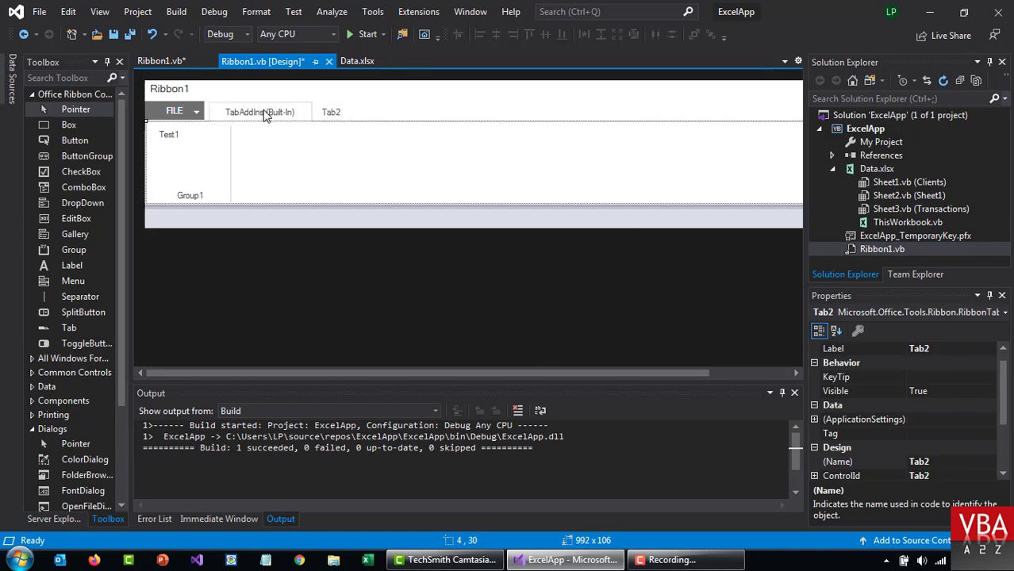
pyautogui.click(259, 111)
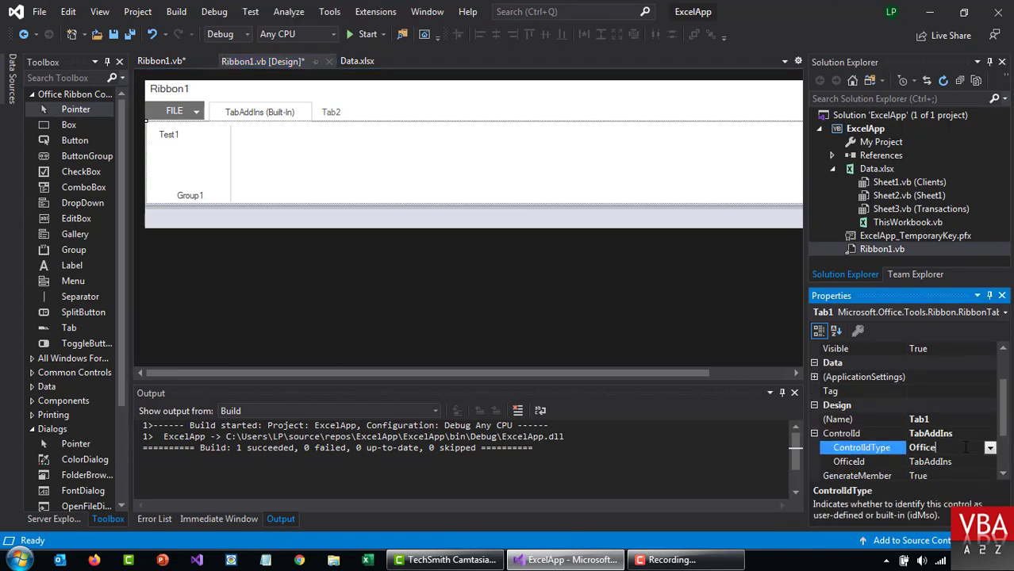
pyautogui.click(990, 448)
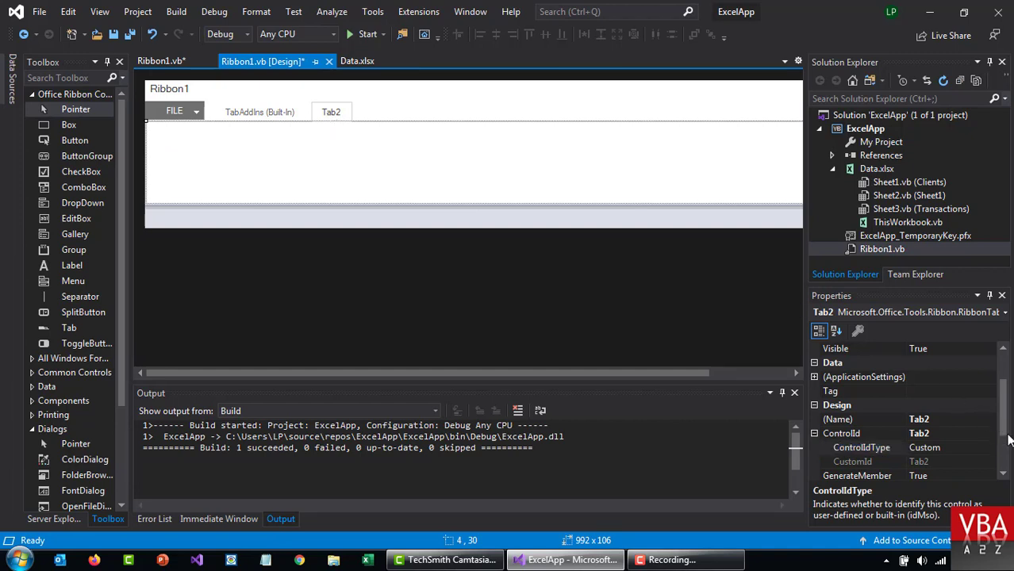
# - Set Tab2's (Name) to Demo and its Label to Demo in Properties
pyautogui.click(858, 419)
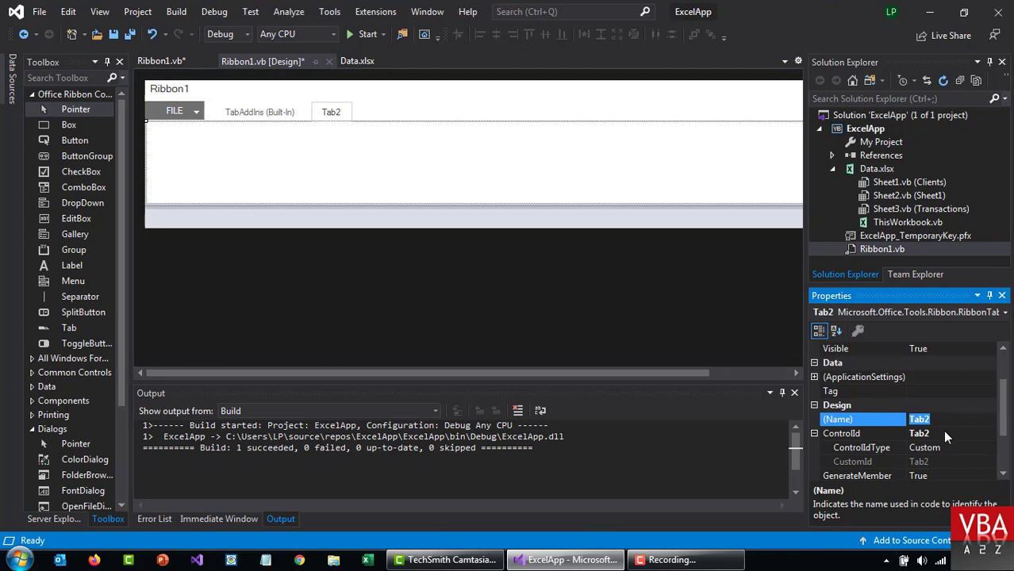
pyautogui.write('D')
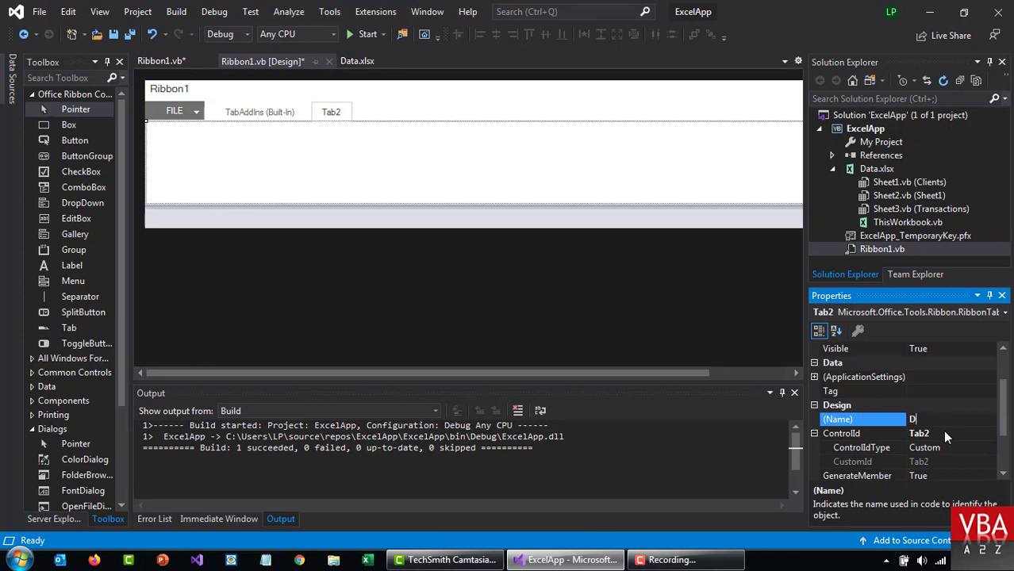
pyautogui.write('emo')
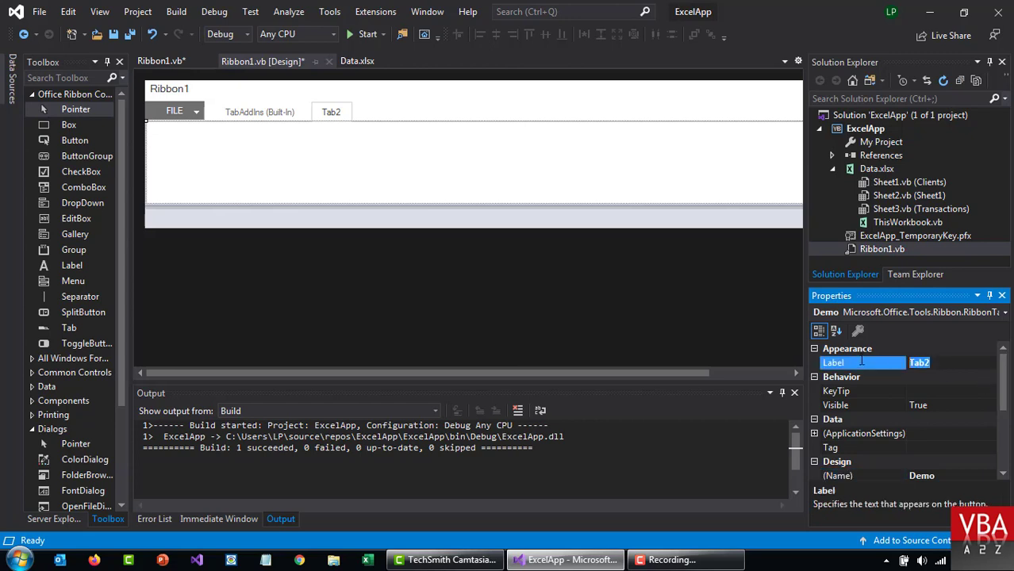
pyautogui.write('VB')
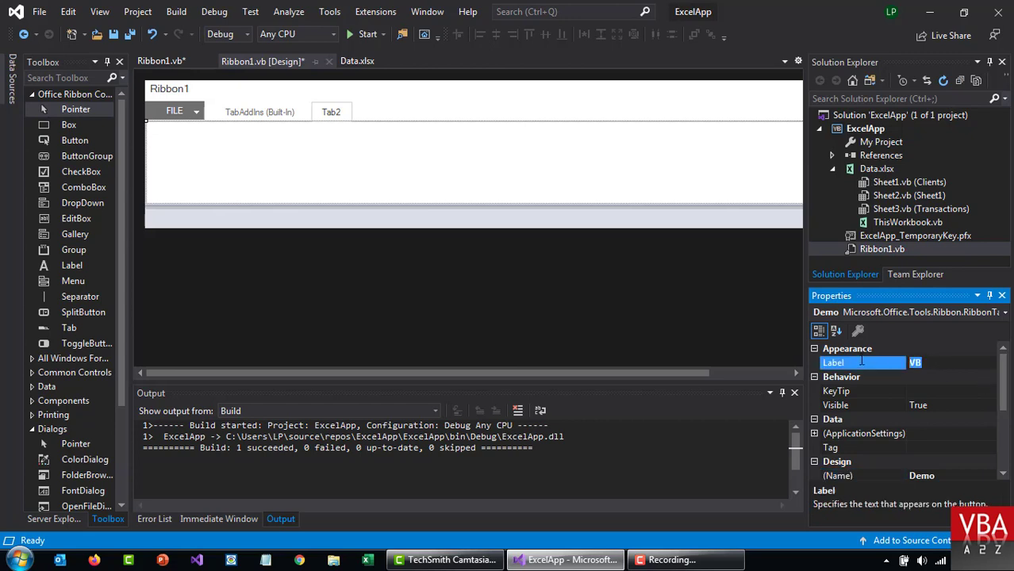
pyautogui.write('Demo')
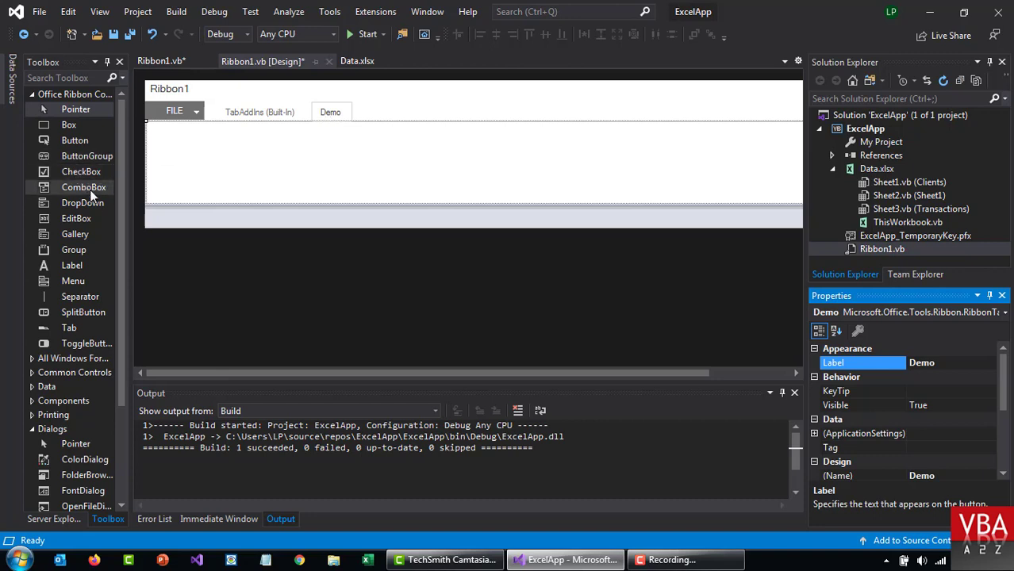
pyautogui.moveTo(67, 250)
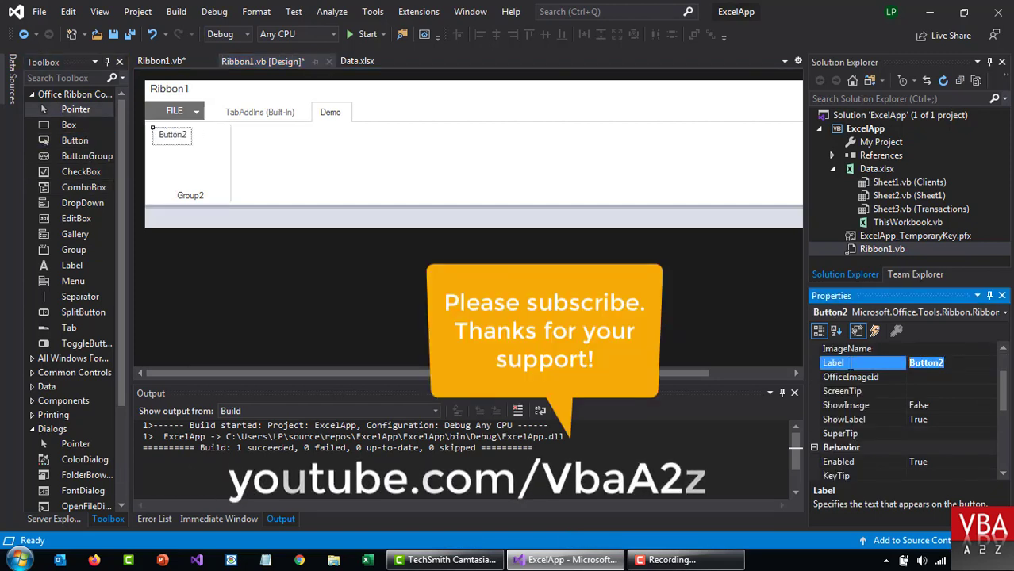
# - Label the new Demo-tab button 'Write to Cell' and create its Button2_Click handler
pyautogui.write('Writ')
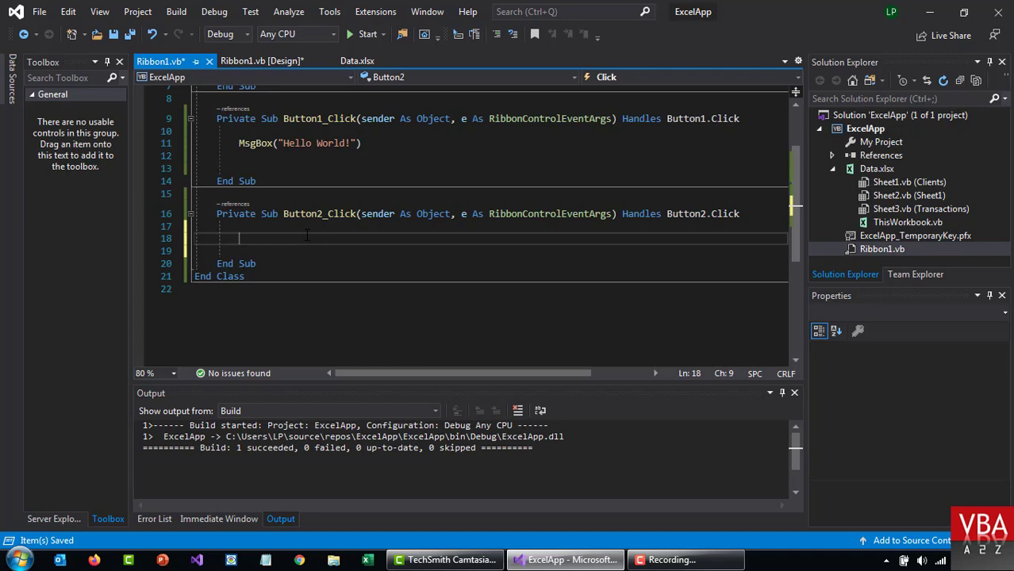
pyautogui.moveTo(876, 195)
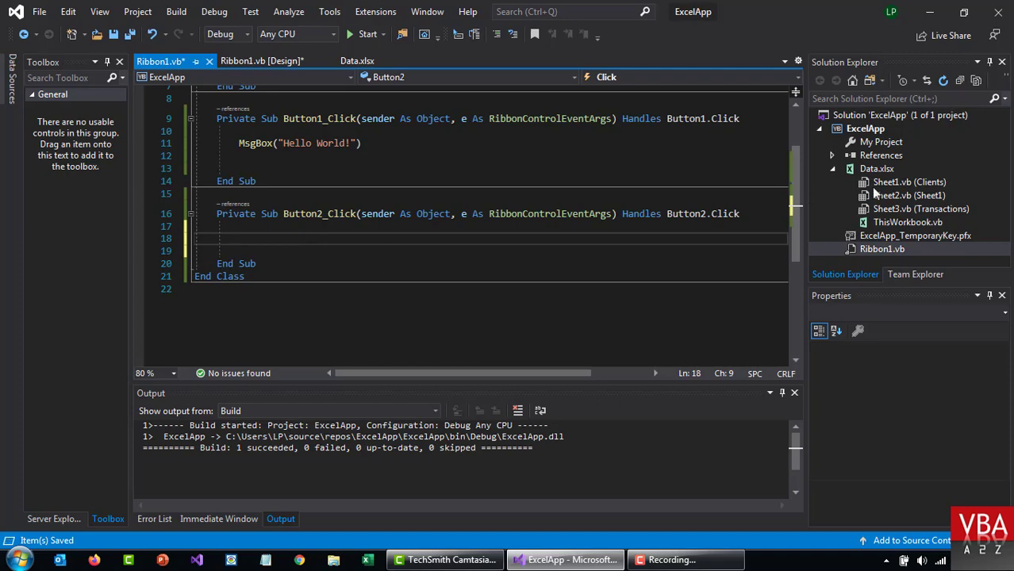
pyautogui.moveTo(914, 203)
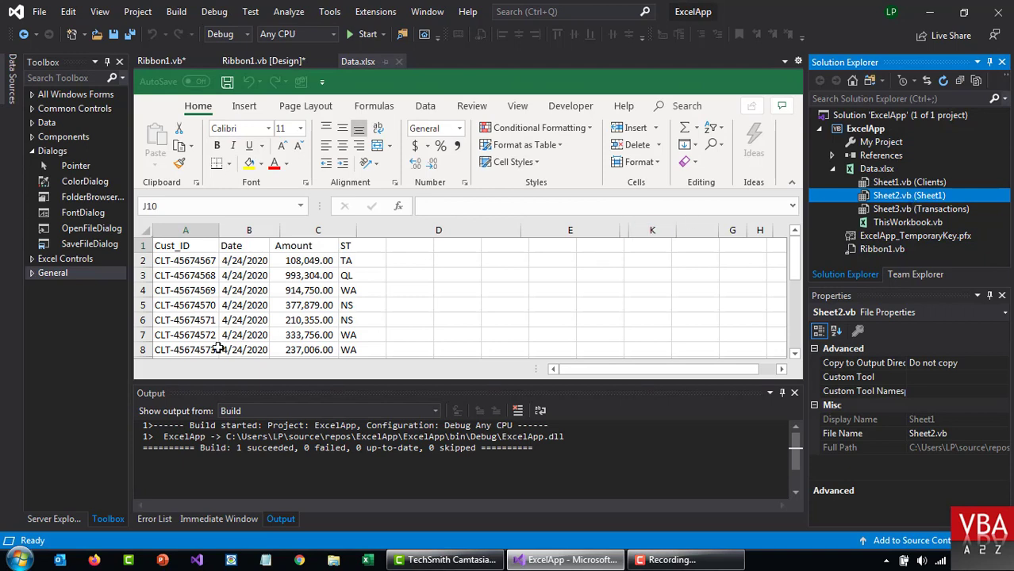
pyautogui.click(908, 181)
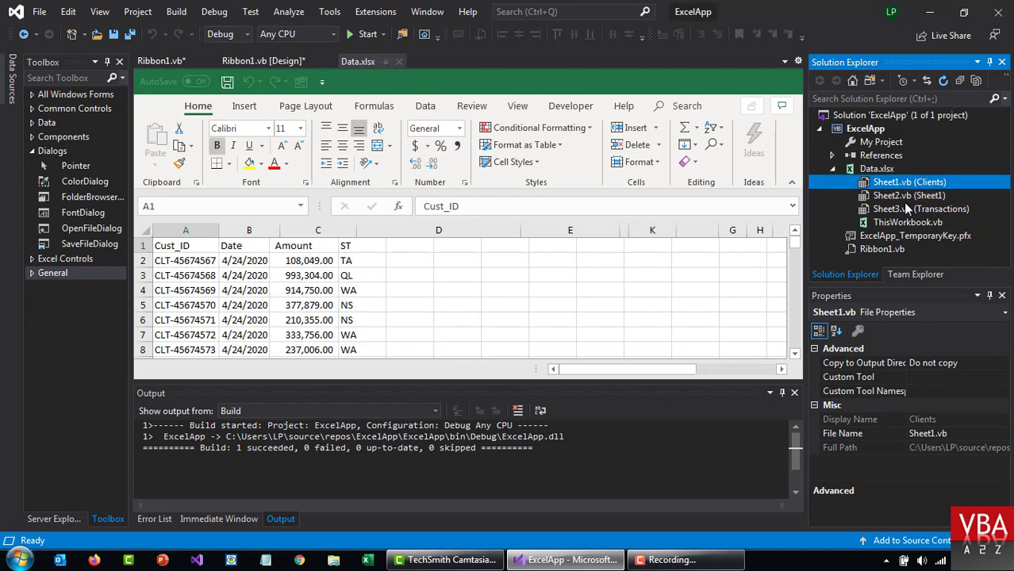
pyautogui.click(905, 195)
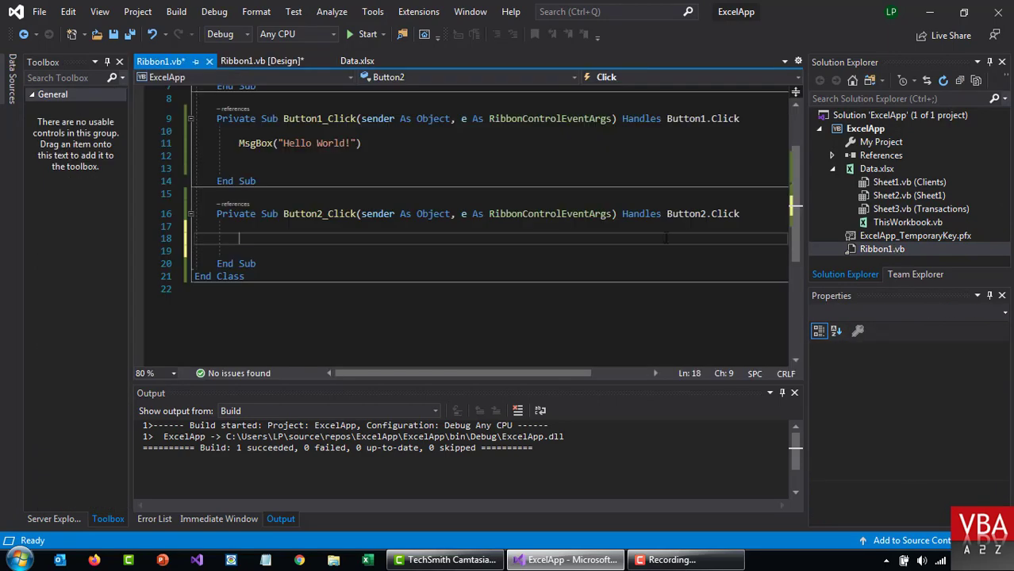
# - Enter Globals.Sheet2.Range("A1").Value = "Hello World!" in Button2_Click and start the build
pyautogui.write('glo')
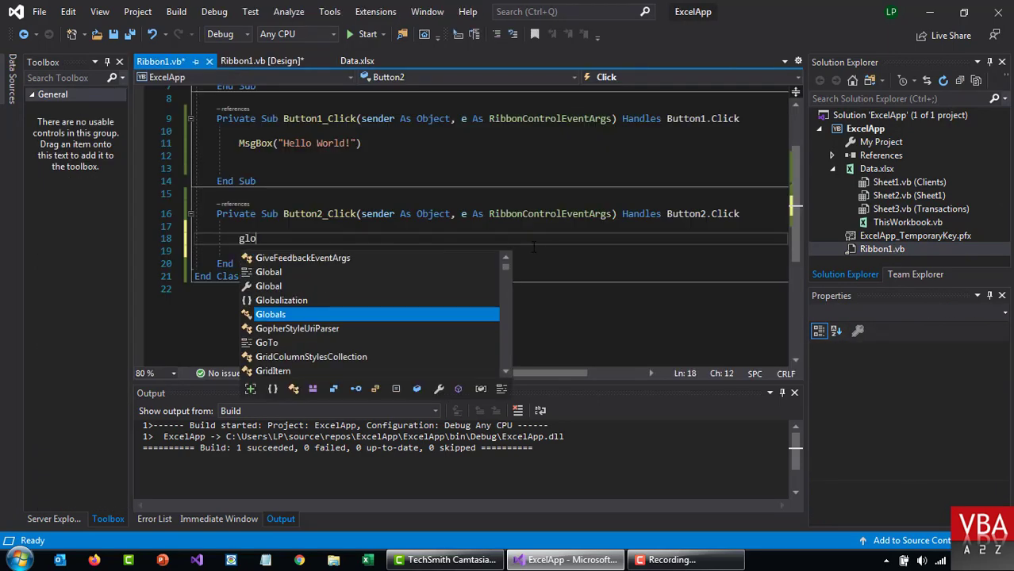
pyautogui.press('Tab')
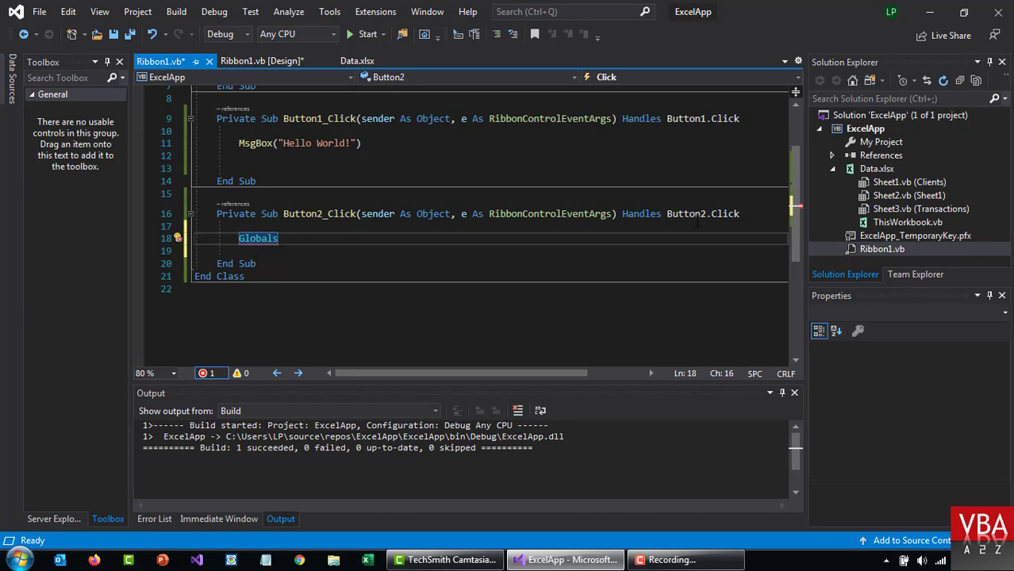
pyautogui.write('.')
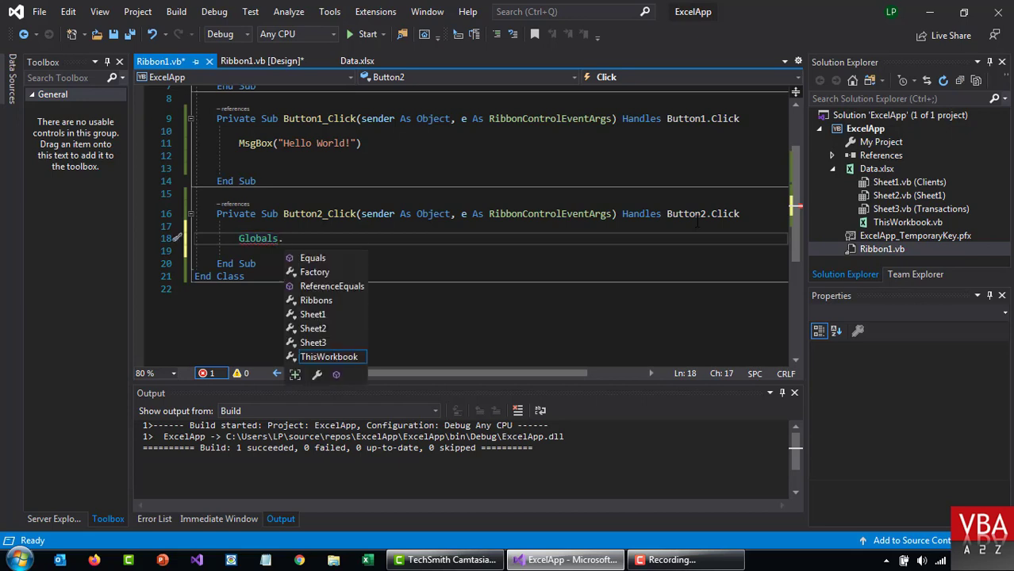
pyautogui.write('sh')
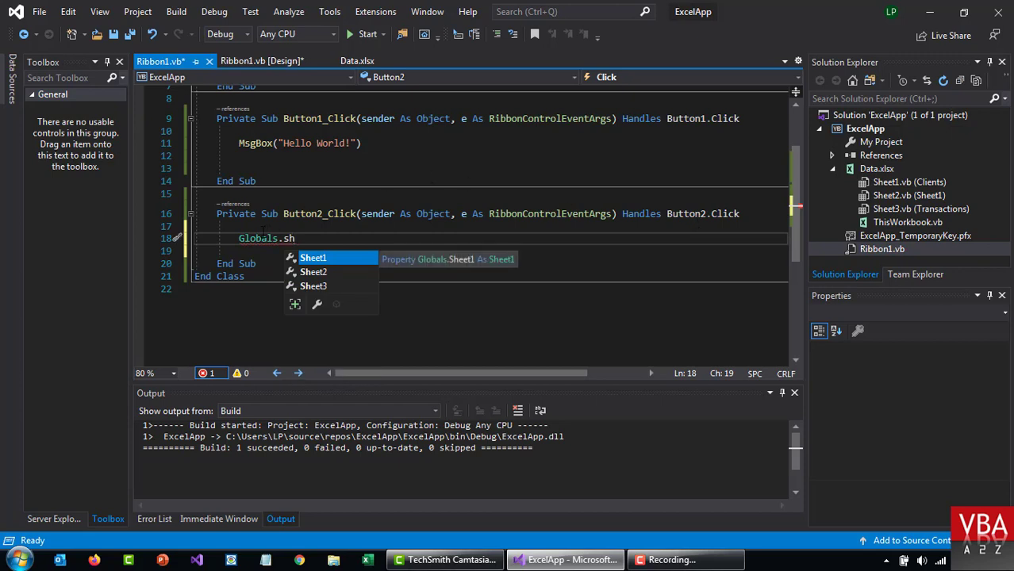
pyautogui.moveTo(896, 226)
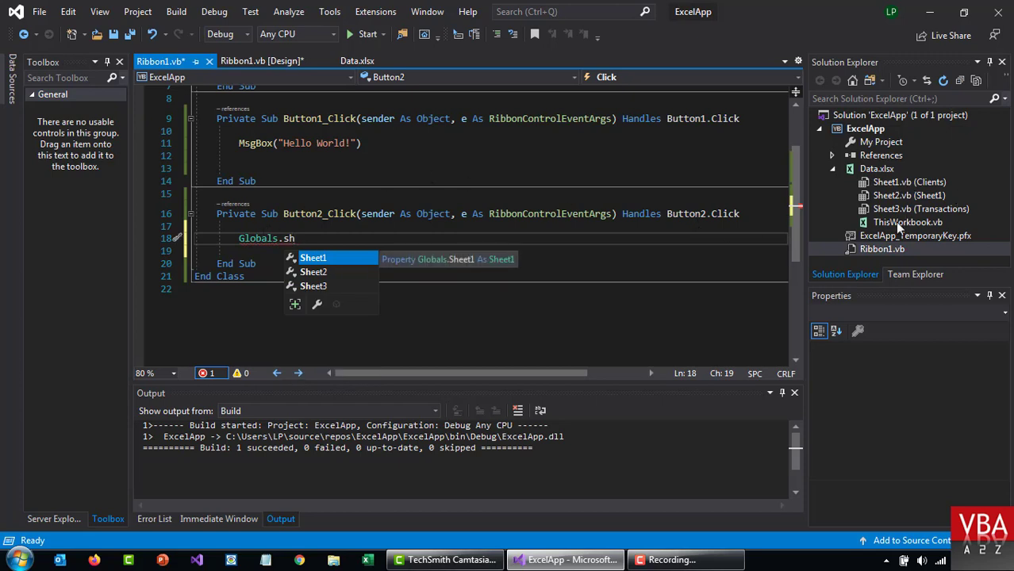
pyautogui.moveTo(905, 308)
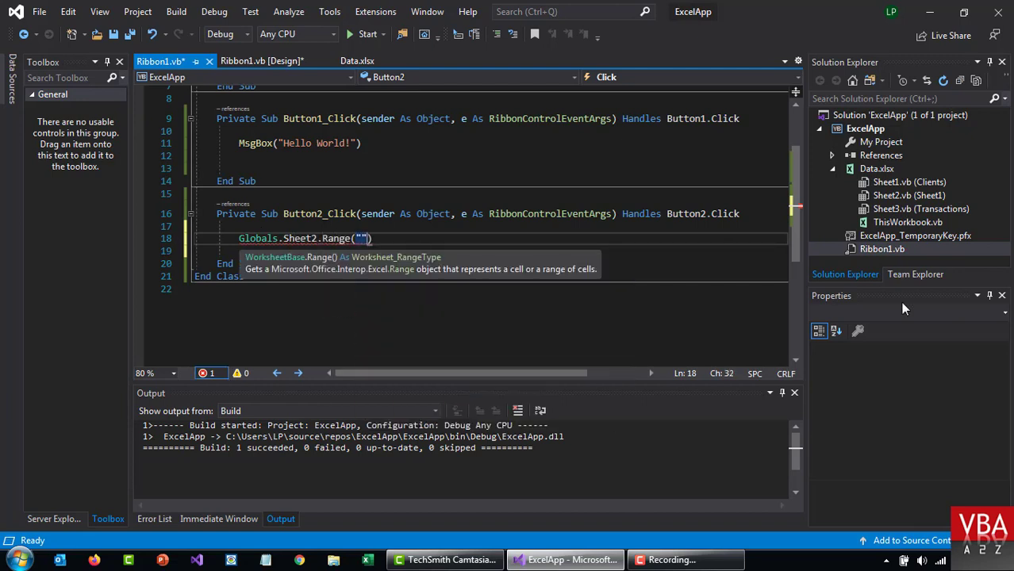
pyautogui.write('A1')
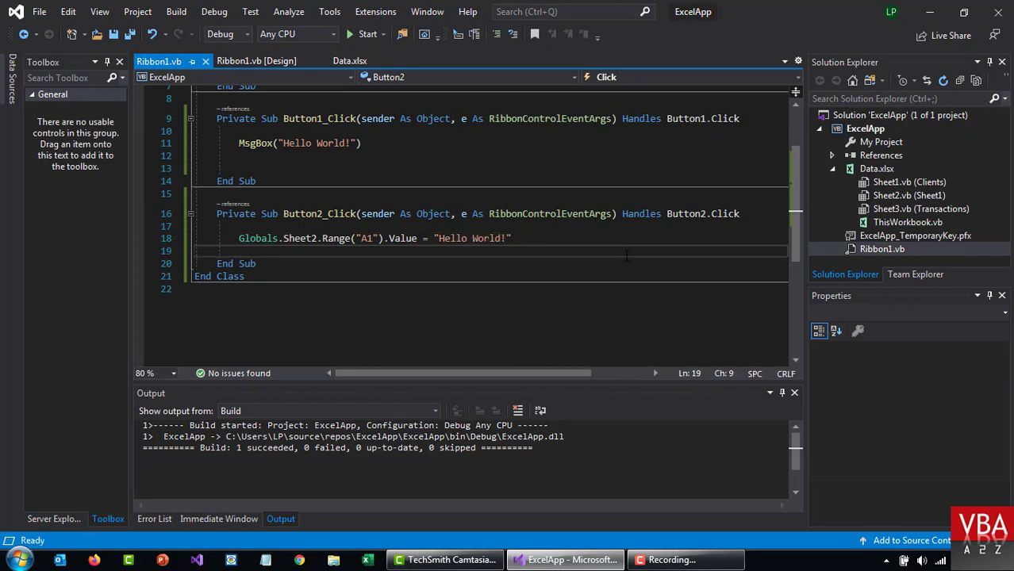
pyautogui.press('Ctrl+S')
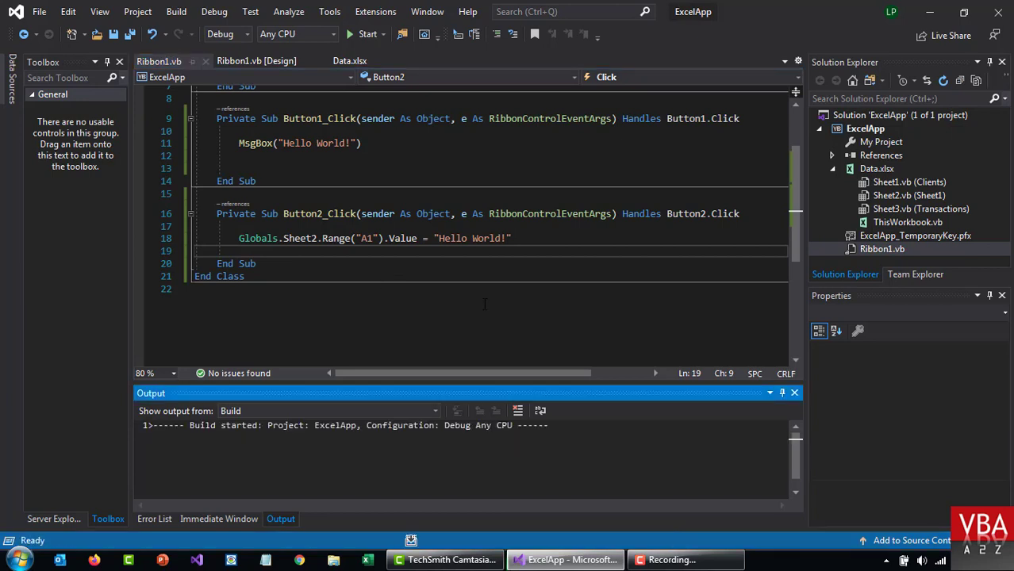
# - Wait for the rebuilt add-in to launch Excel with Data.xlsx
pyautogui.click(362, 33)
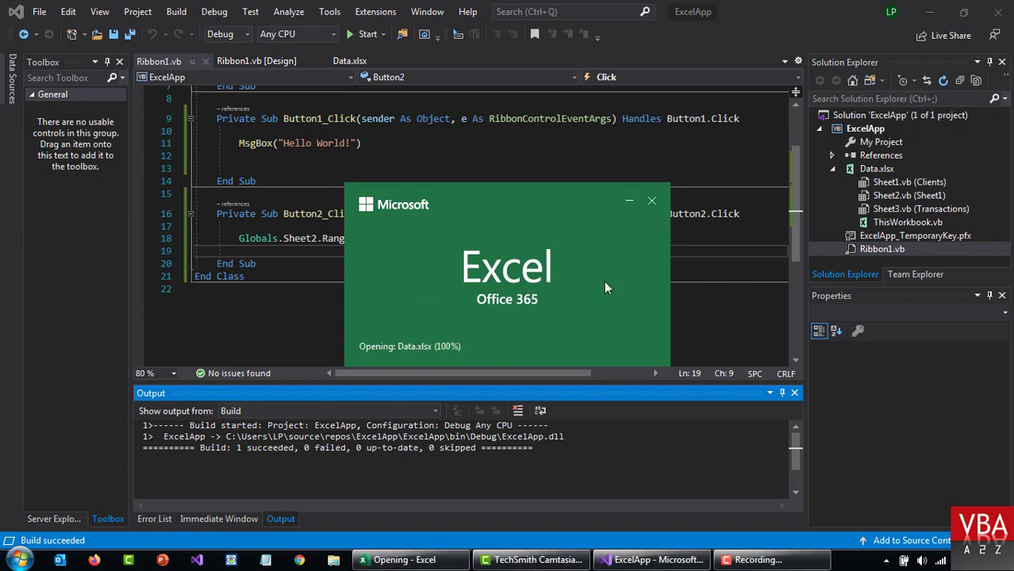
pyautogui.moveTo(474, 276)
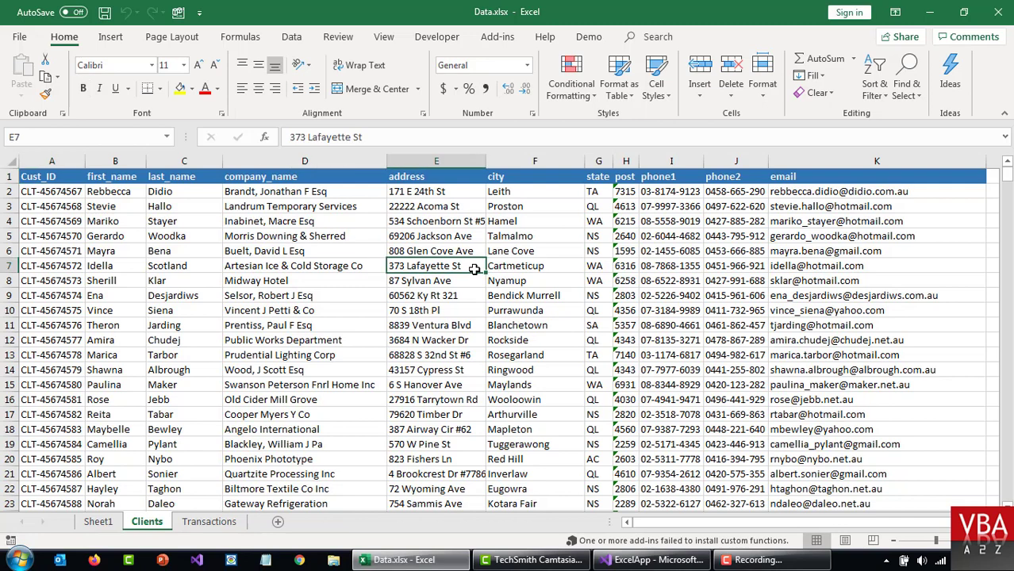
# - Use the Demo tab's Write to Cell button to put Hello World! in A1, then close without saving
pyautogui.click(587, 37)
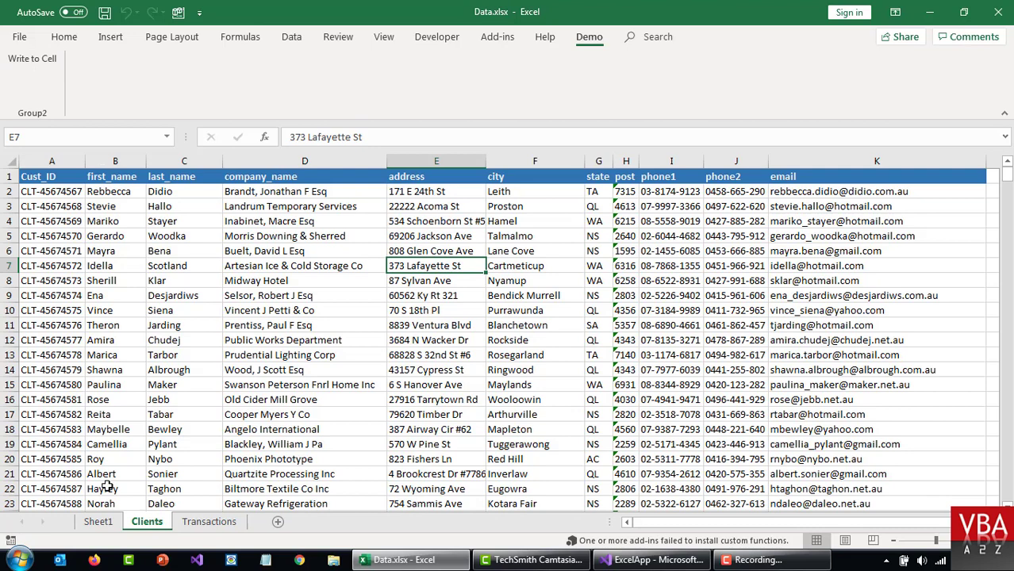
pyautogui.click(100, 522)
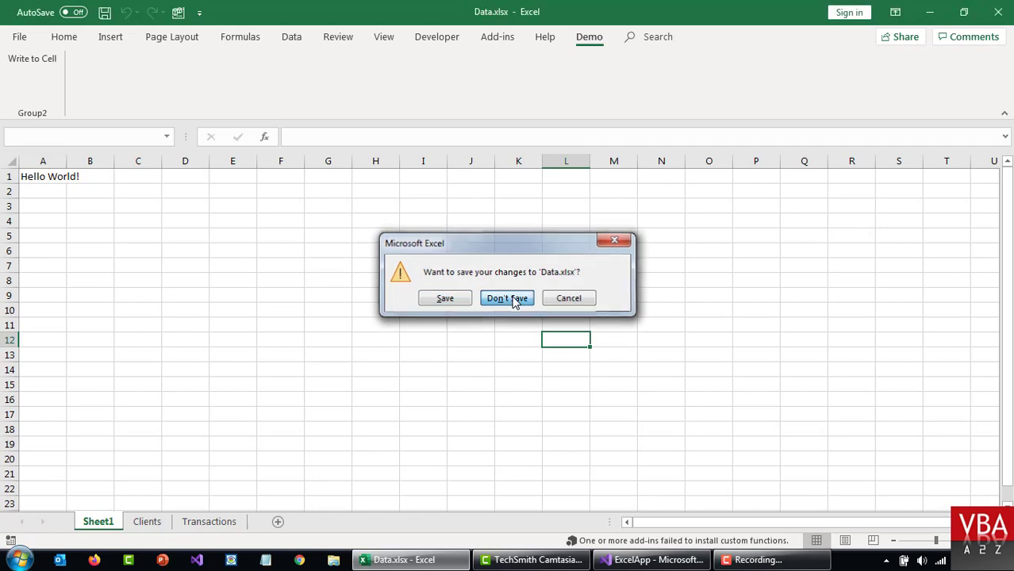
pyautogui.click(506, 299)
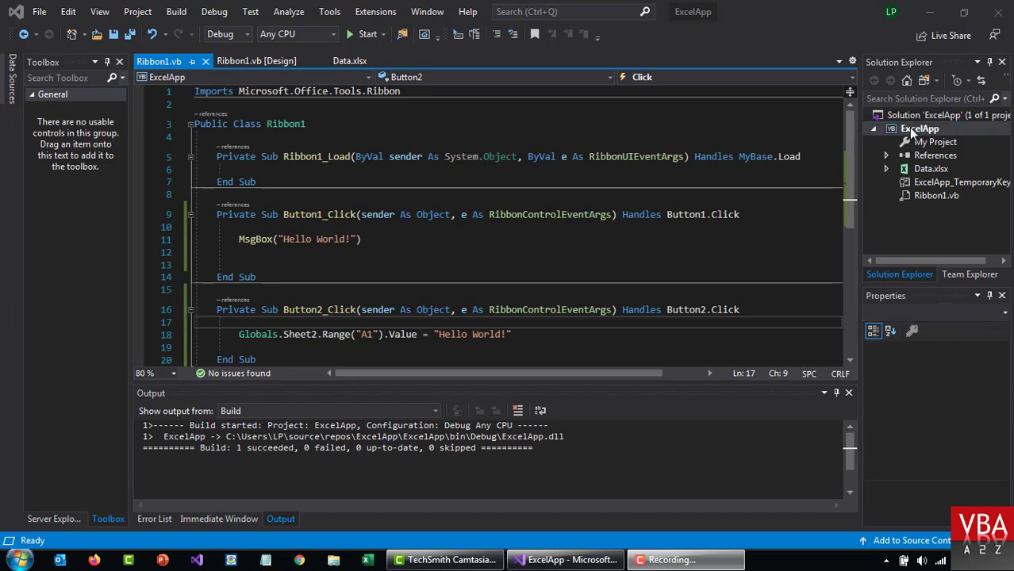
# - Bring up the ExcelApp project's context menu in Solution Explorer to reach Add > New Item
pyautogui.rightClick(920, 128)
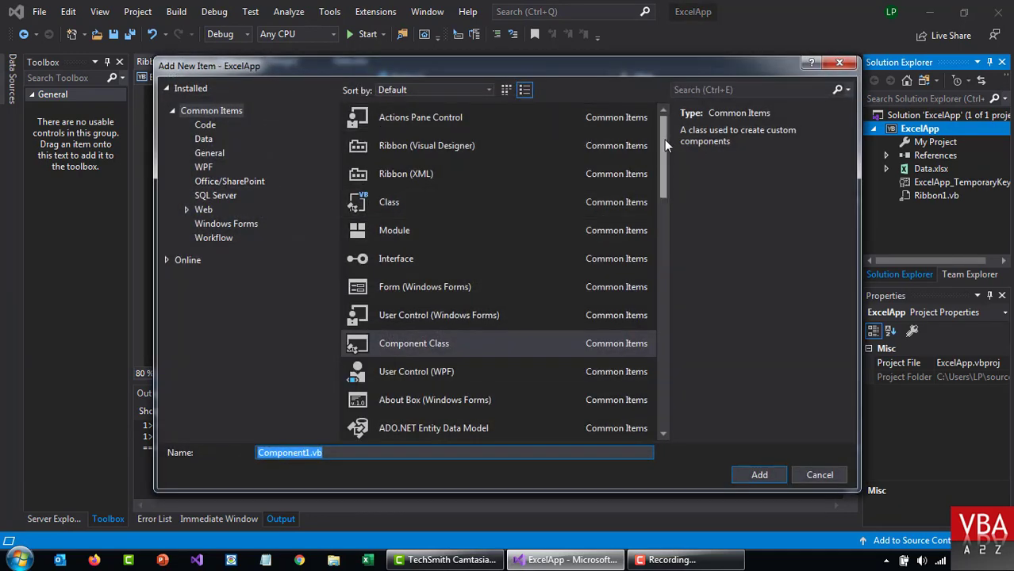
# - Review the Ribbon (Visual Designer), Module, User Control and Windows Form item templates
pyautogui.click(419, 118)
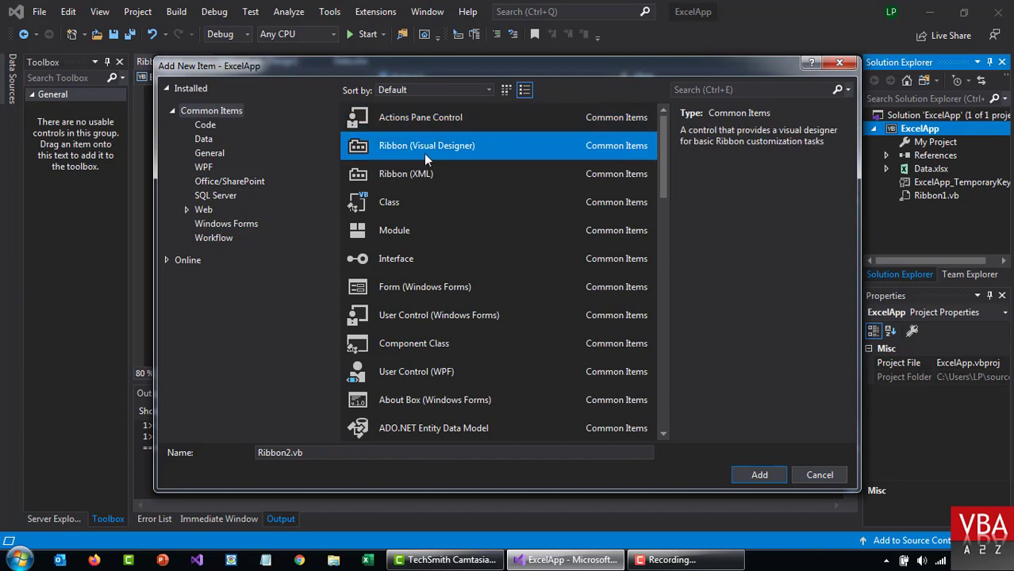
pyautogui.moveTo(476, 149)
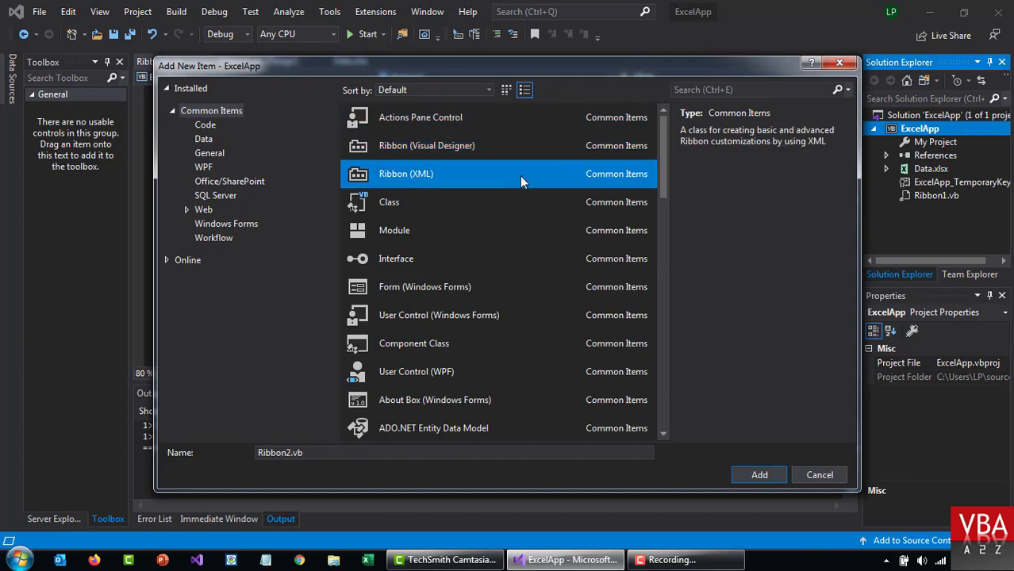
pyautogui.moveTo(522, 181)
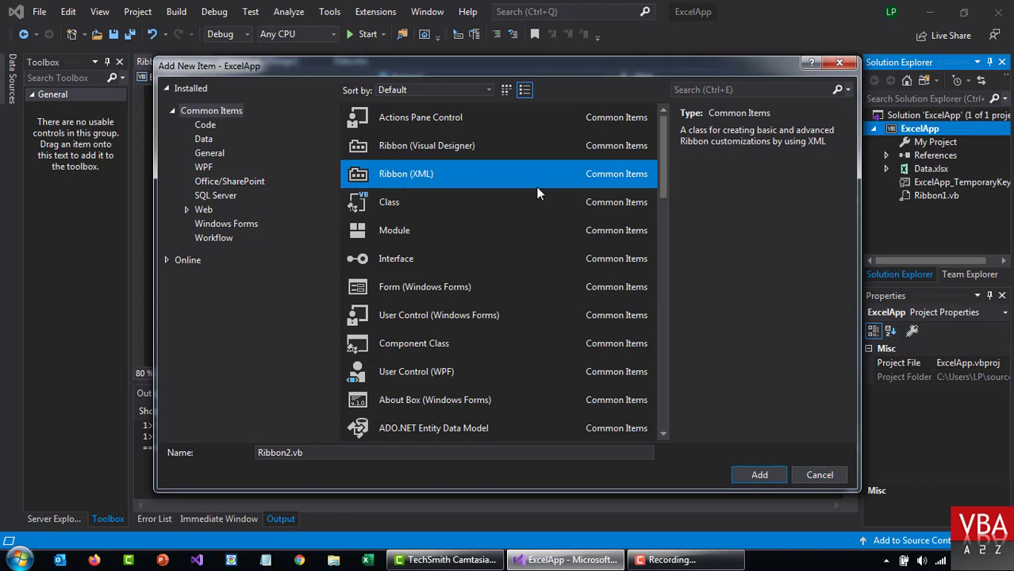
pyautogui.click(388, 202)
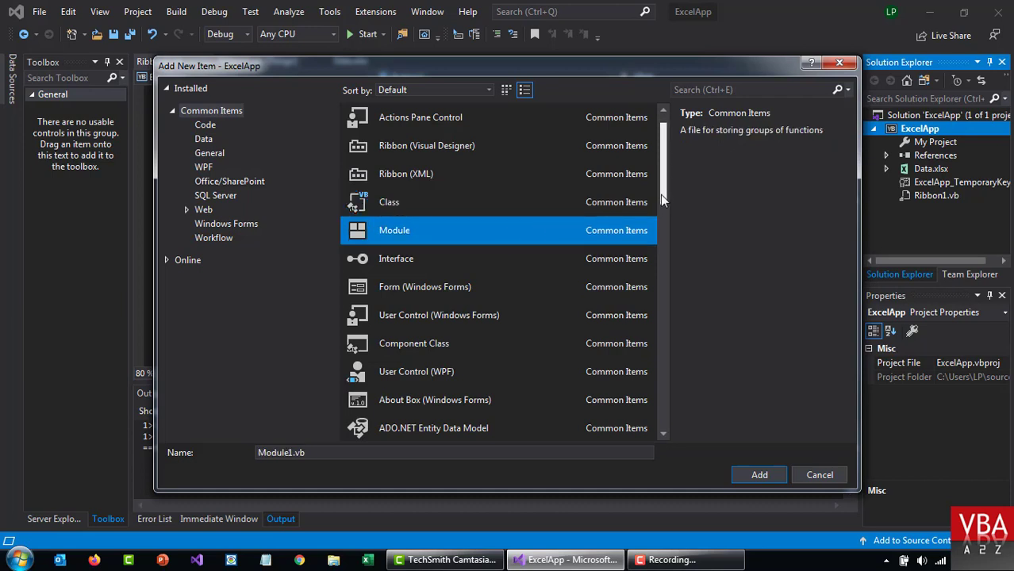
pyautogui.scroll(-3)
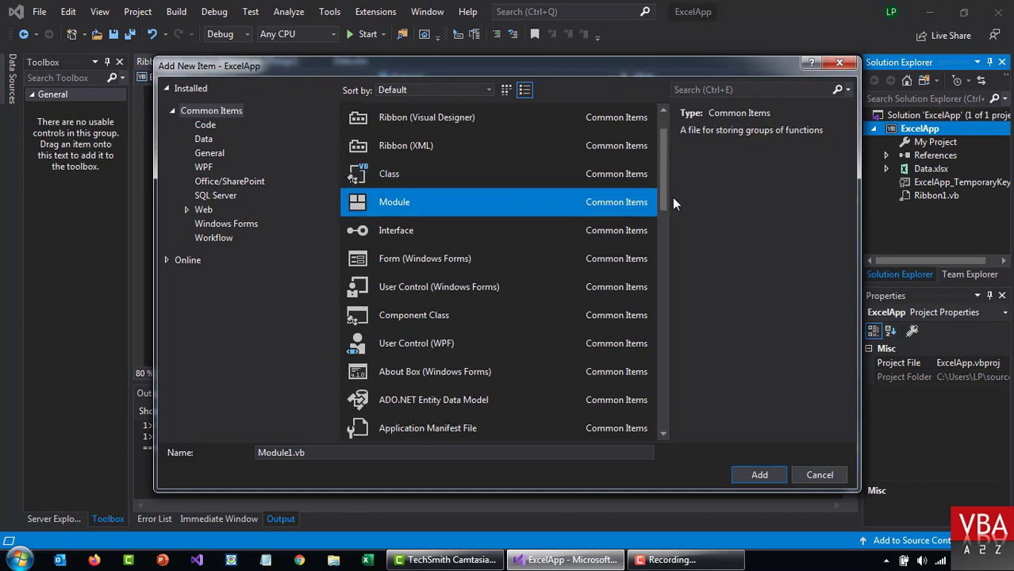
pyautogui.scroll(-3)
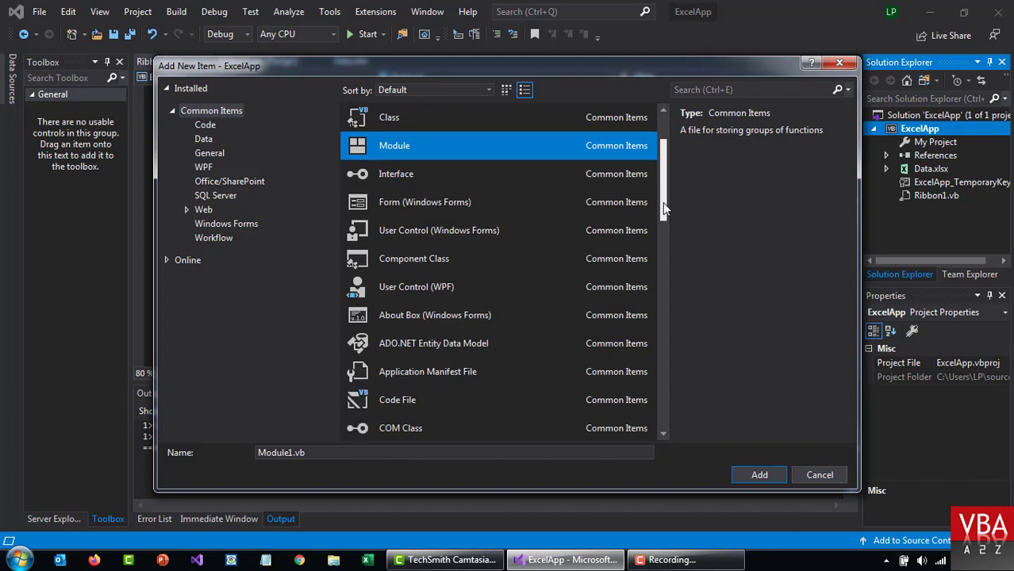
pyautogui.click(438, 230)
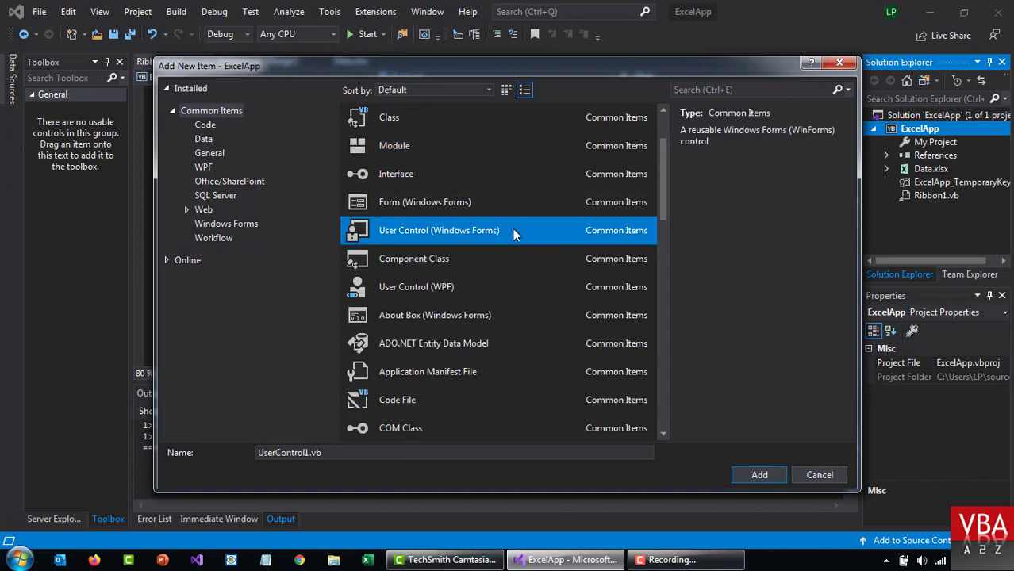
pyautogui.click(424, 202)
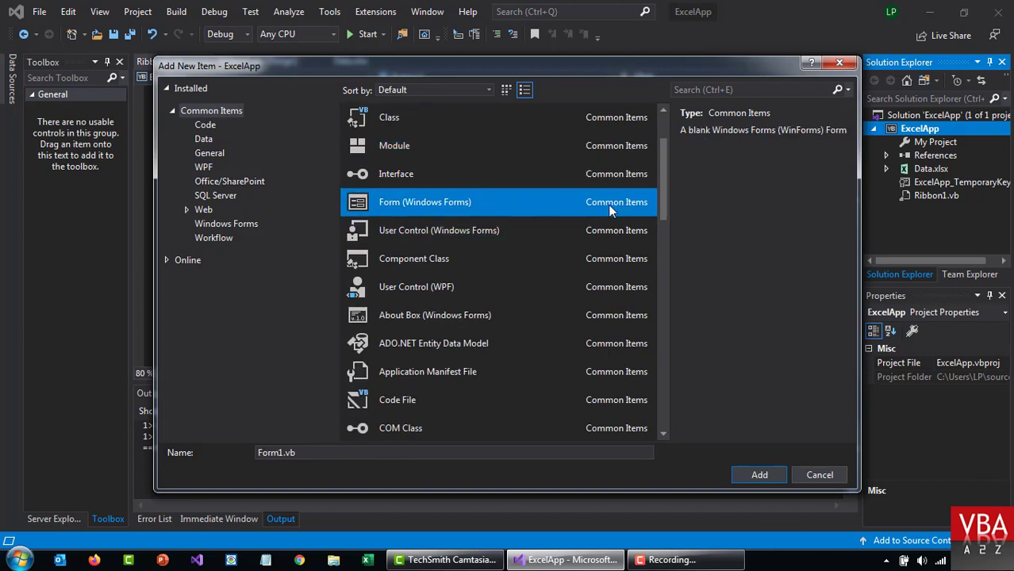
pyautogui.moveTo(647, 215)
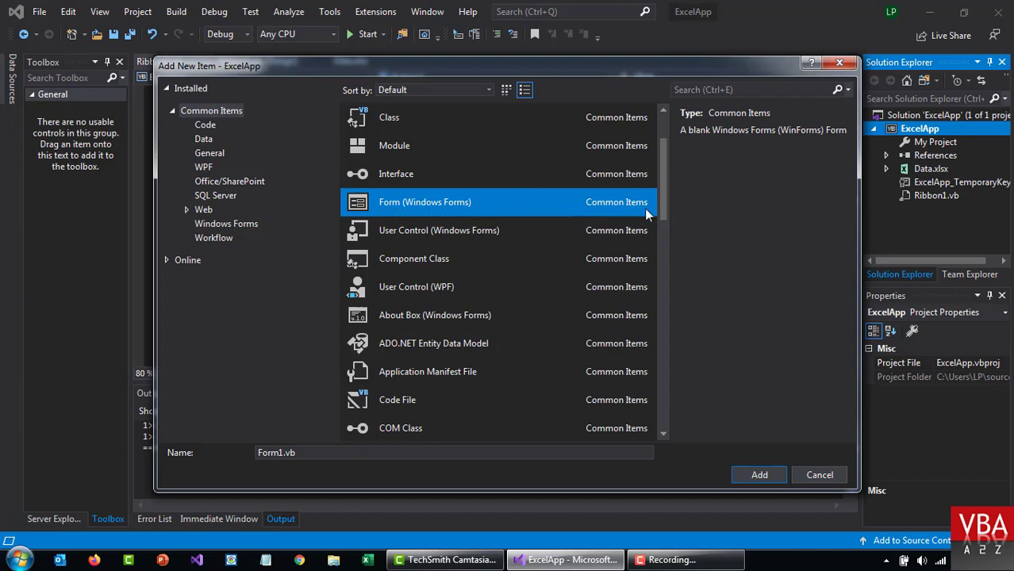
pyautogui.moveTo(665, 211)
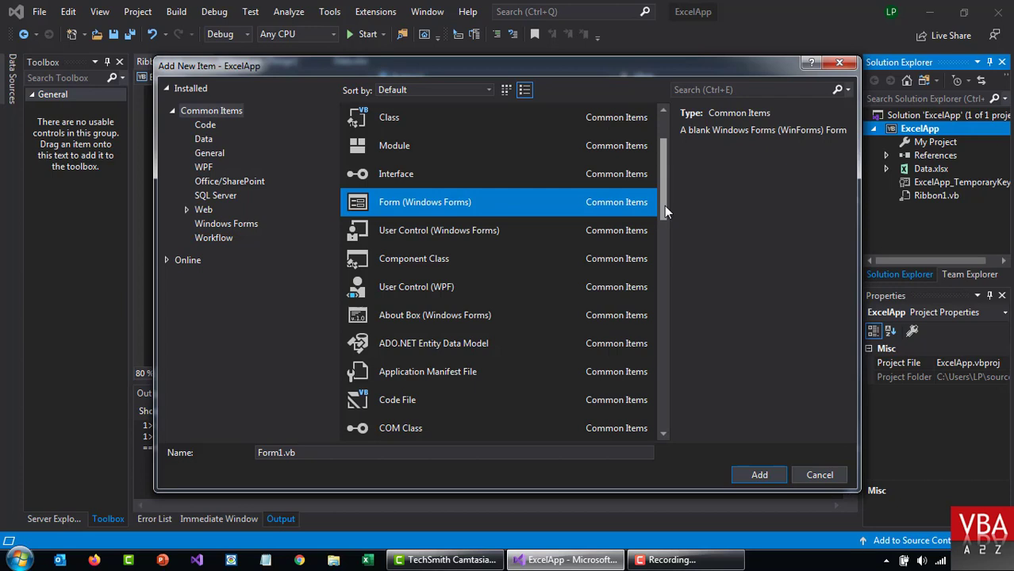
# - Browse the remaining templates and cancel the Add New Item dialog, returning to Ribbon1 code
pyautogui.scroll(-3)
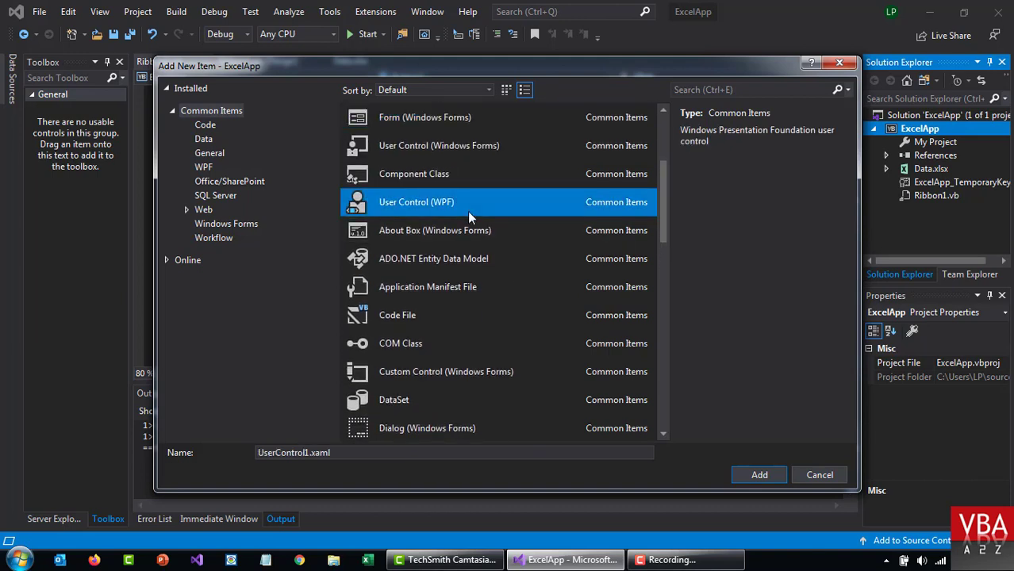
pyautogui.moveTo(663, 210)
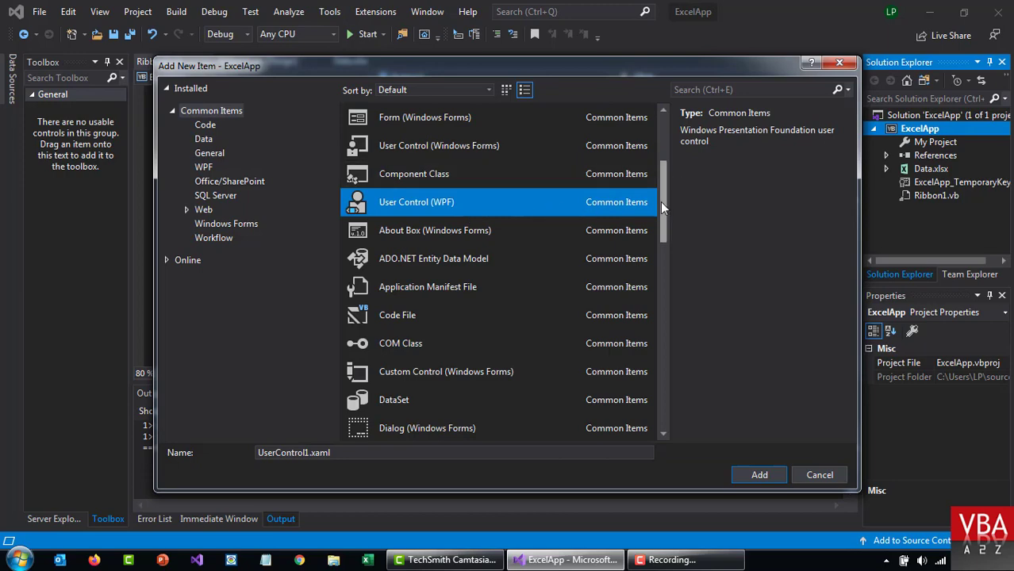
pyautogui.scroll(-3)
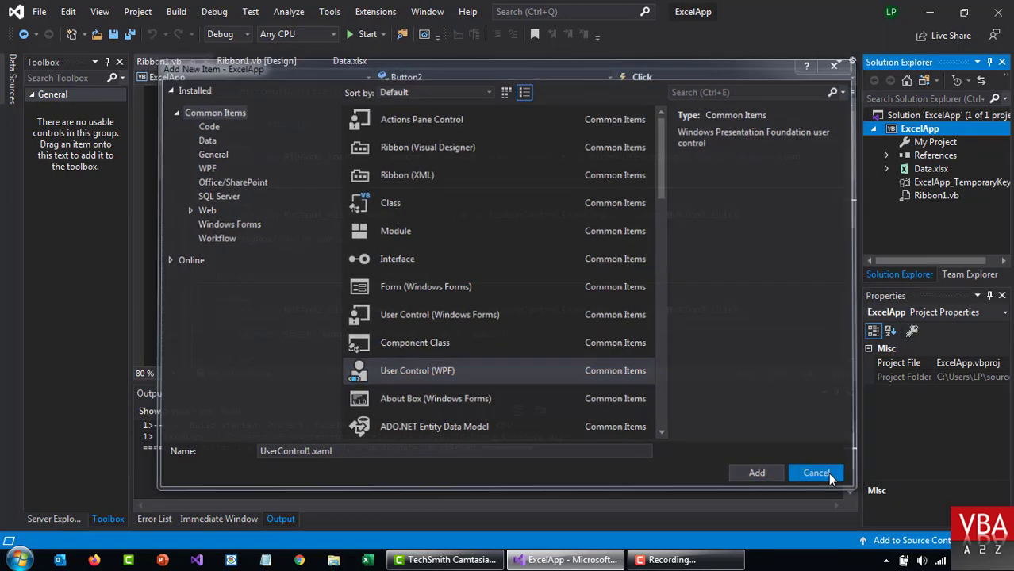
pyautogui.click(816, 473)
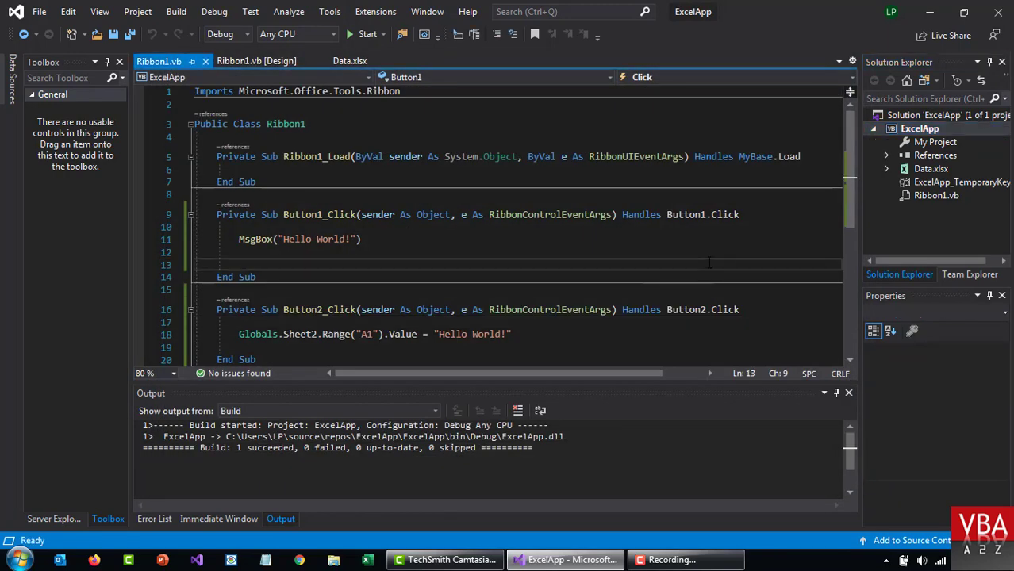
pyautogui.scroll(-3)
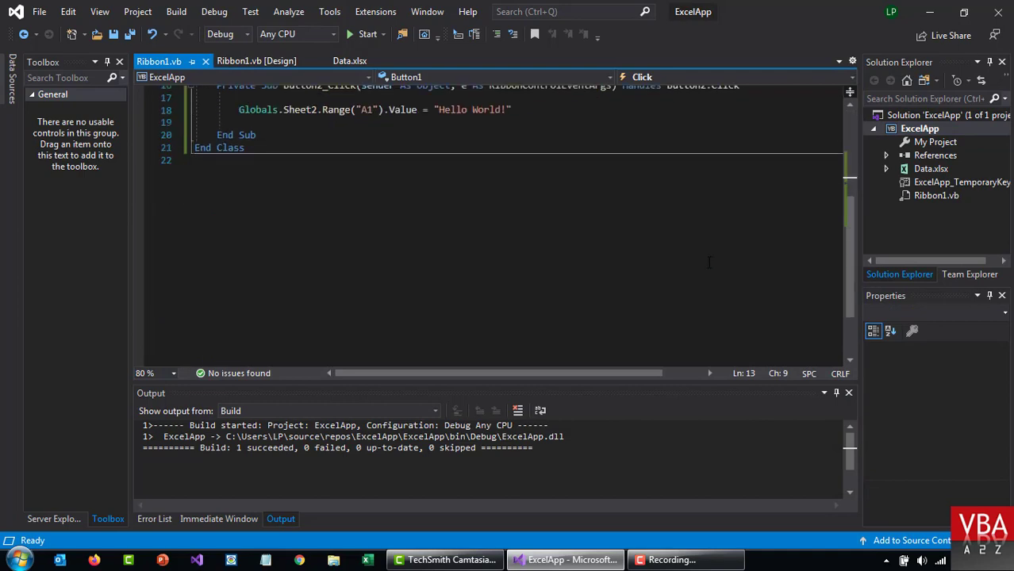